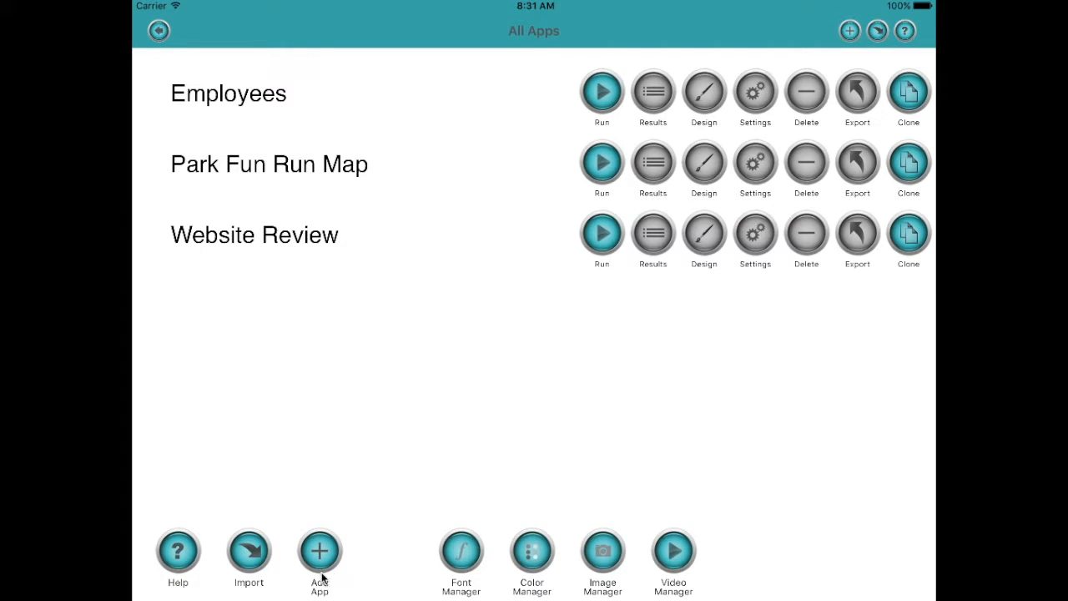
mouse_move(518, 474)
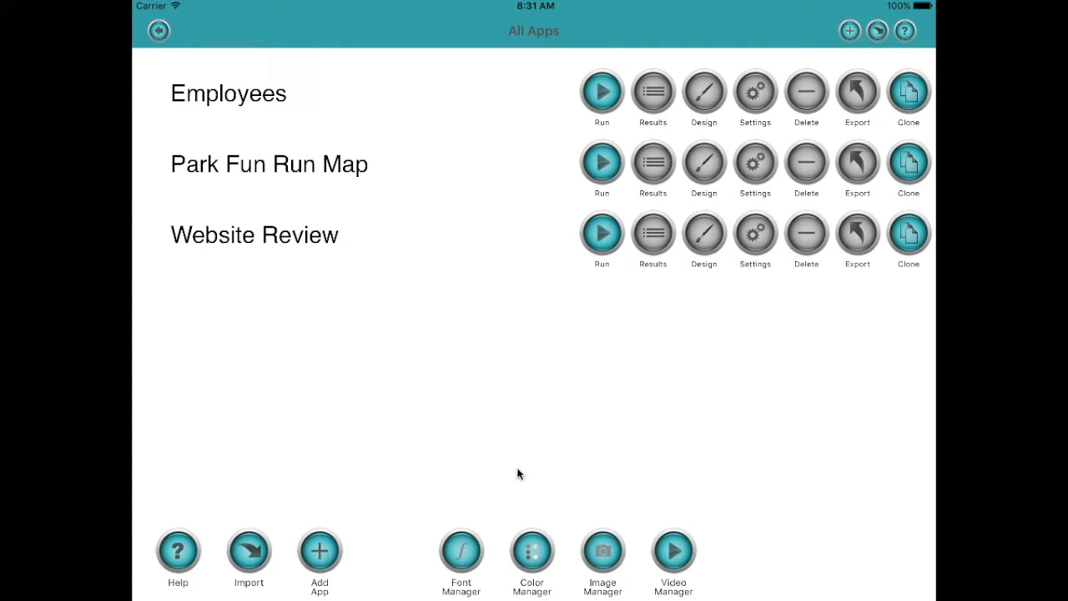
- Create a new app named Getting Started and confirm it appears in the apps list
left_click(319, 551)
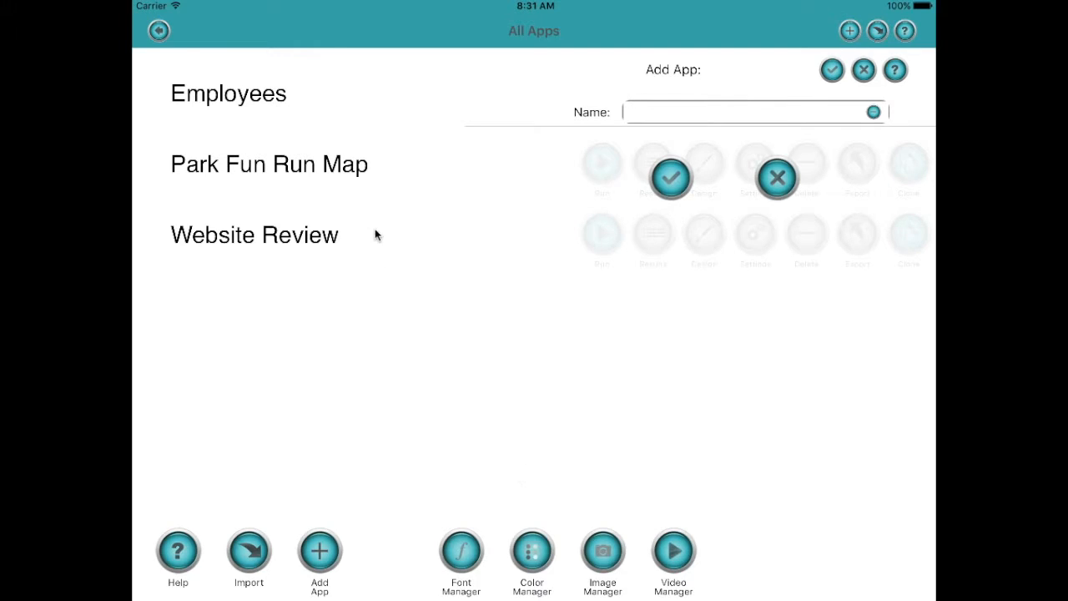
left_click(752, 111)
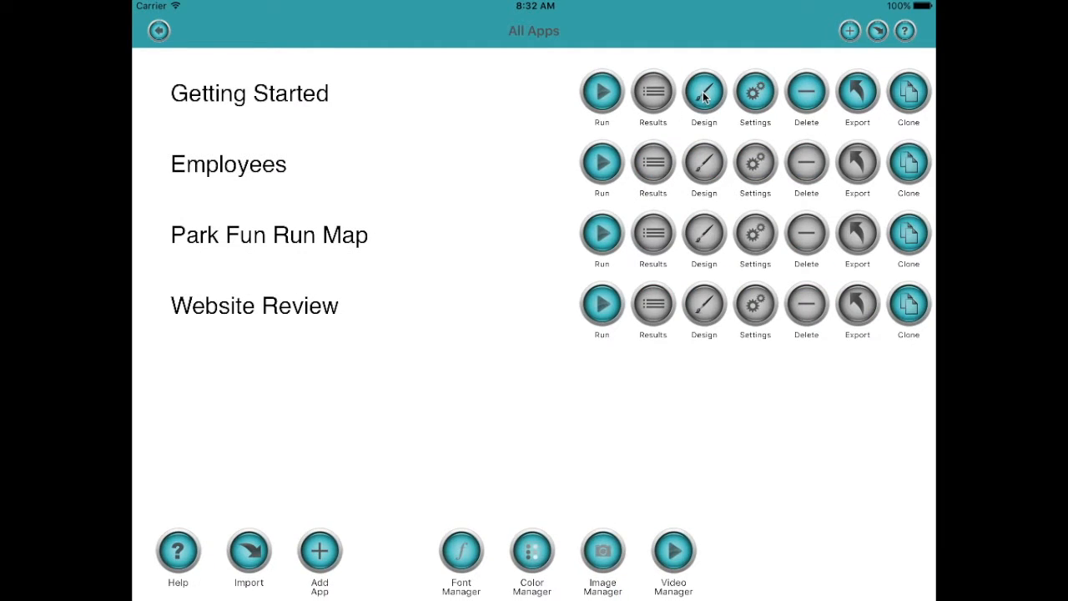
- Open Getting Started for design and review its App Settings without changes
left_click(705, 91)
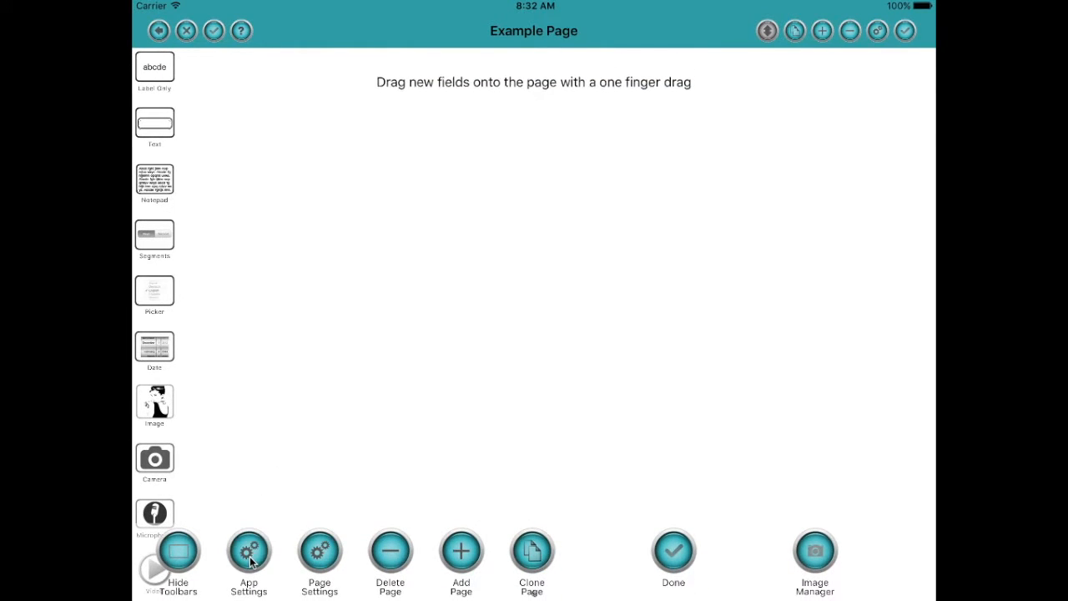
left_click(249, 549)
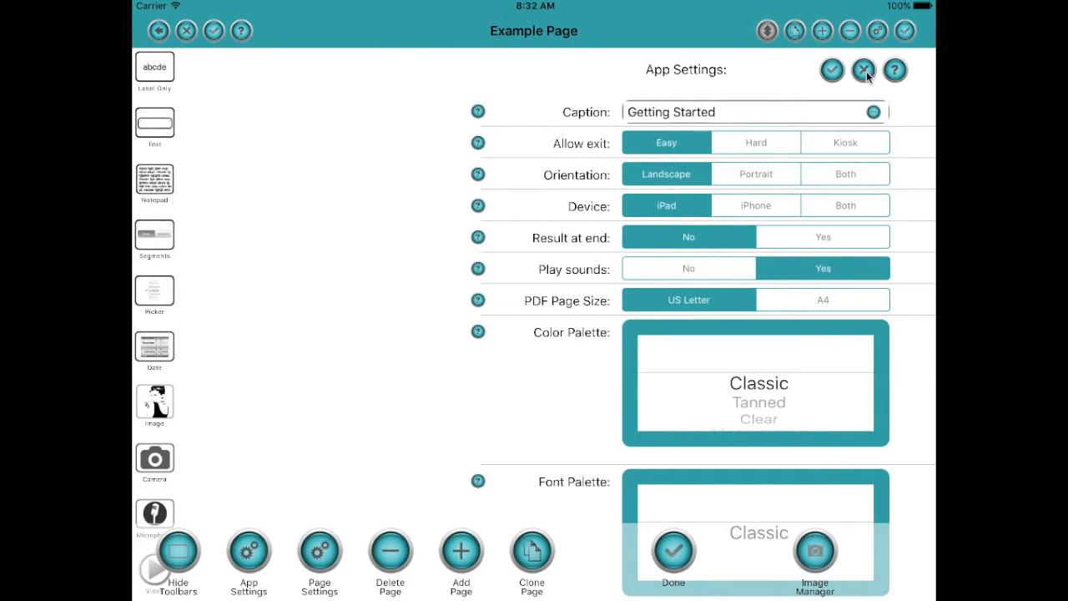
left_click(319, 561)
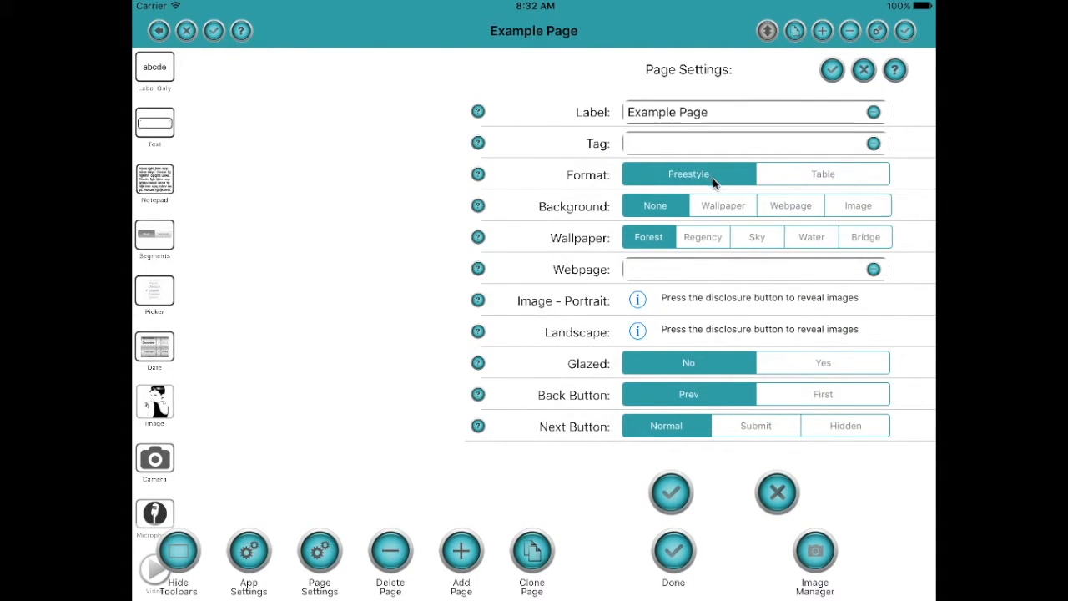
mouse_move(722, 207)
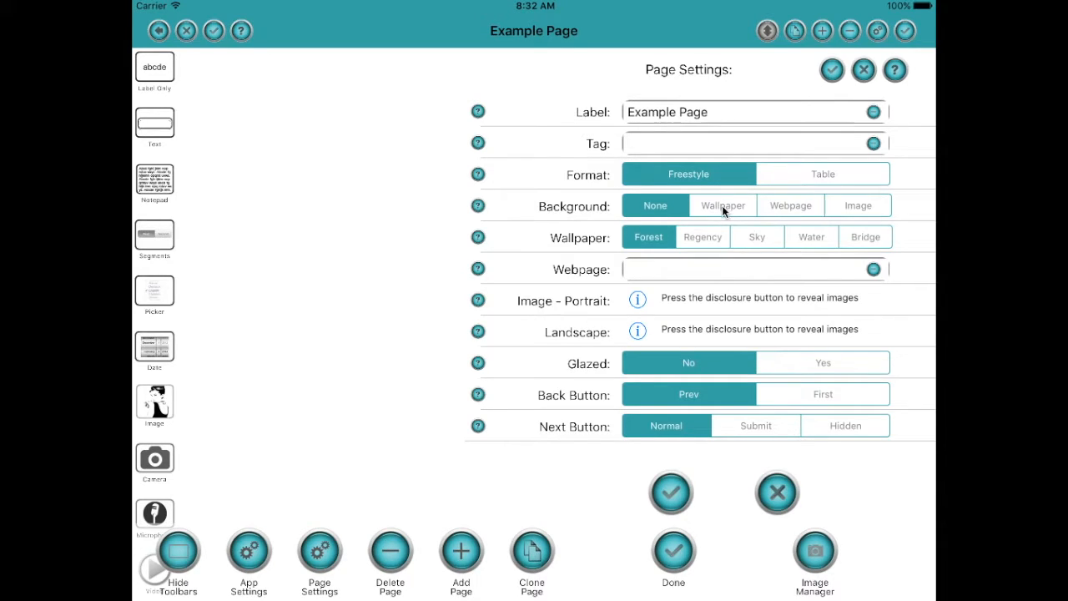
- Try a Wallpaper background on Example Page, then set the background back to None
left_click(721, 206)
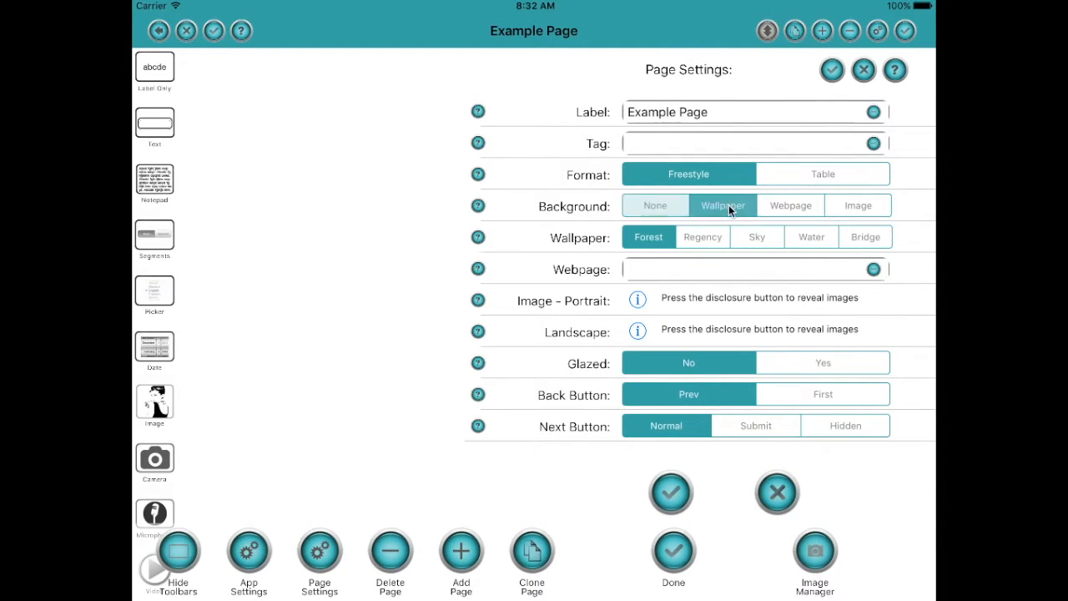
left_click(703, 237)
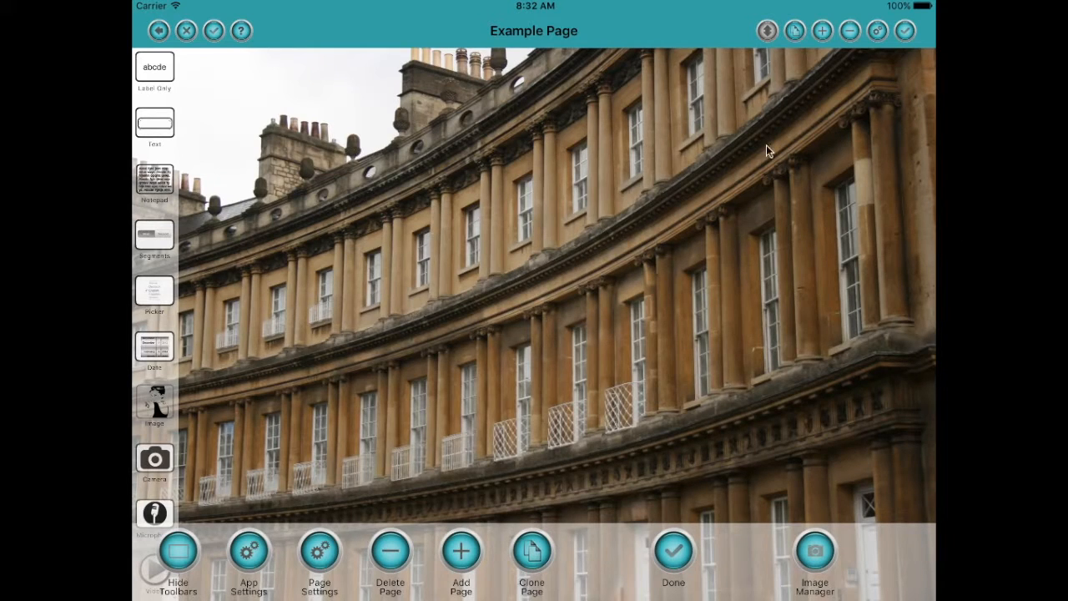
mouse_move(371, 569)
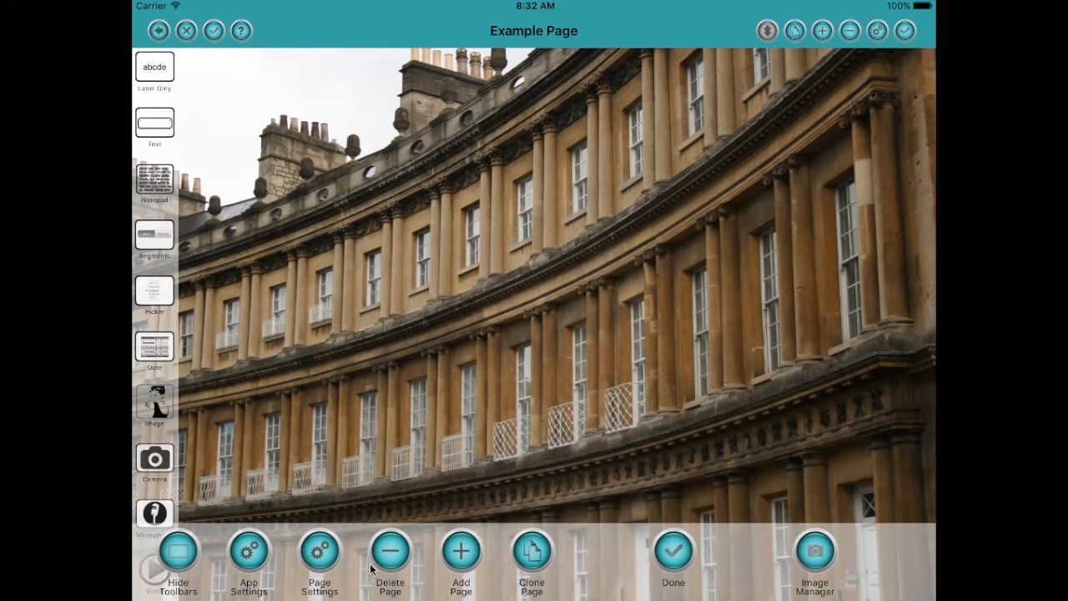
left_click(318, 553)
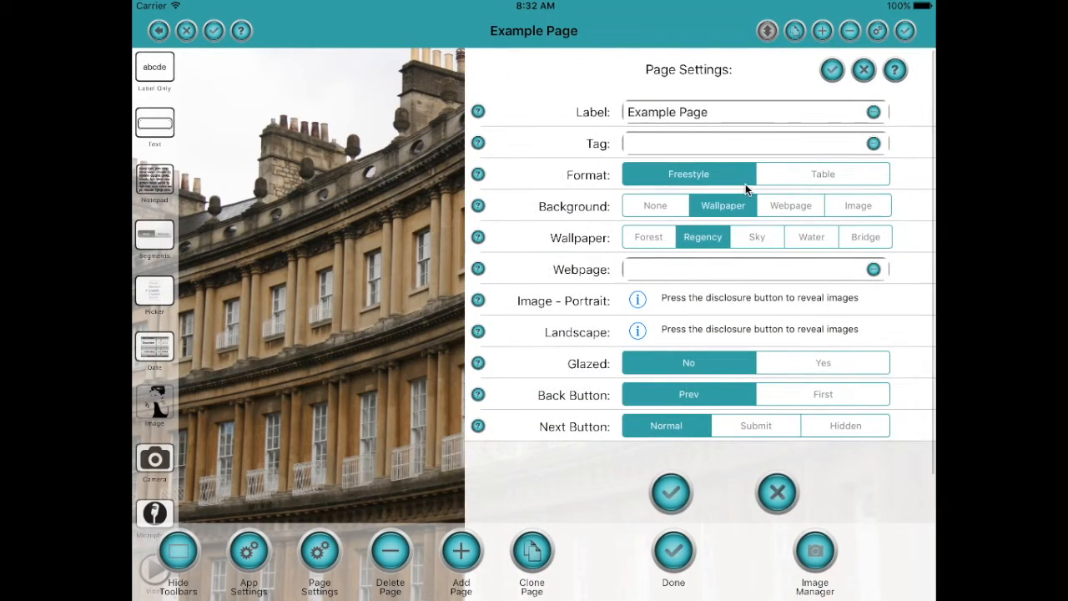
left_click(654, 205)
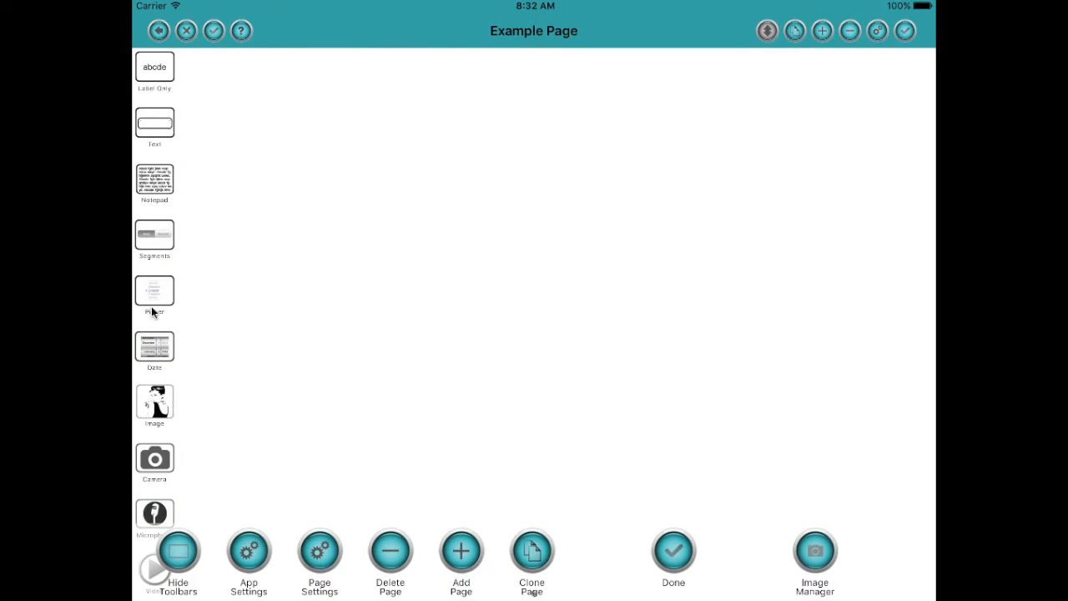
- Scroll through the field palette to browse the available page components
scroll("down", 3)
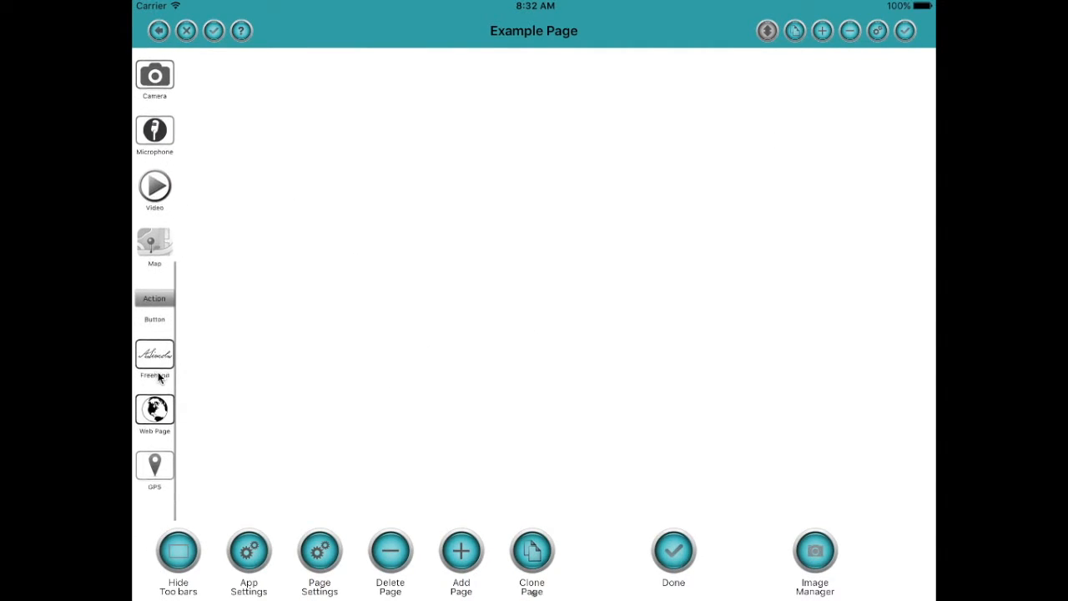
scroll("down", 3)
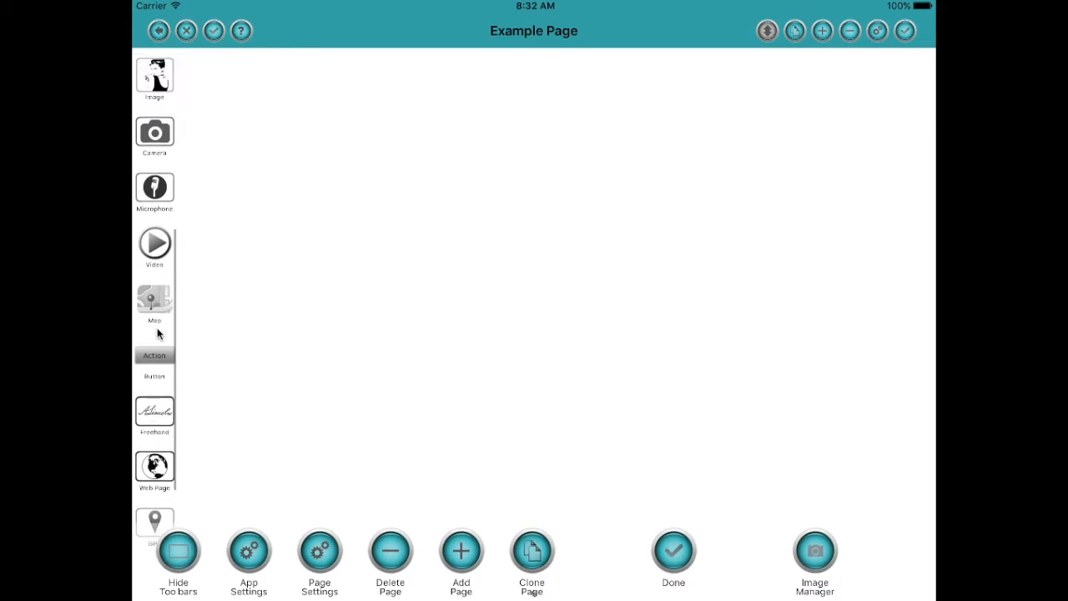
scroll("down", 3)
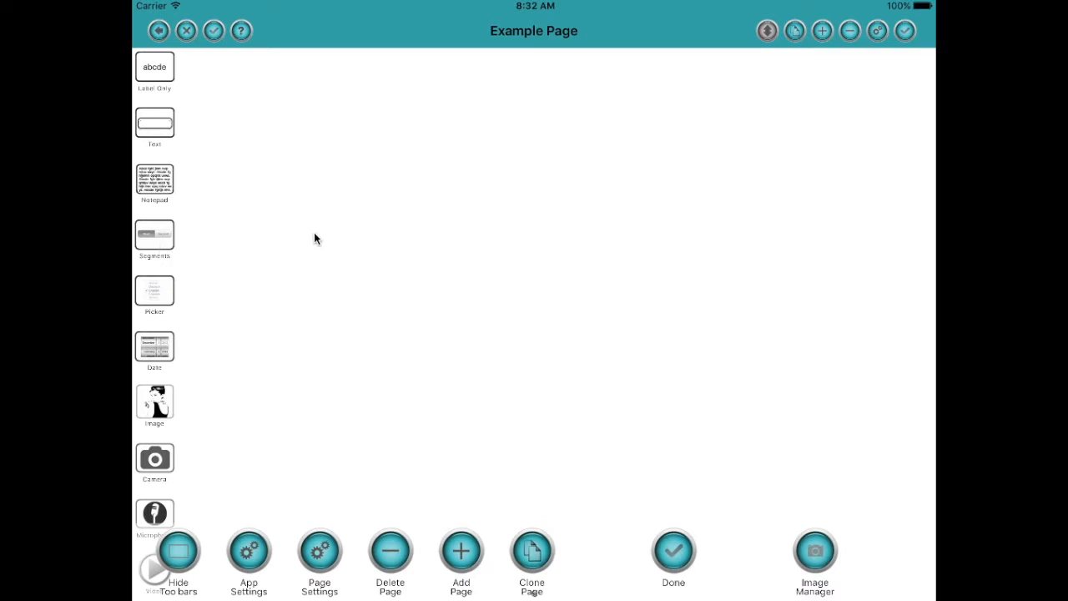
mouse_move(153, 407)
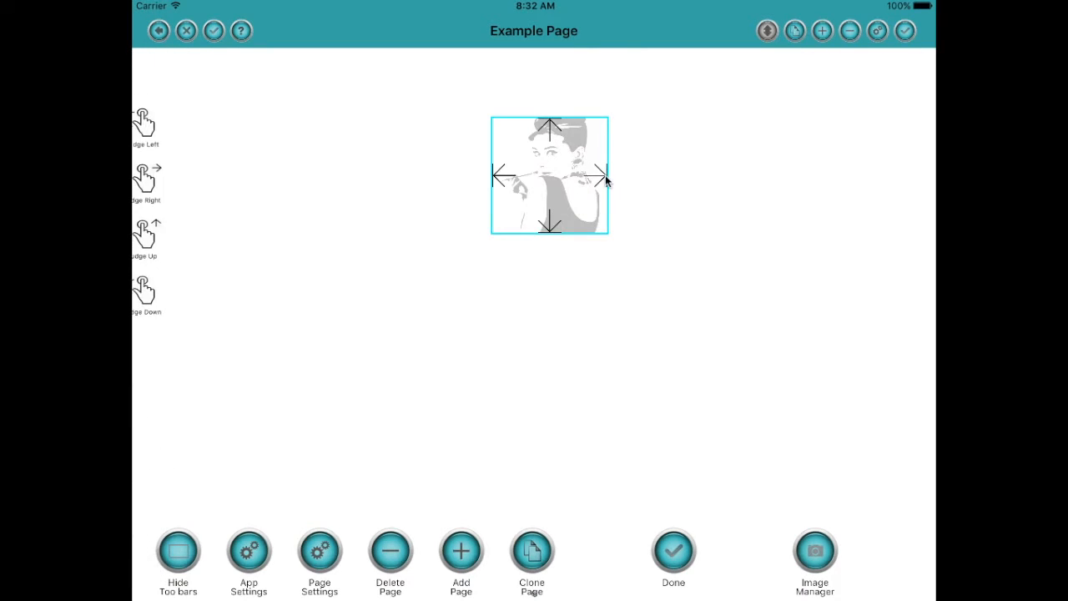
- Enlarge the image field, fill it with the Einstein portrait and allow multiple images
left_click_drag(600, 177, 748, 177)
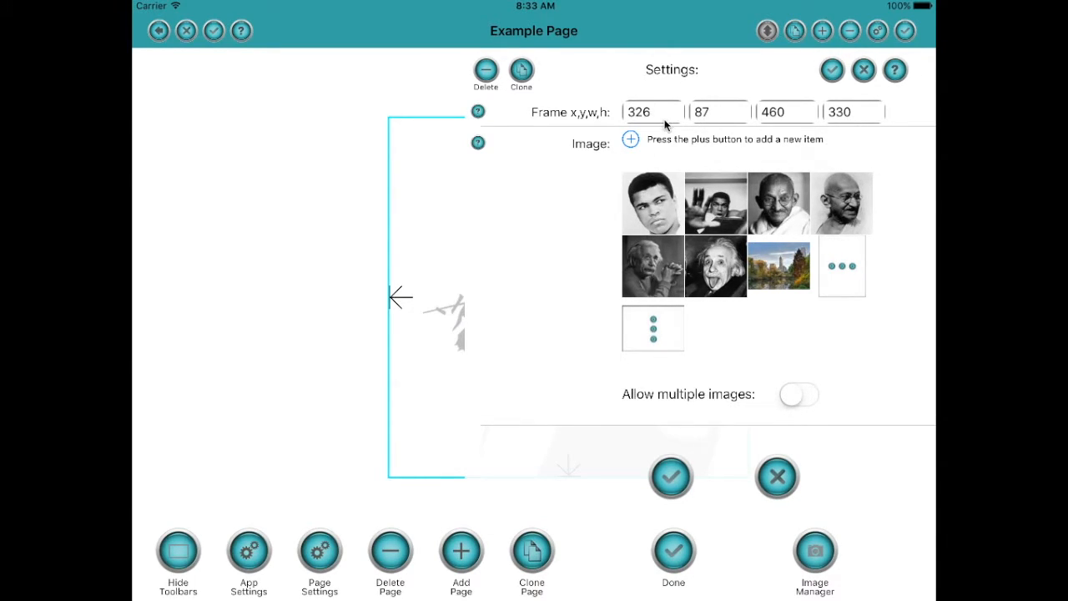
mouse_move(726, 253)
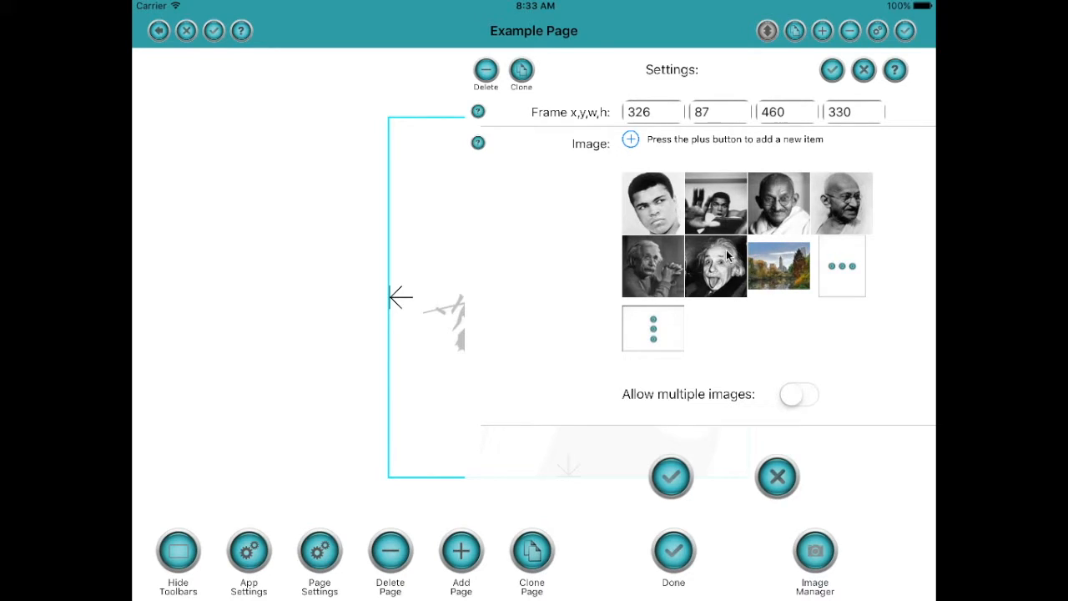
mouse_move(659, 284)
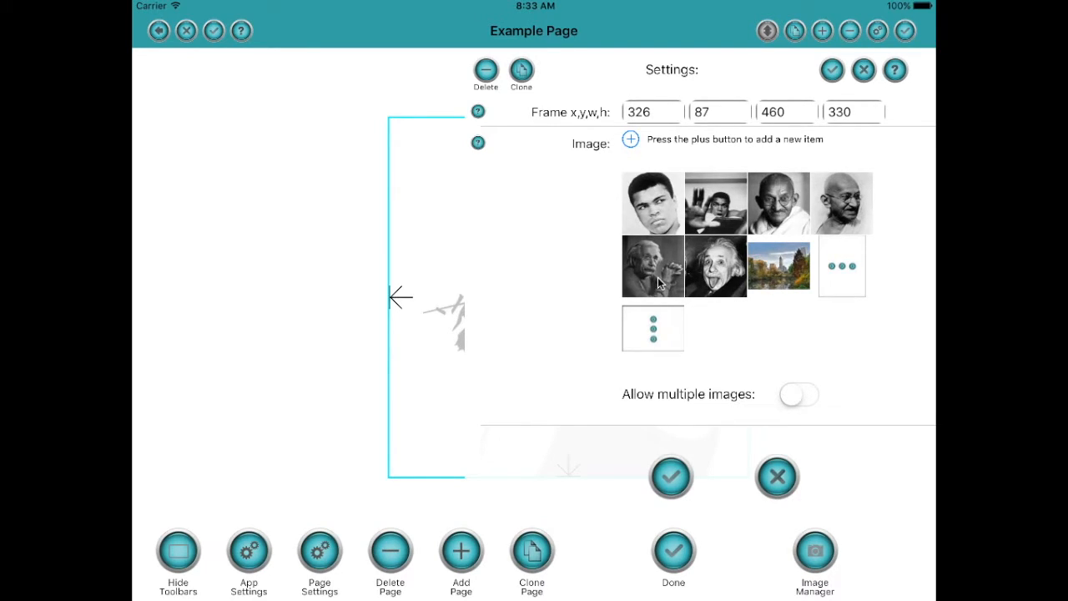
left_click(653, 266)
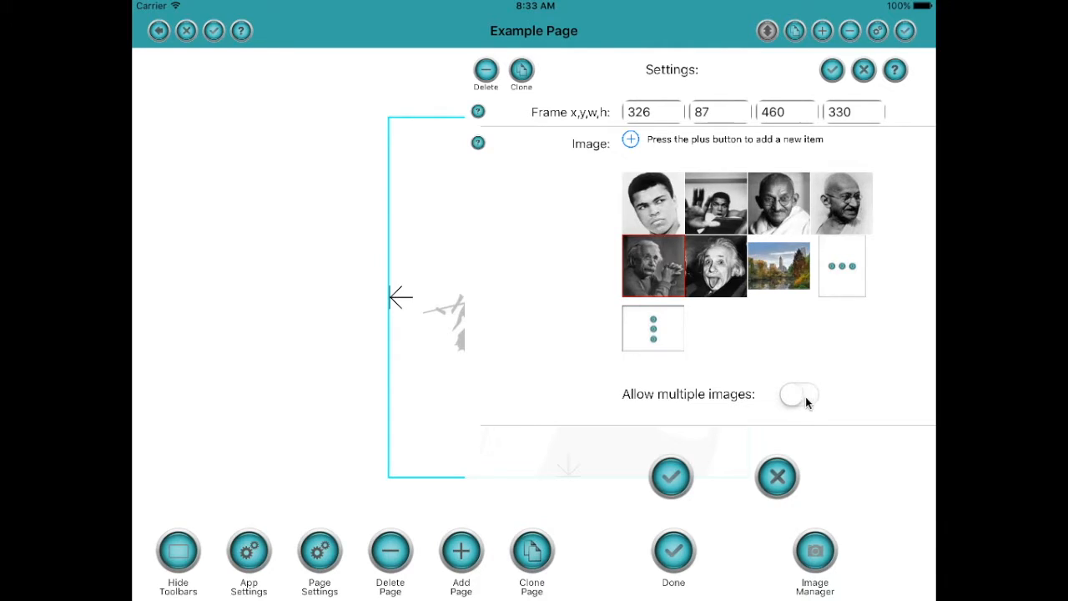
left_click(798, 394)
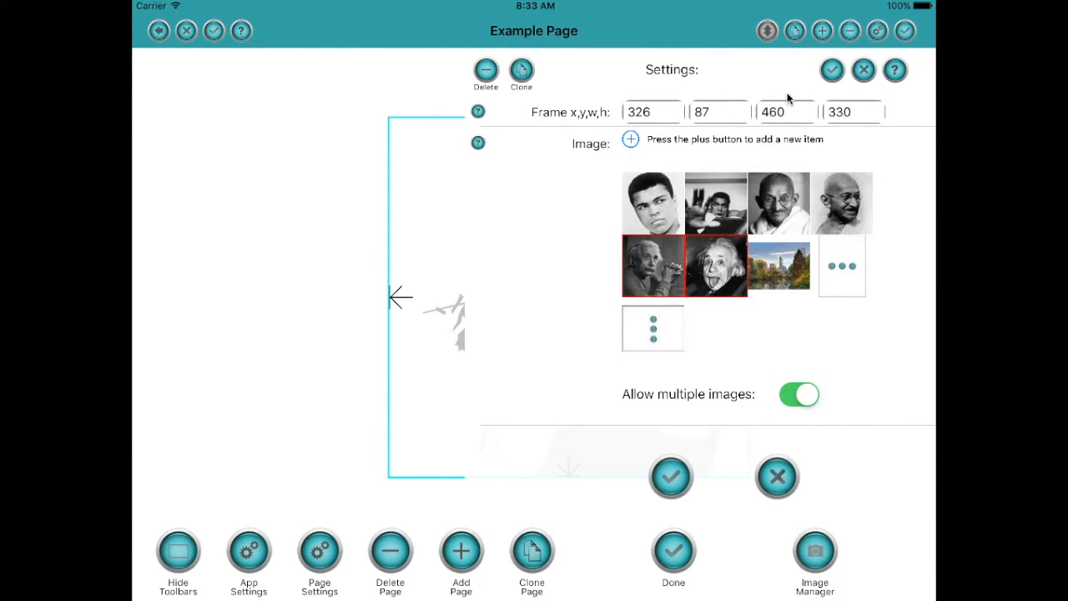
left_click(671, 477)
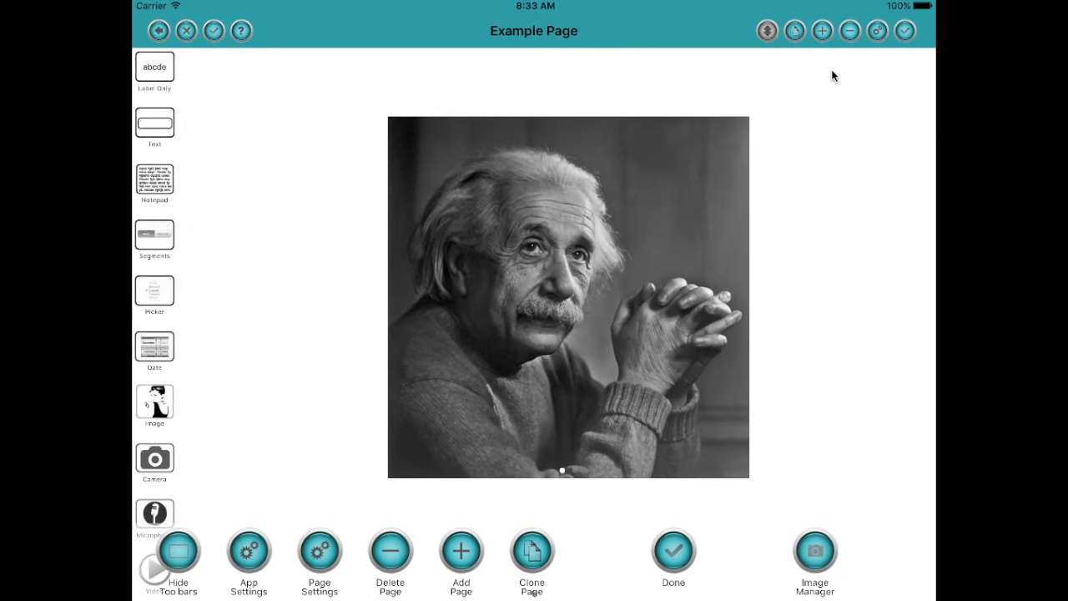
mouse_move(782, 568)
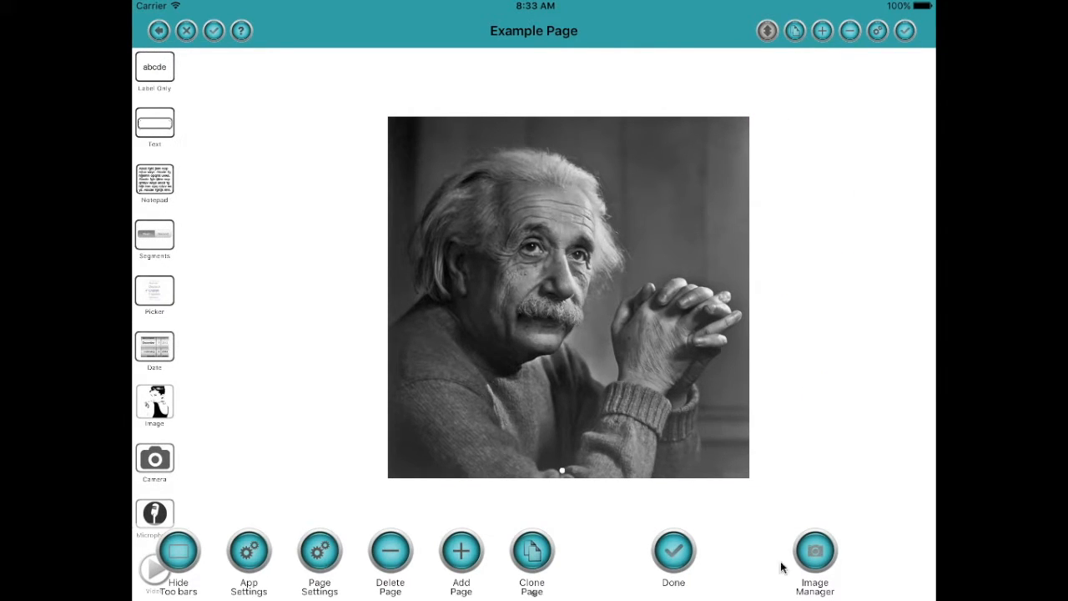
- Run the Getting Started app to view the portrait page, then exit the preview
left_click(673, 551)
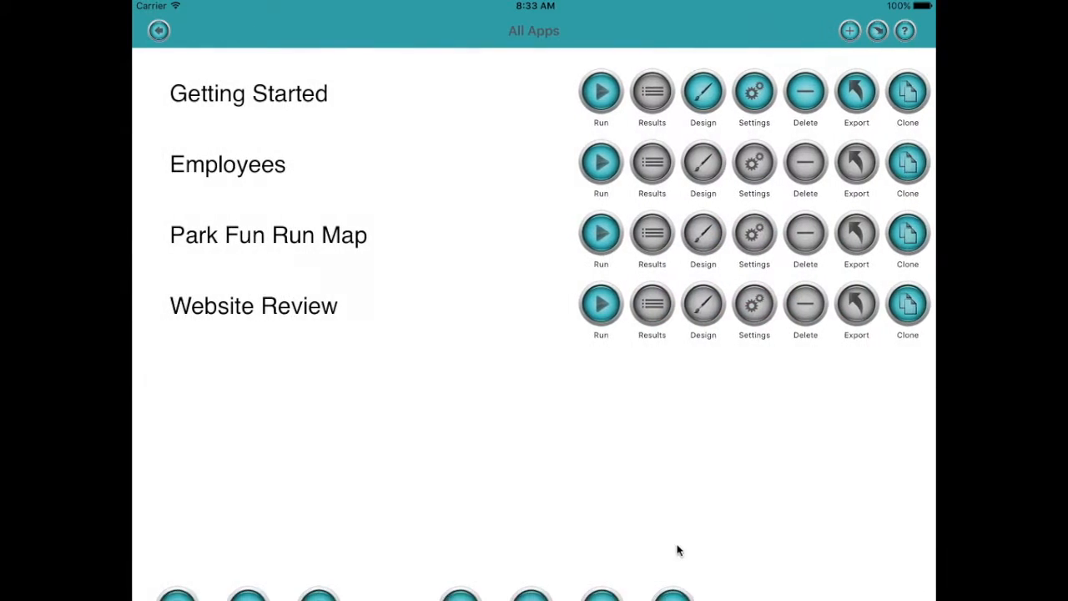
left_click(601, 90)
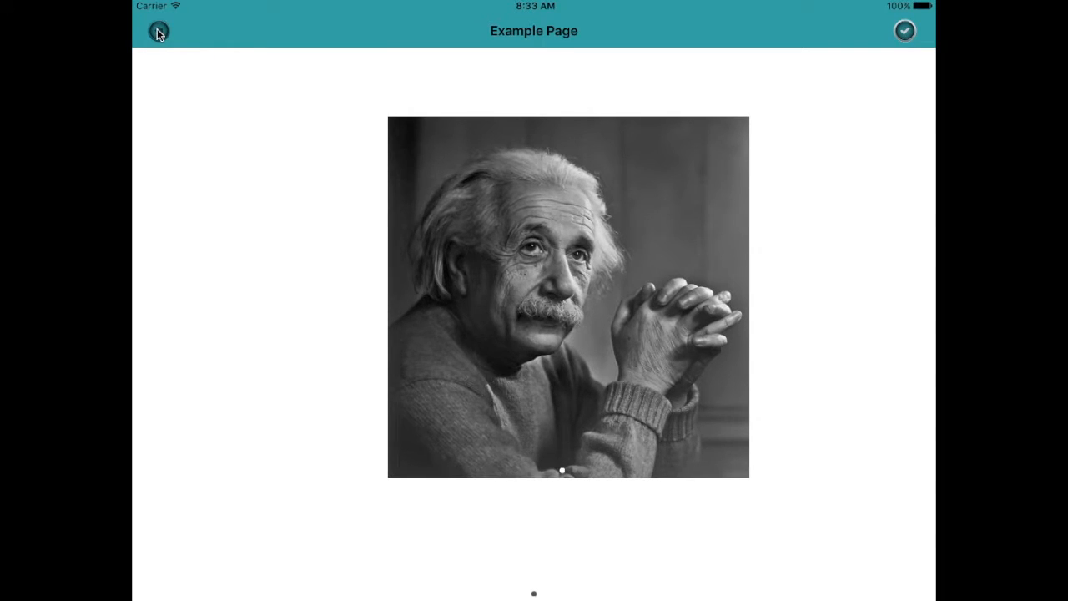
left_click(158, 31)
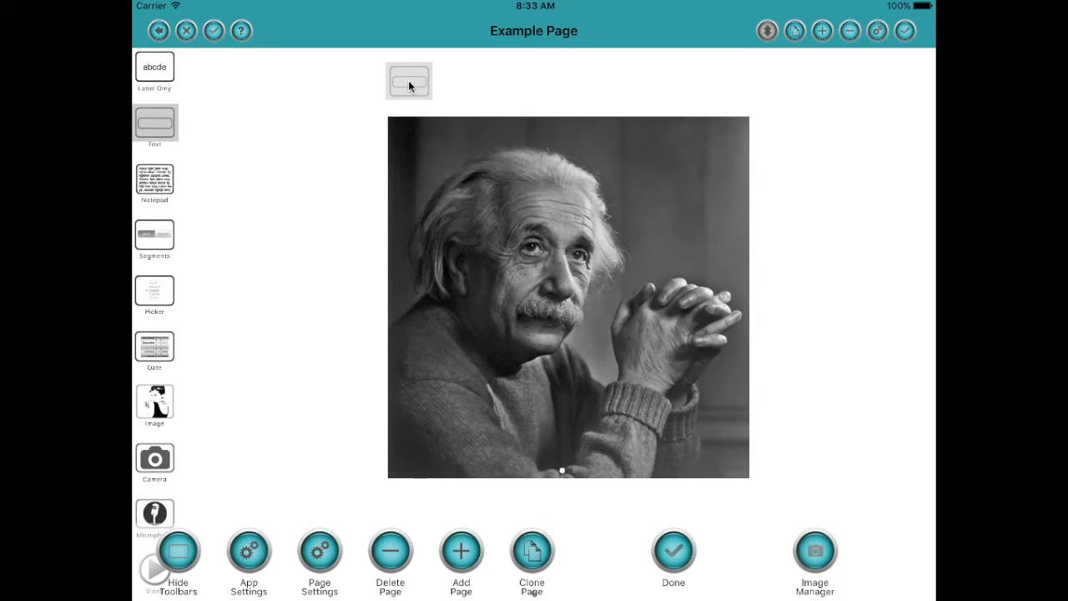
- Place a text field above the portrait and set its Label Length to Medium
left_click(408, 80)
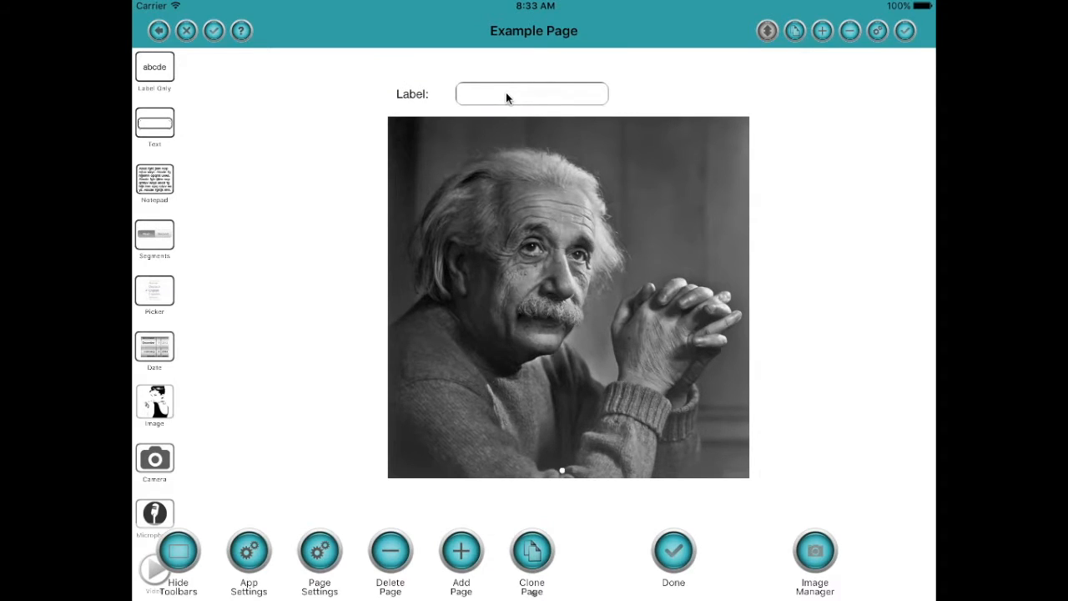
left_click(531, 94)
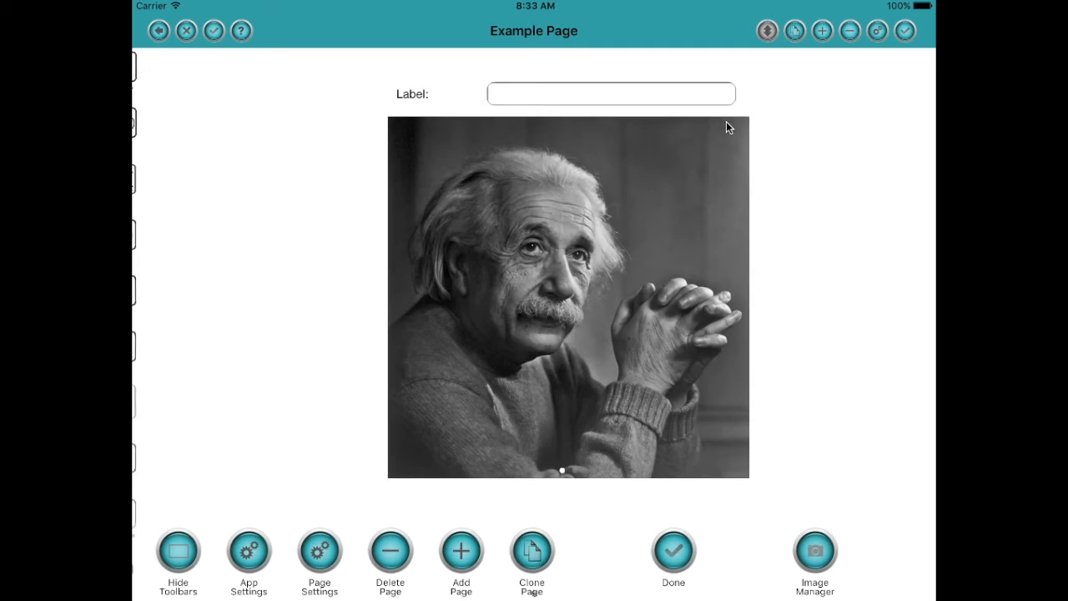
left_click(609, 93)
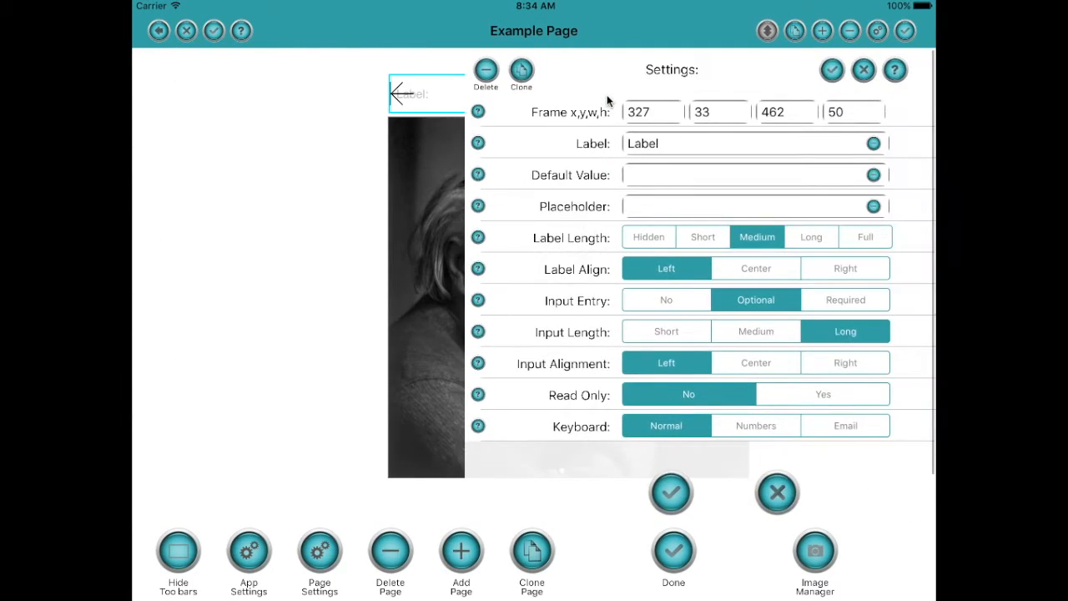
mouse_move(758, 237)
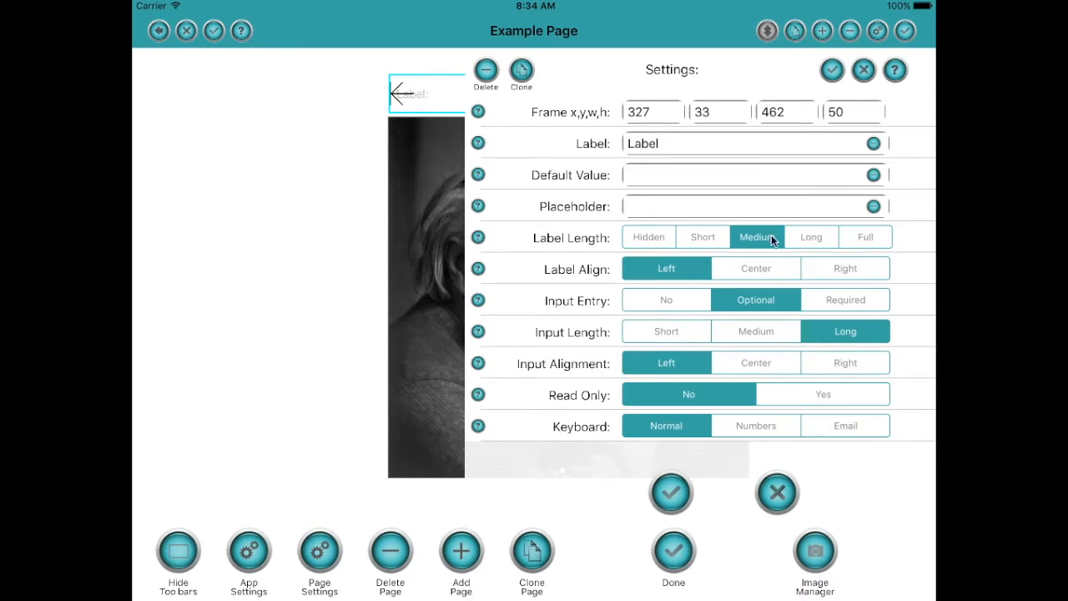
left_click(702, 237)
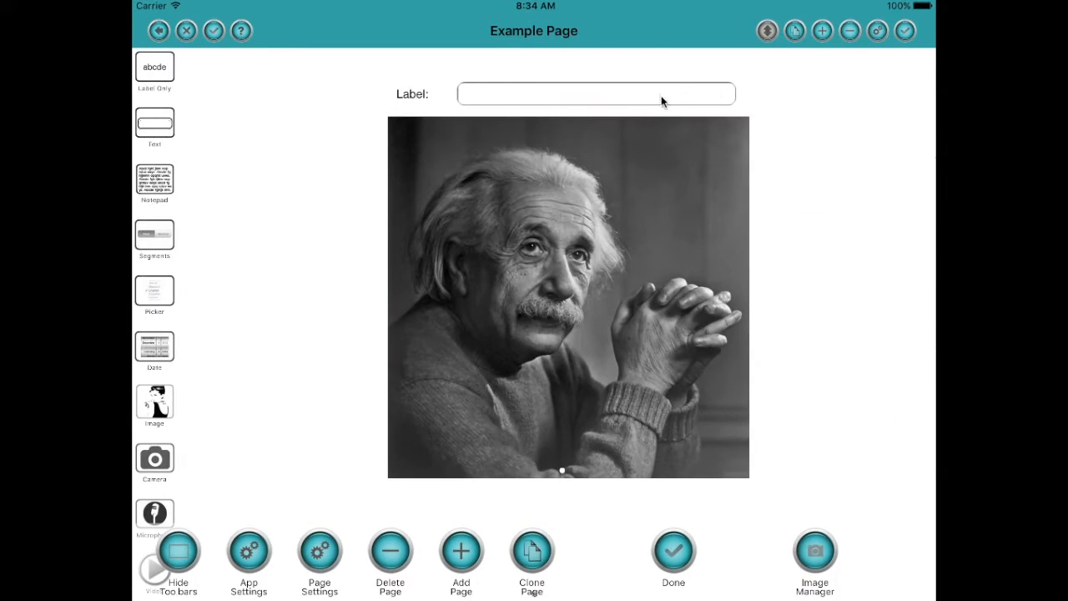
left_click(596, 93)
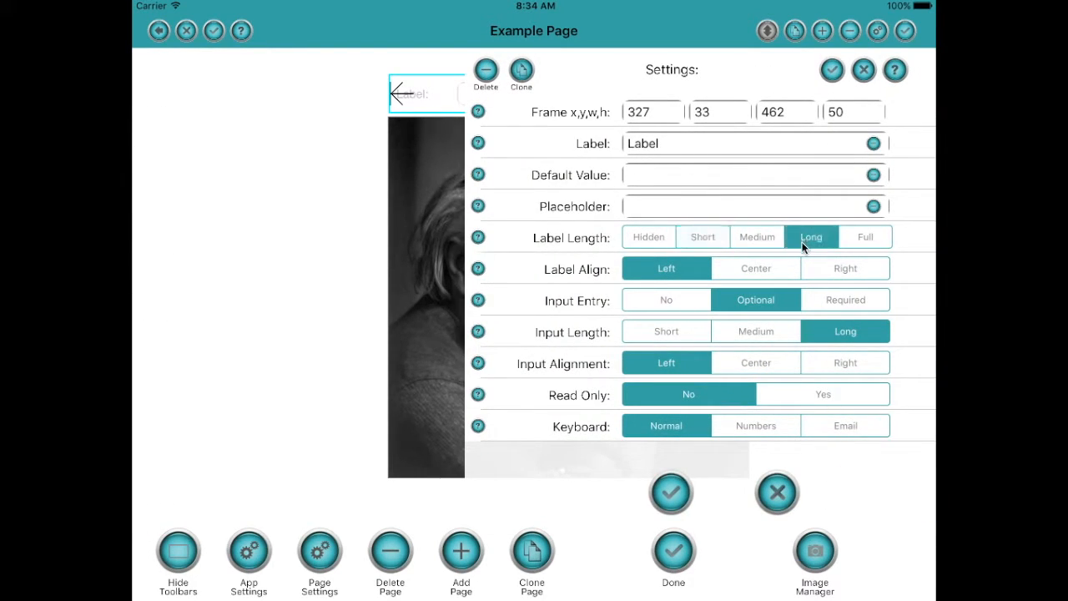
left_click(671, 490)
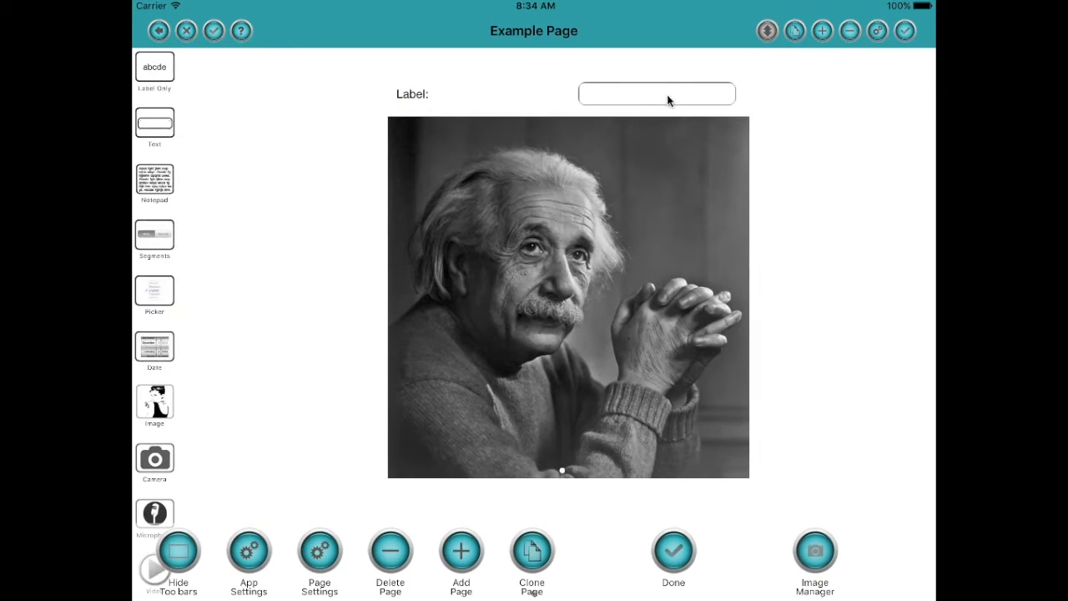
- Label the field Name with default value Albert Einstein and save it
left_click(657, 93)
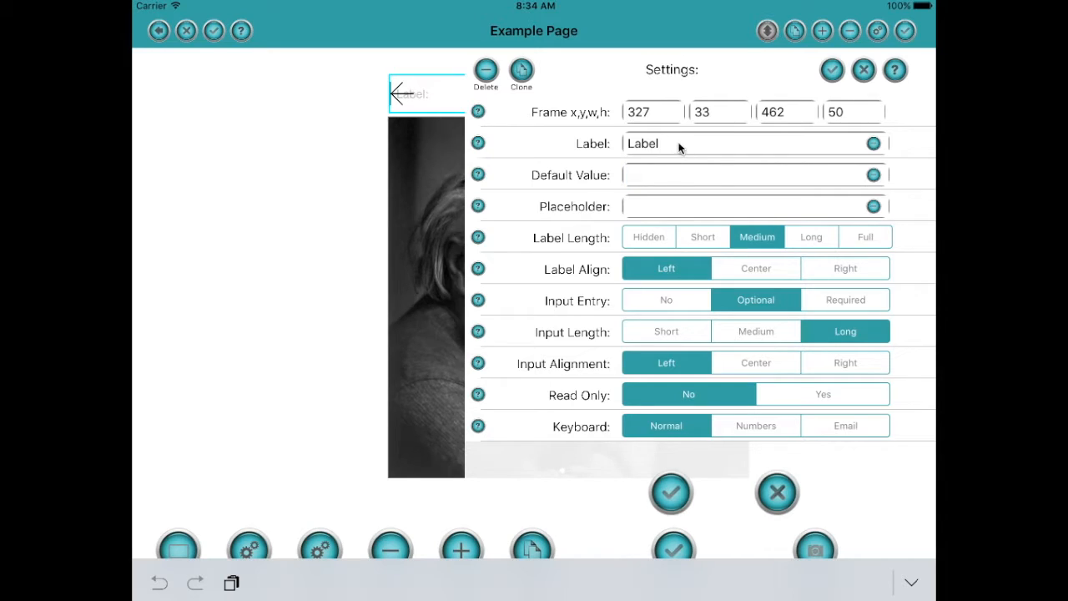
key("BackSpace")
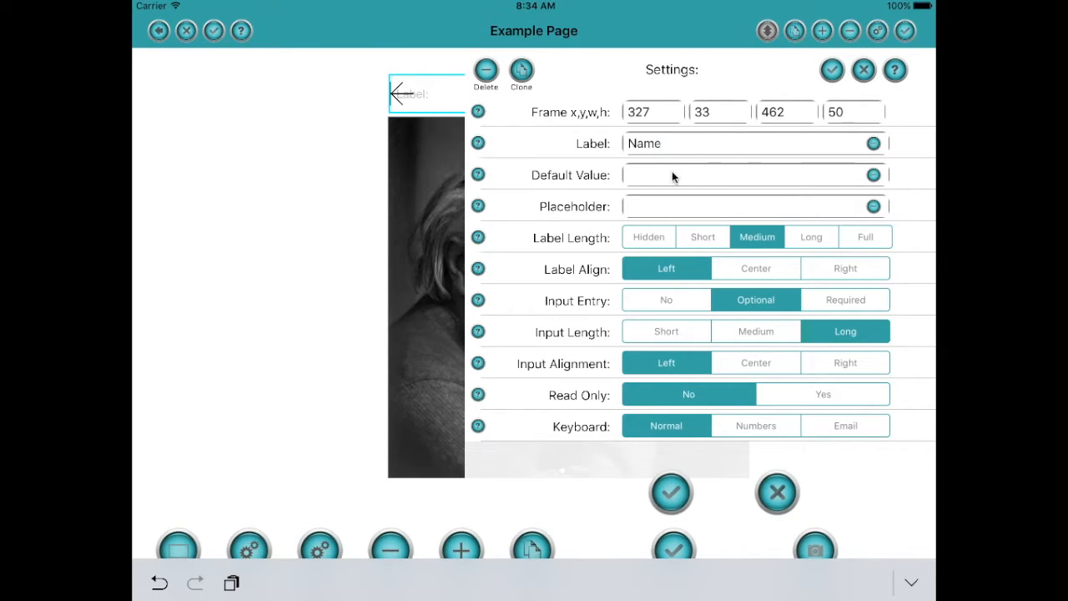
type("Albert Einstein")
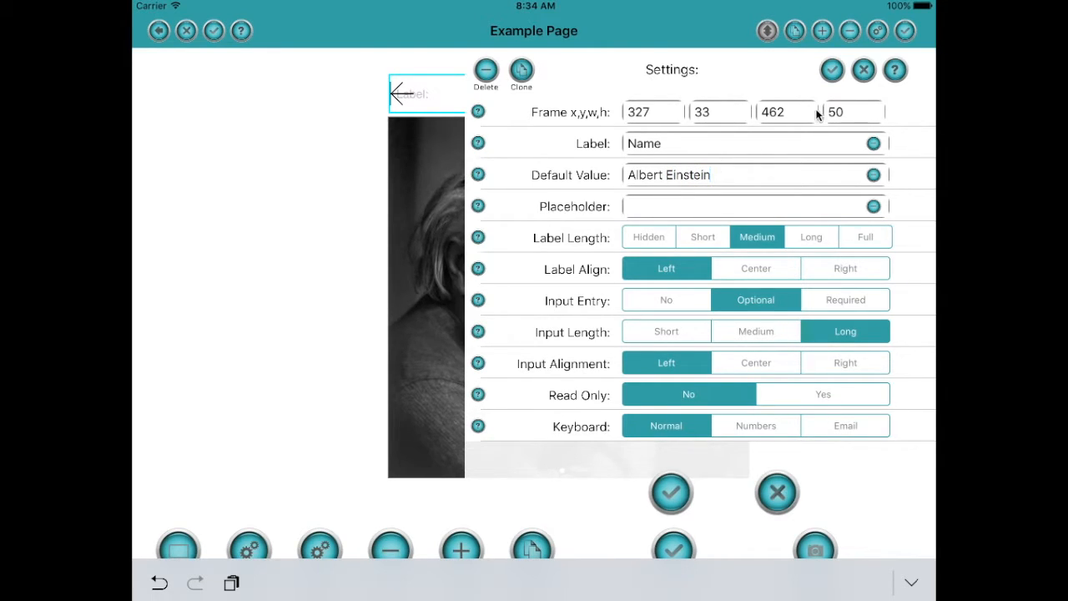
left_click(831, 70)
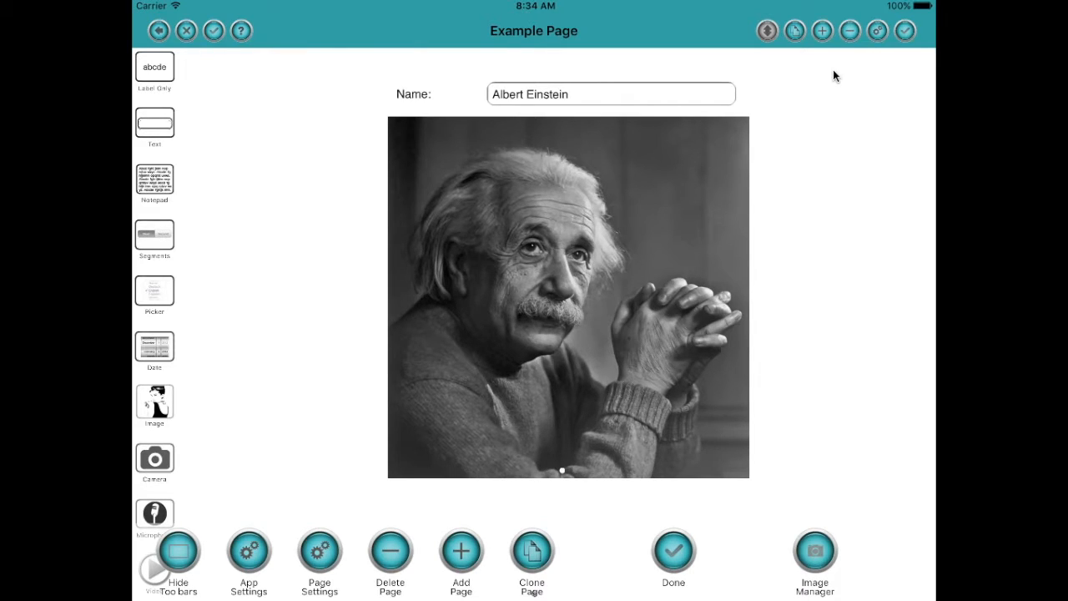
mouse_move(175, 267)
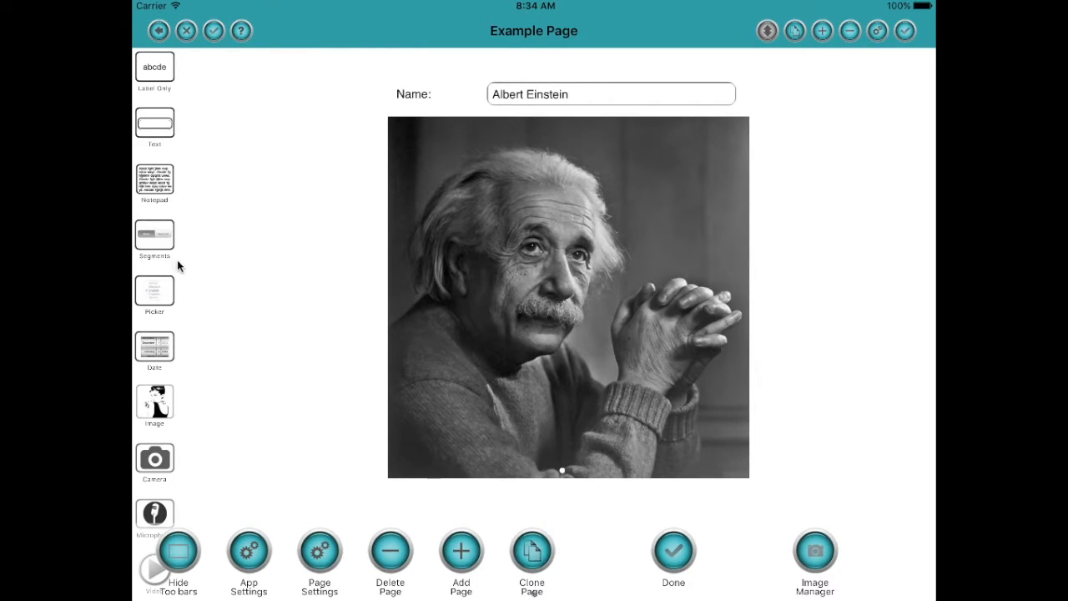
mouse_move(274, 285)
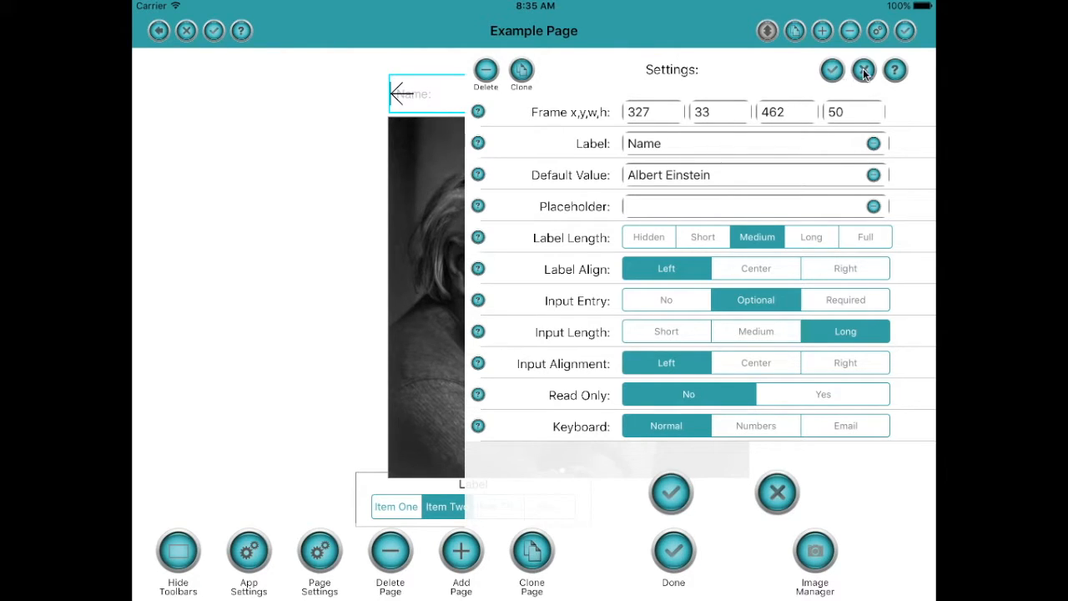
- Set the segmented picker's frame x to 327 and width to 462 to match the Name field
left_click(831, 70)
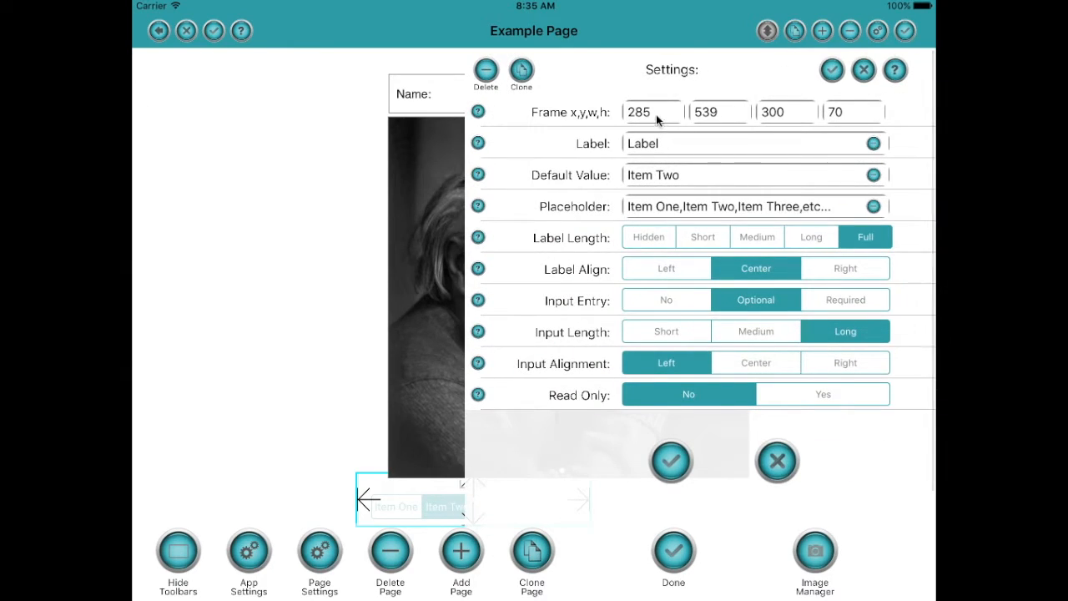
left_click(652, 111)
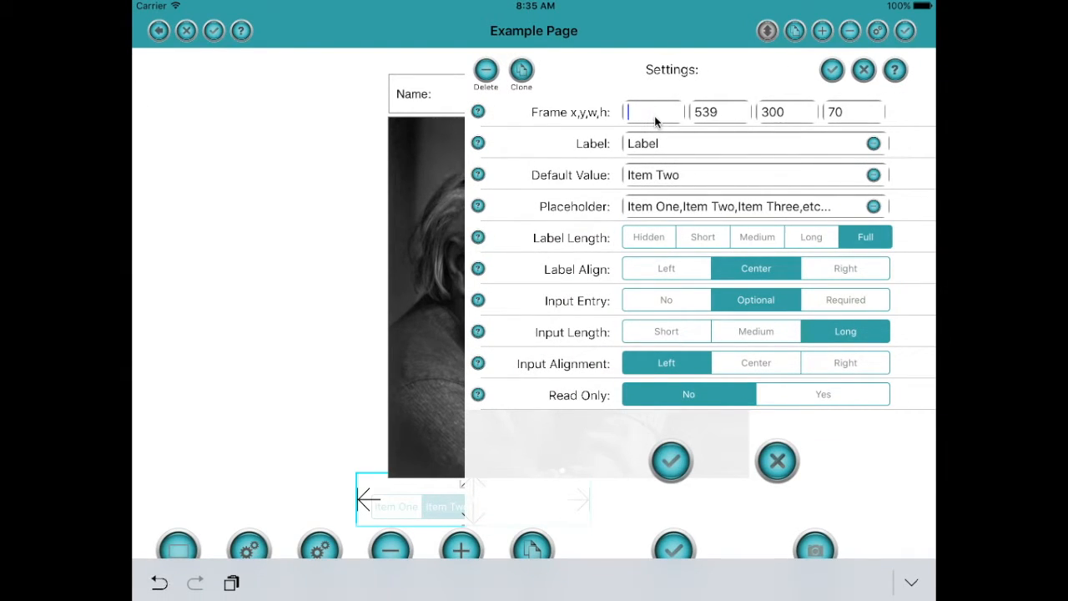
type("327")
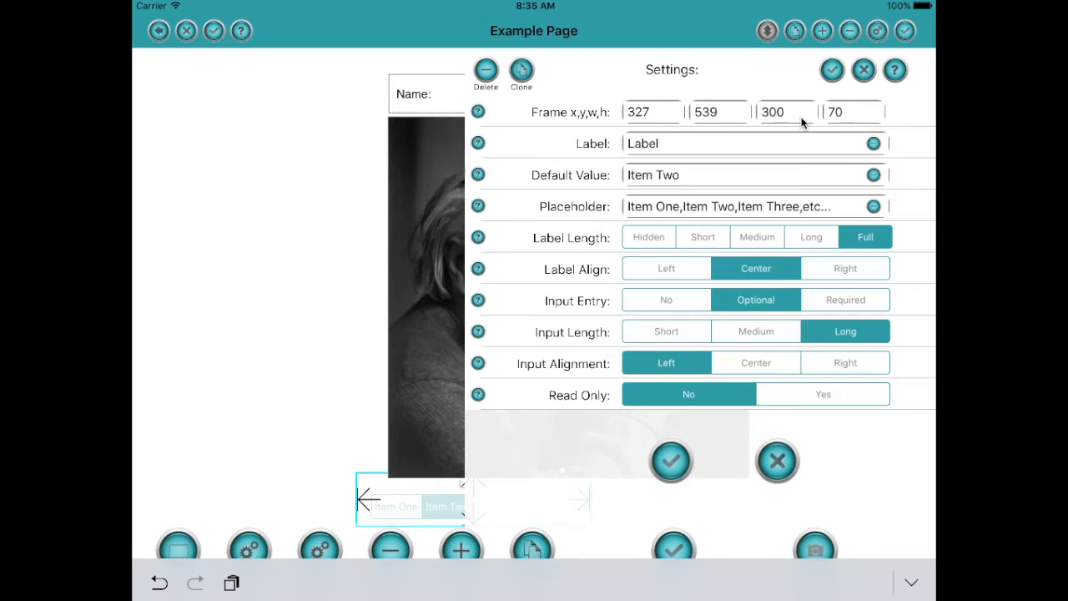
left_click(784, 112)
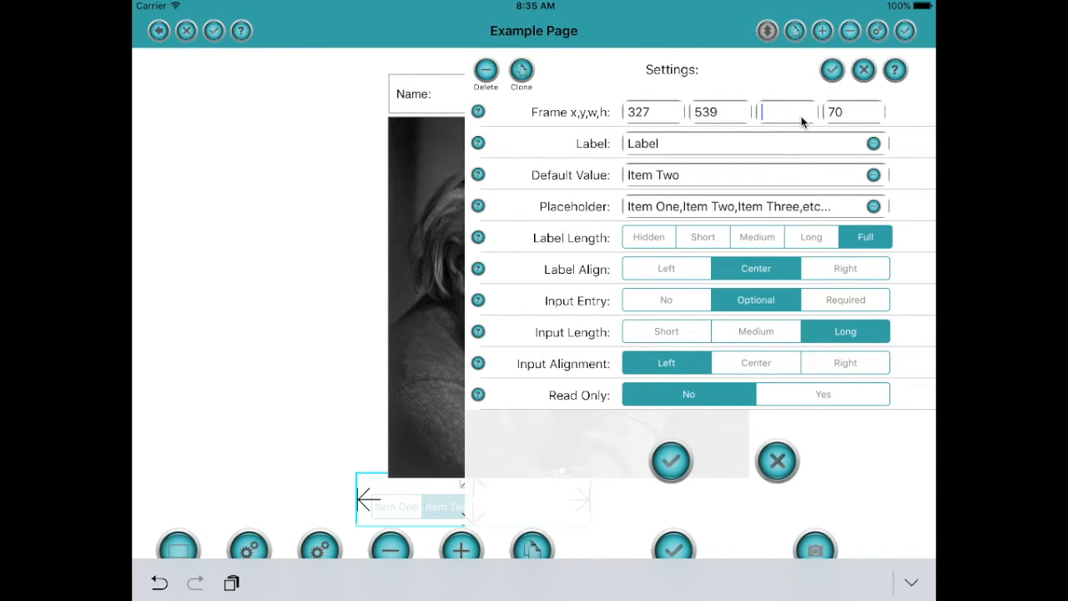
type("462")
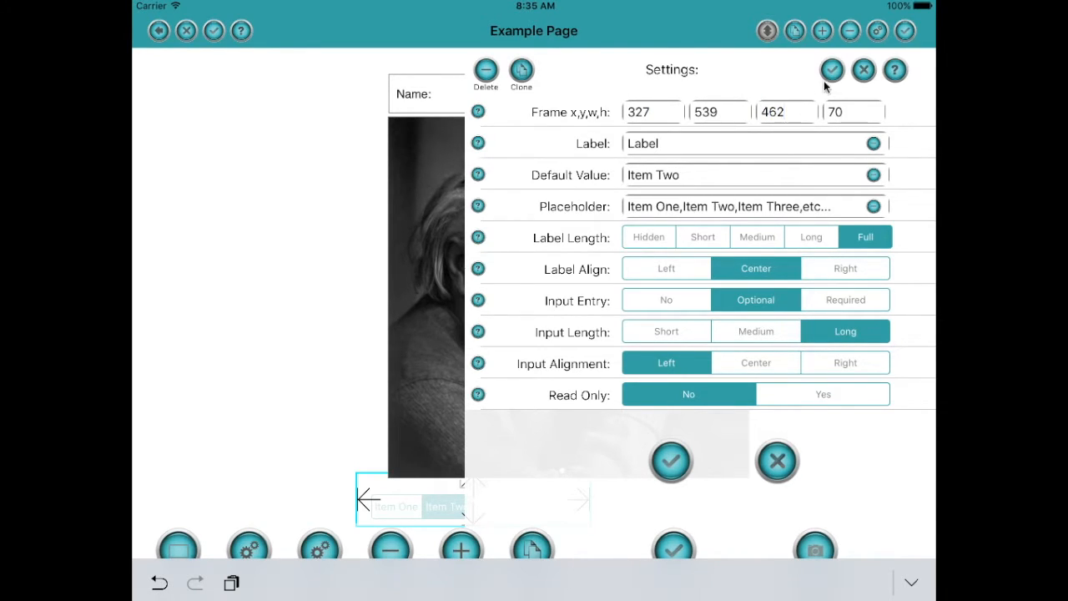
left_click(832, 70)
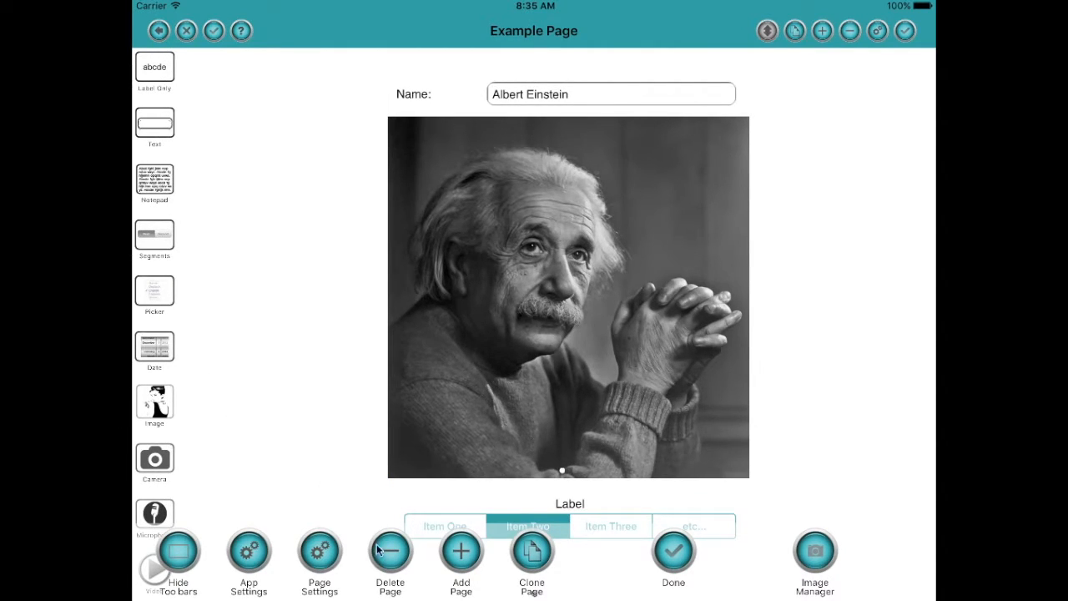
- Label the picker Department with default value Physics
left_click(177, 551)
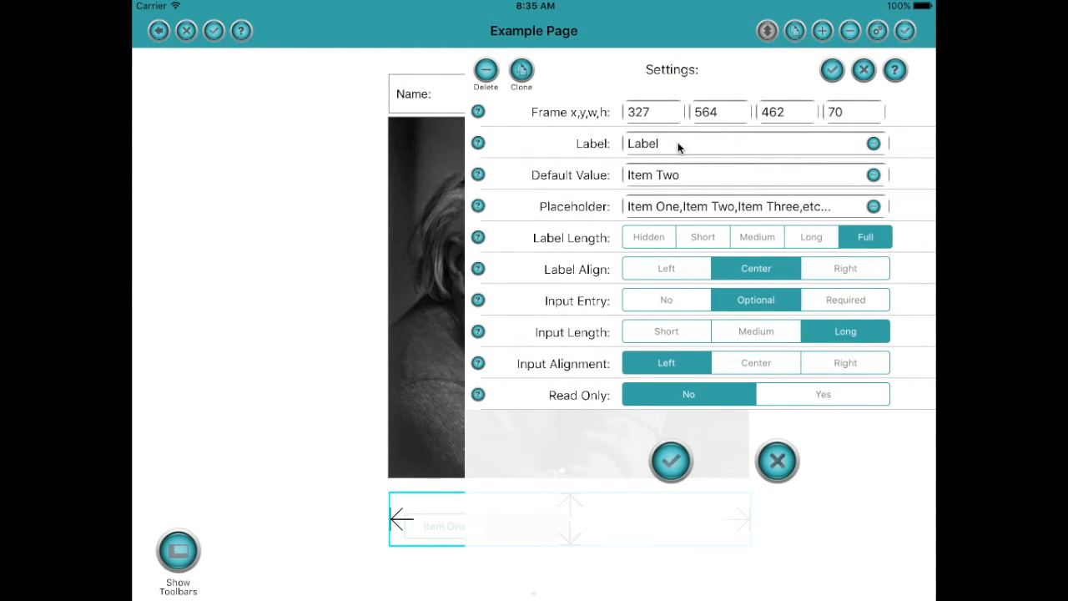
left_click(751, 143)
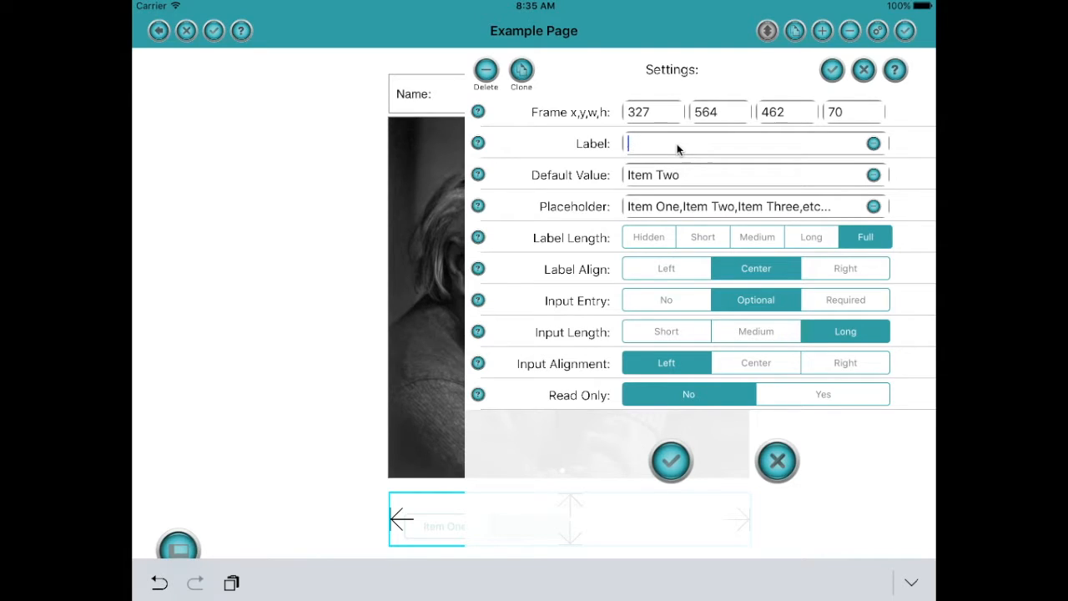
type("Department")
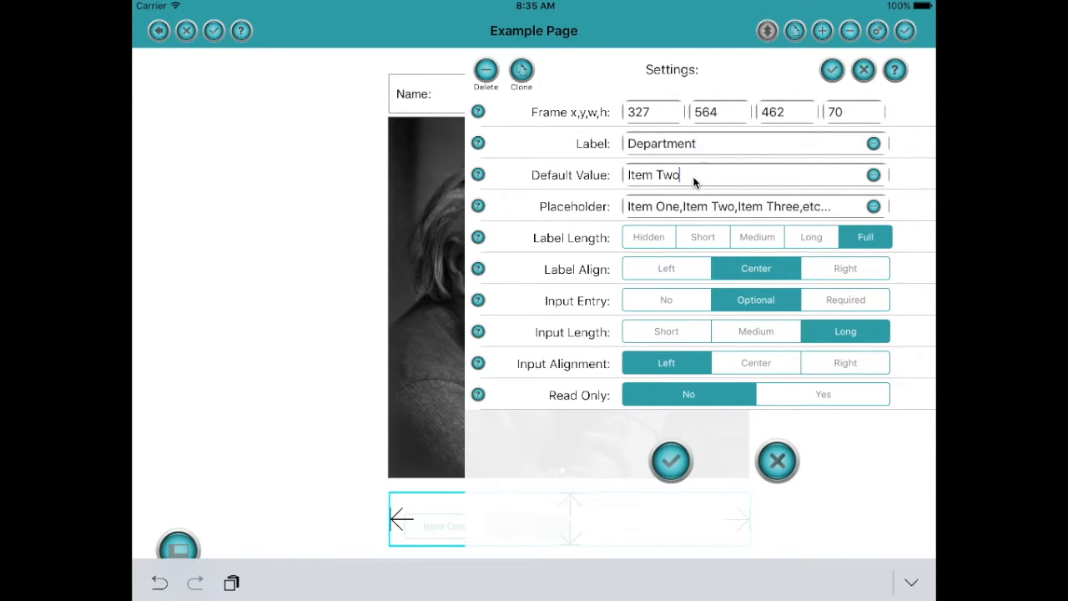
left_click(751, 175)
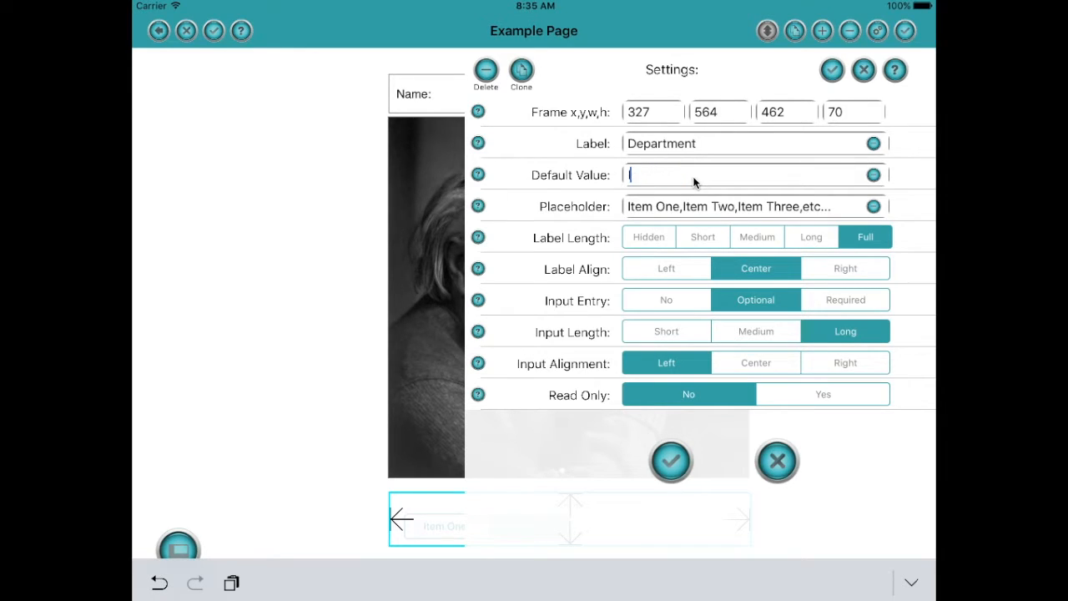
type("Physics")
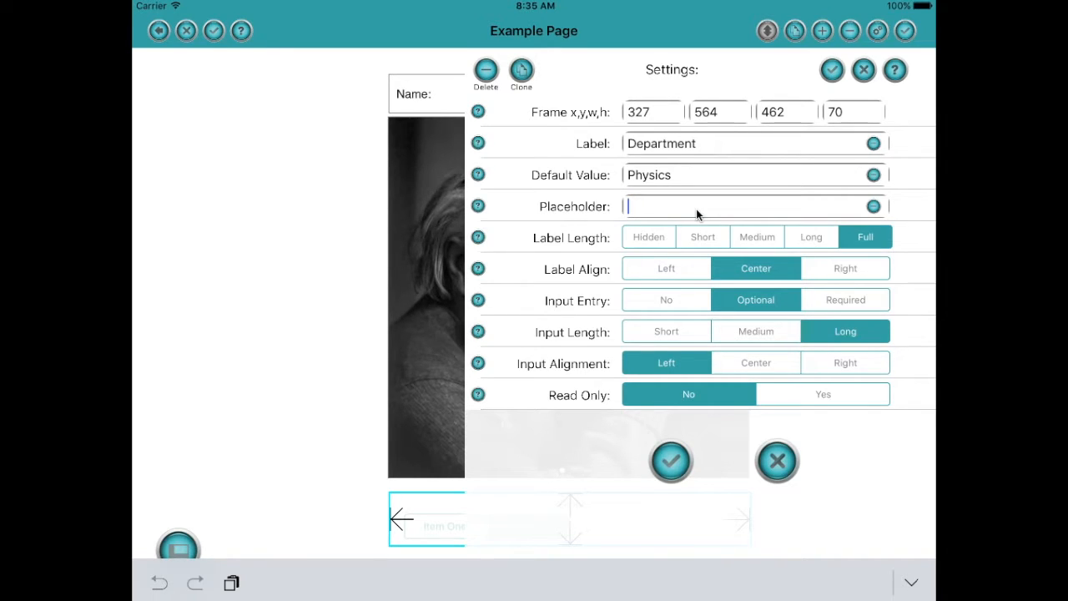
- Enter the picker options Religion,Physics,Sports as the placeholder
type("Relig")
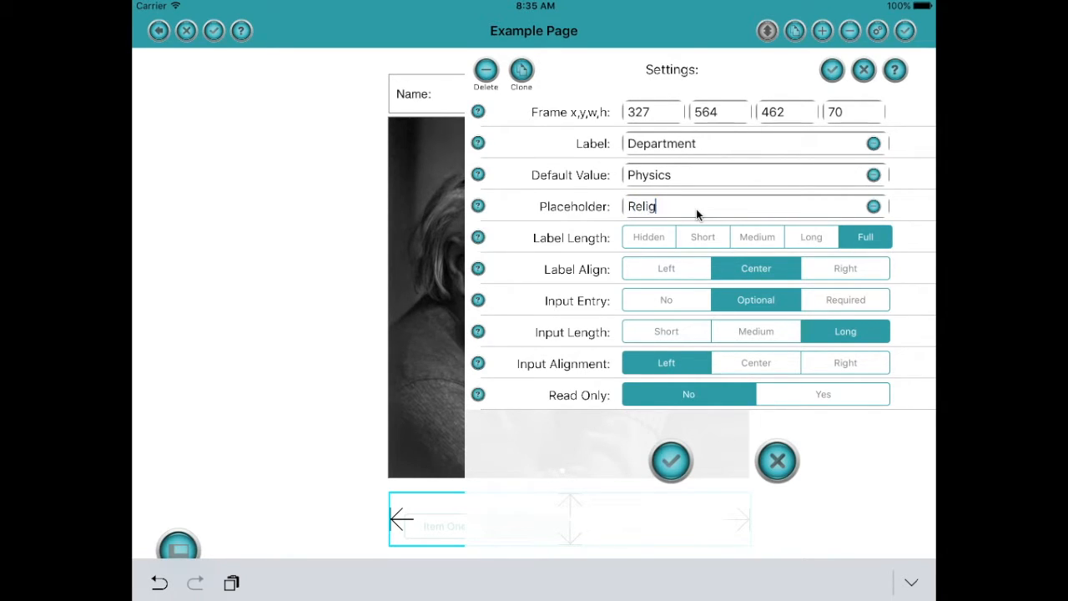
type("ion,")
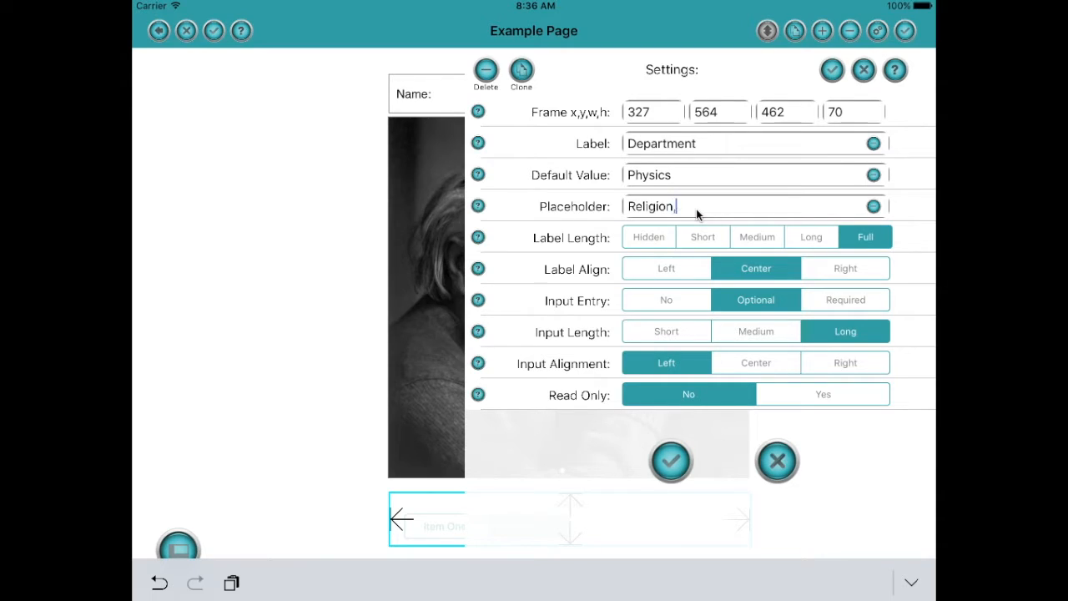
type("Physics")
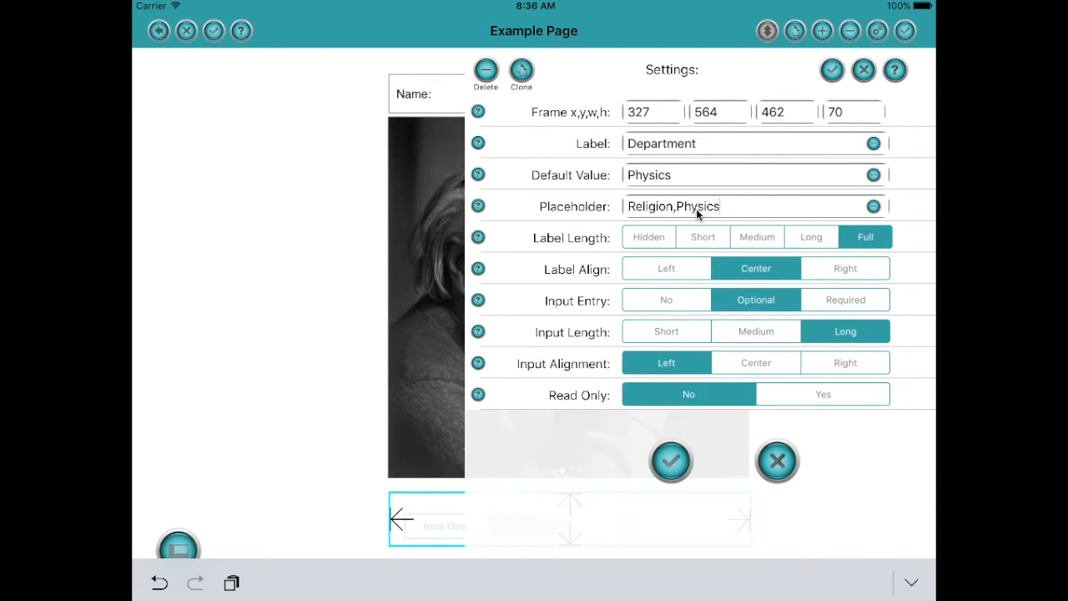
type(",S")
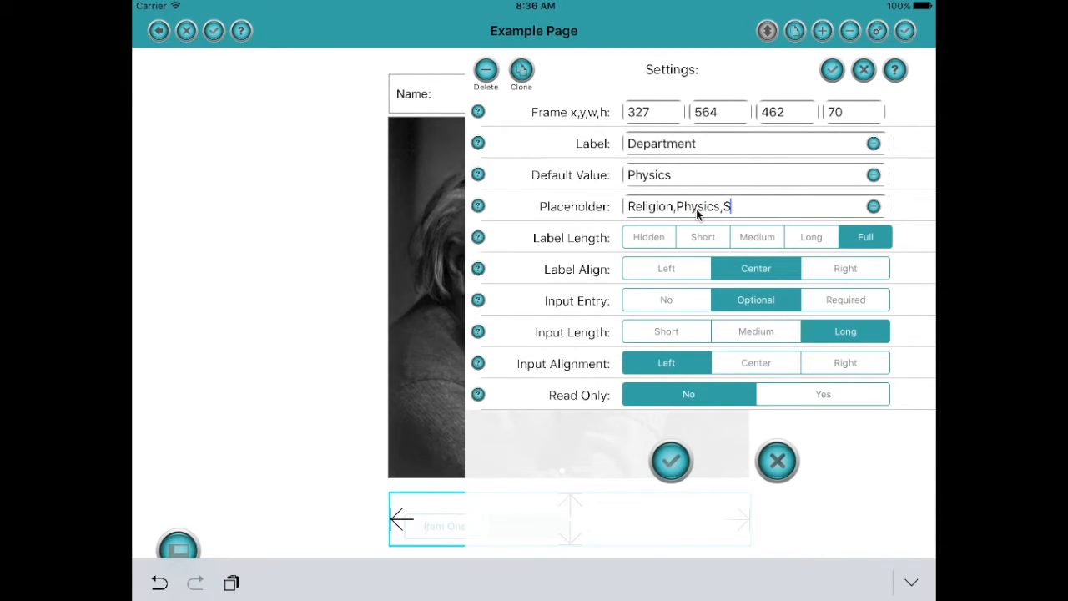
type("ports")
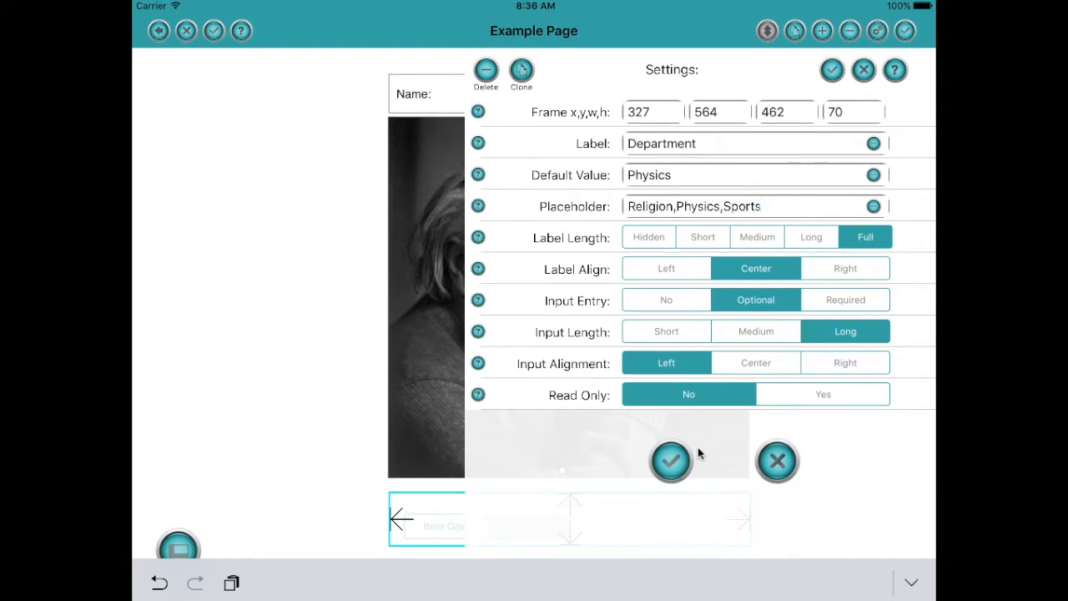
mouse_move(671, 465)
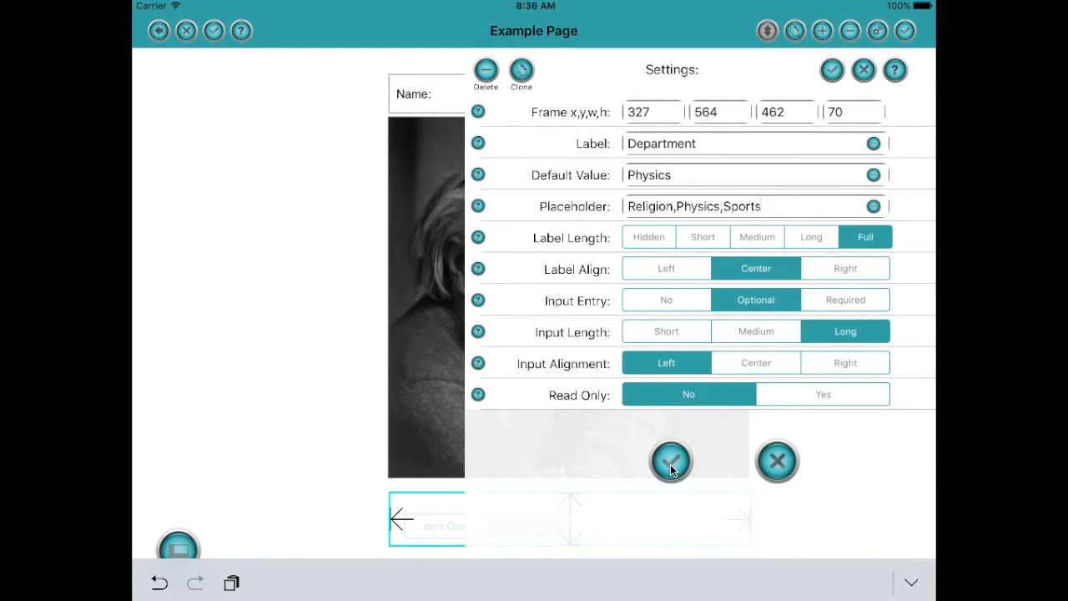
- Save the Department picker, then test it in run mode by choosing Sports and editing the name
left_click(671, 461)
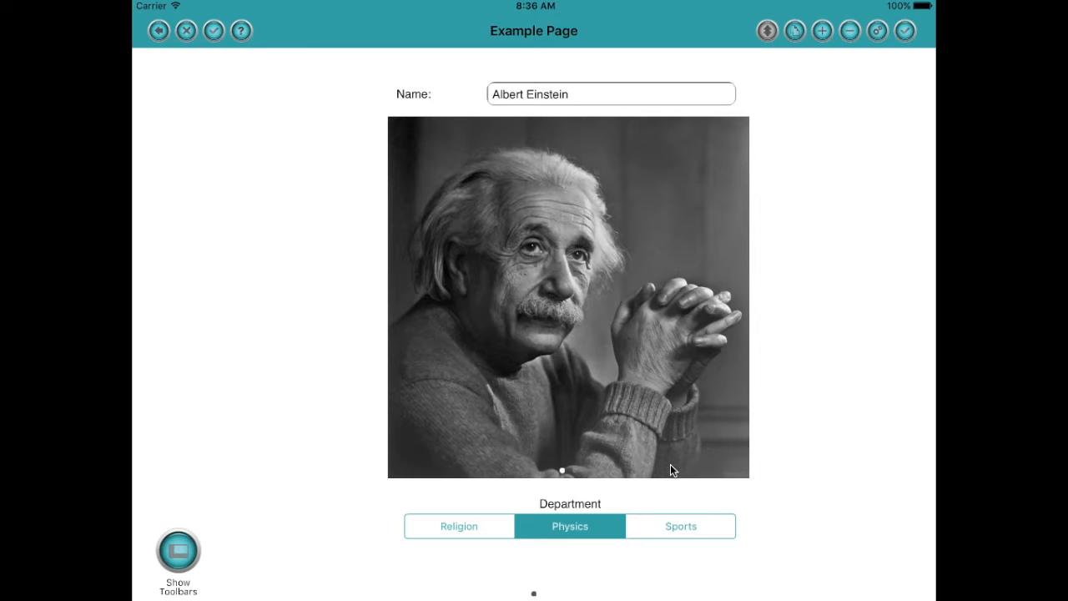
left_click(177, 551)
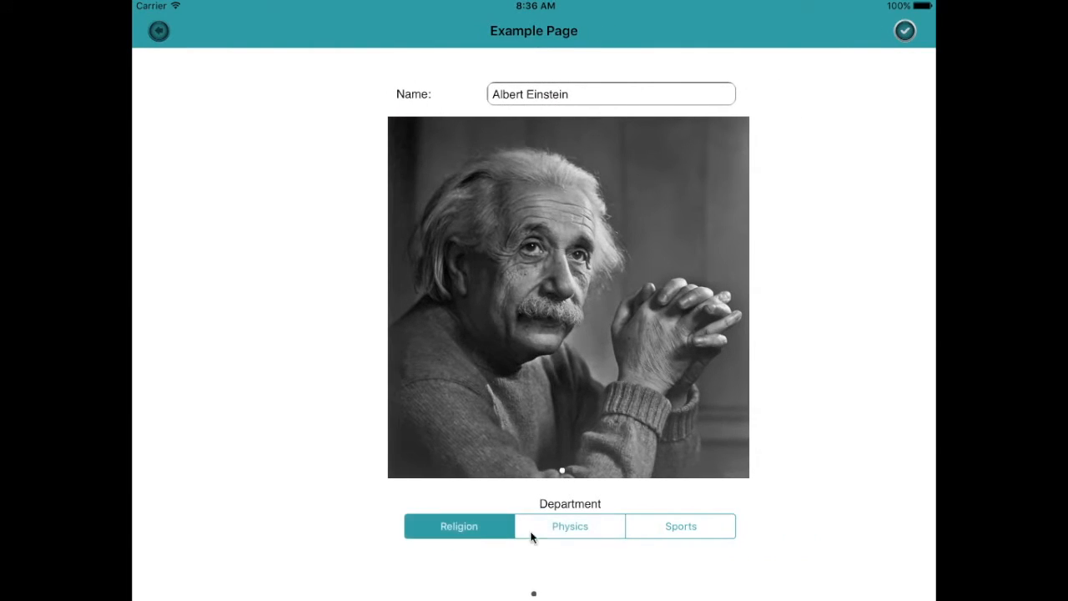
left_click(681, 526)
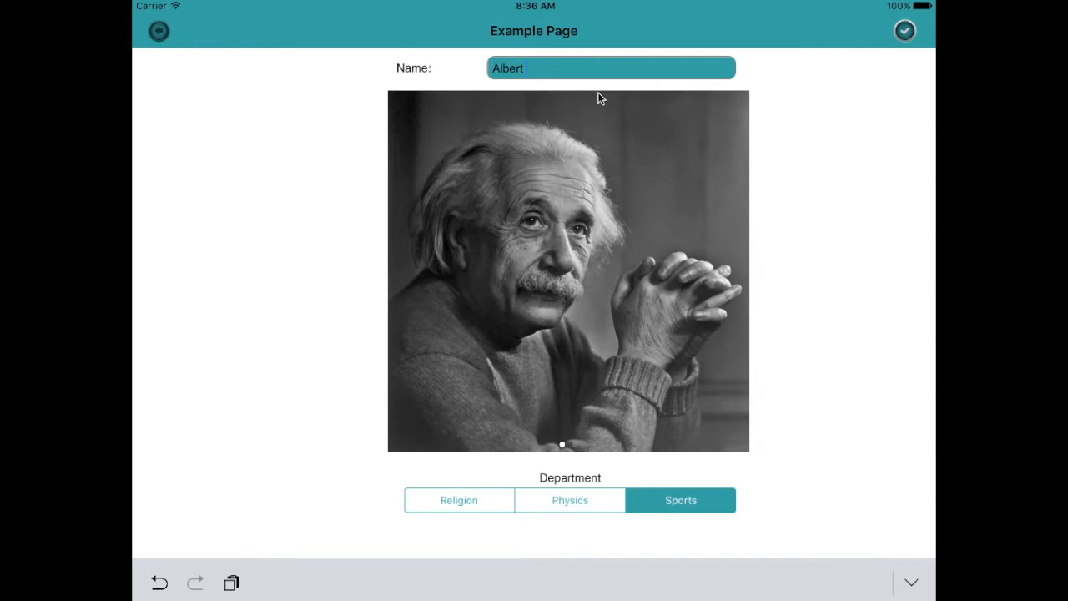
type("Einste")
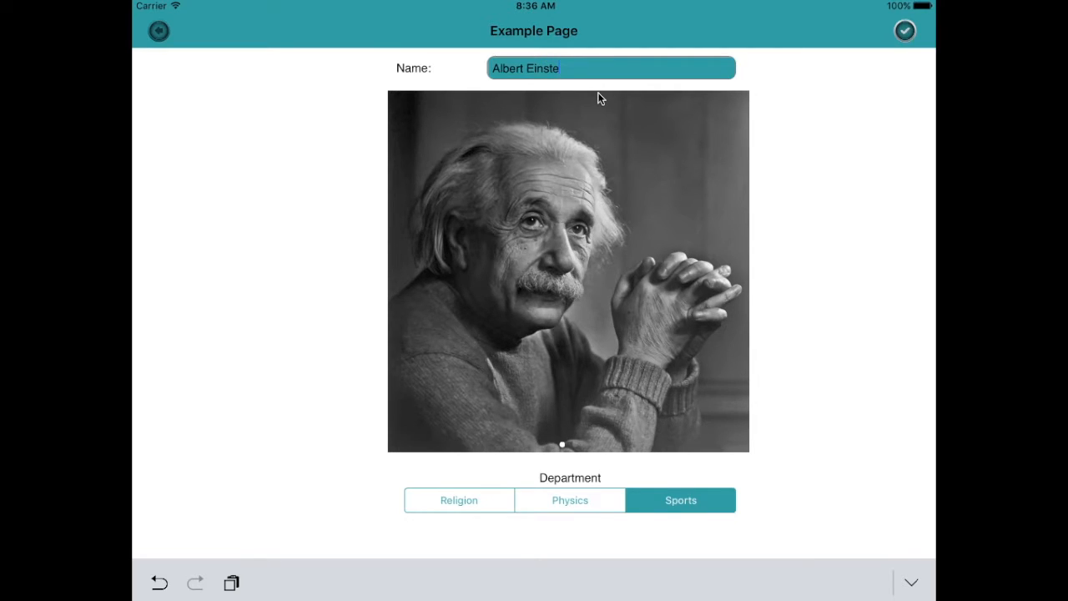
type("in")
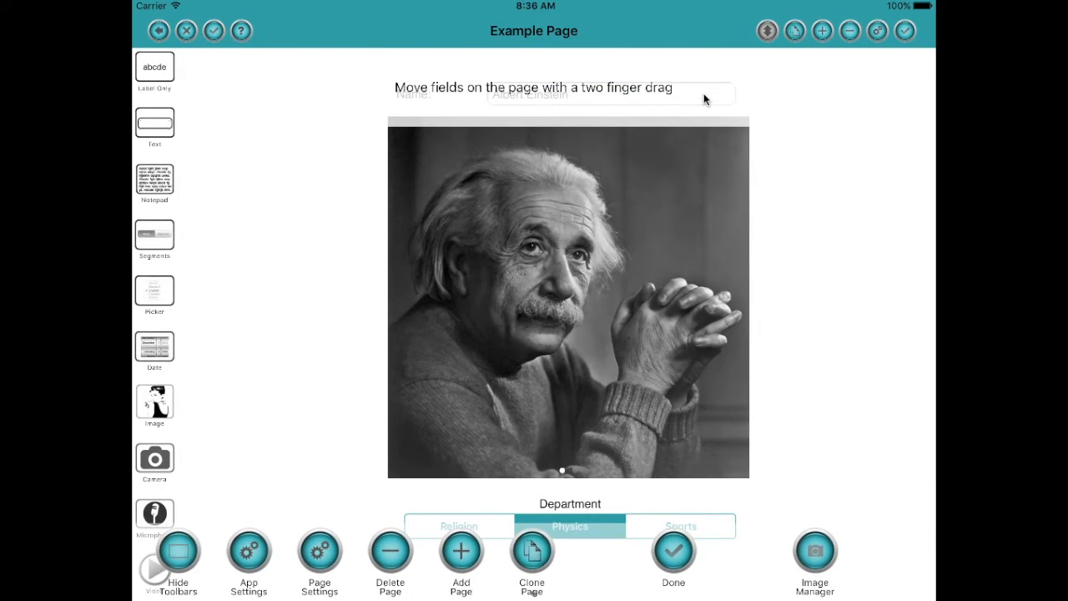
- Drag a Notepad multi-line text box onto the page left of the portrait
left_click_drag(154, 180, 251, 159)
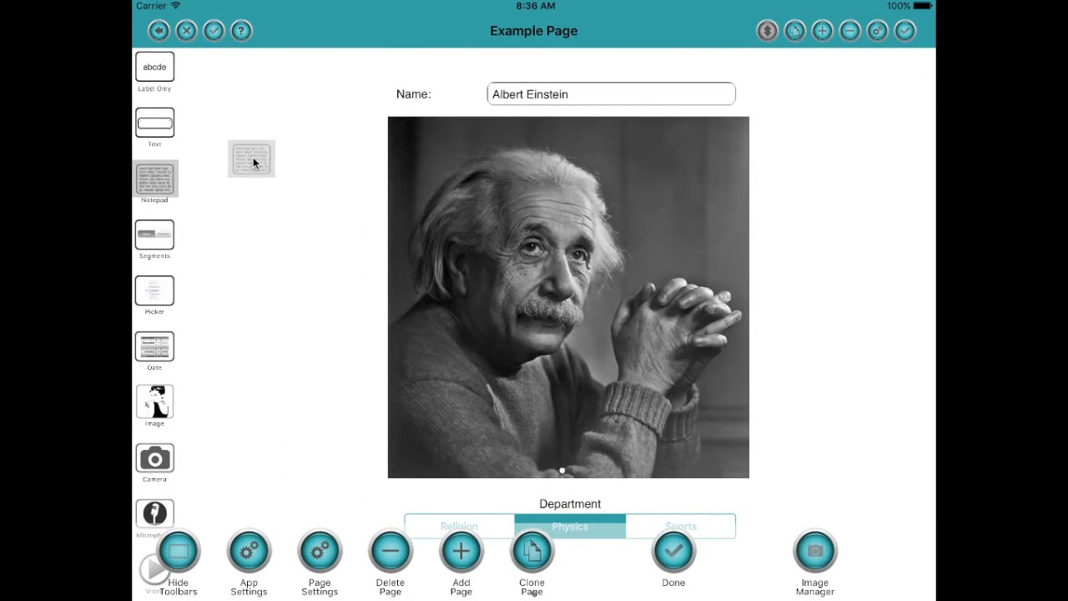
left_click(251, 158)
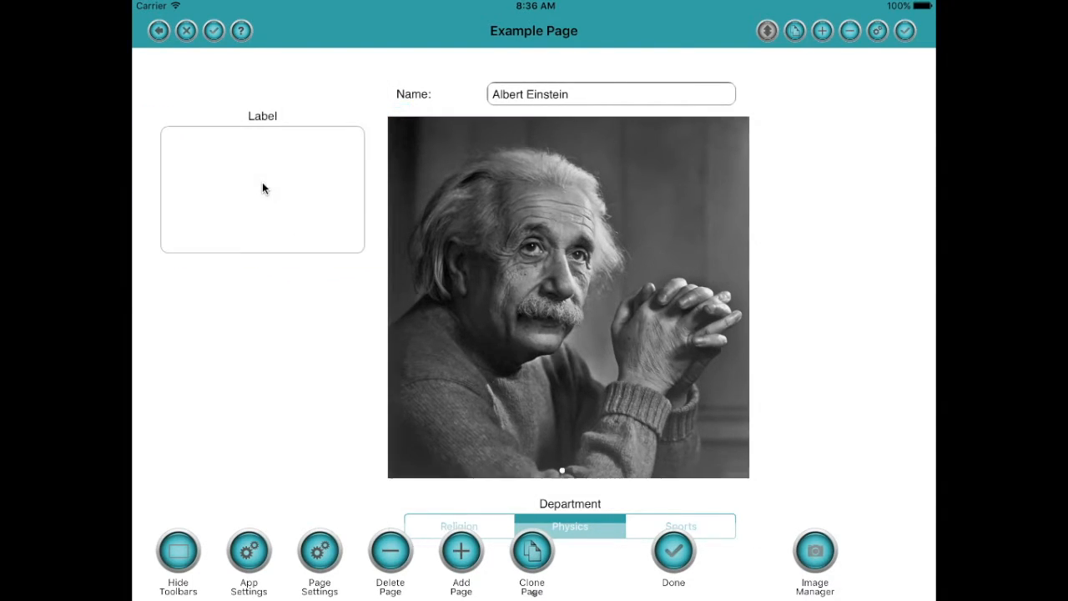
- Label the box Details with default text "Albert Einstein was a physics expert", set Read Only to Yes and save
left_click(263, 188)
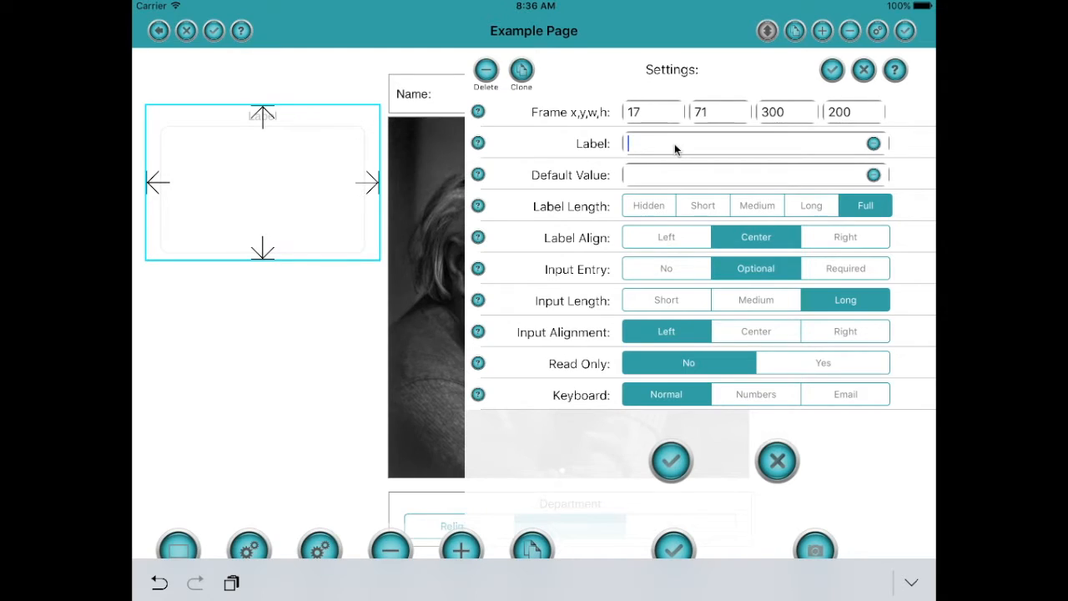
type("Details")
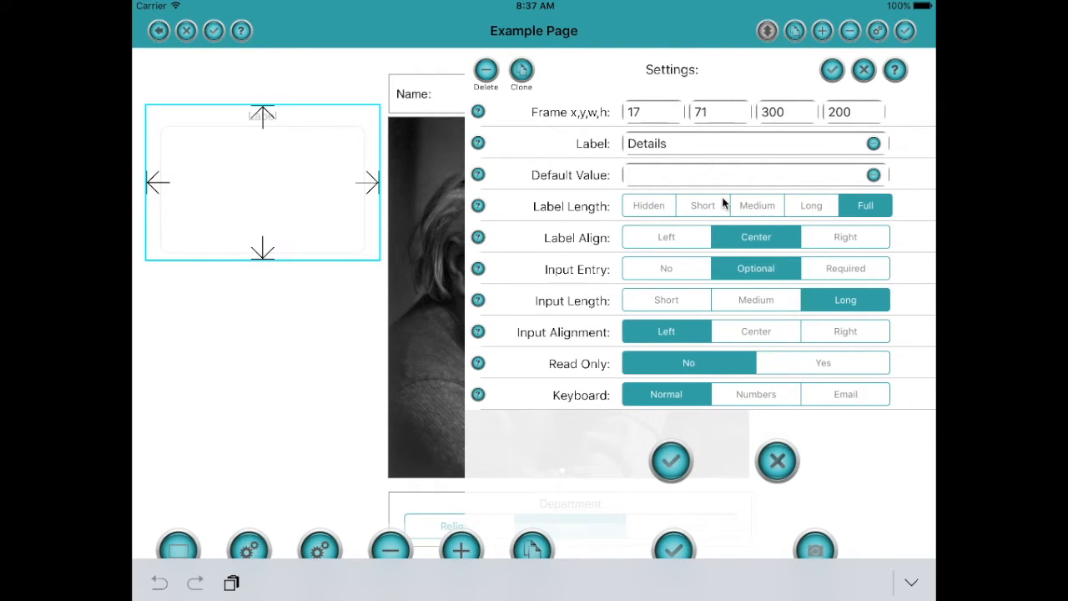
type("Albert")
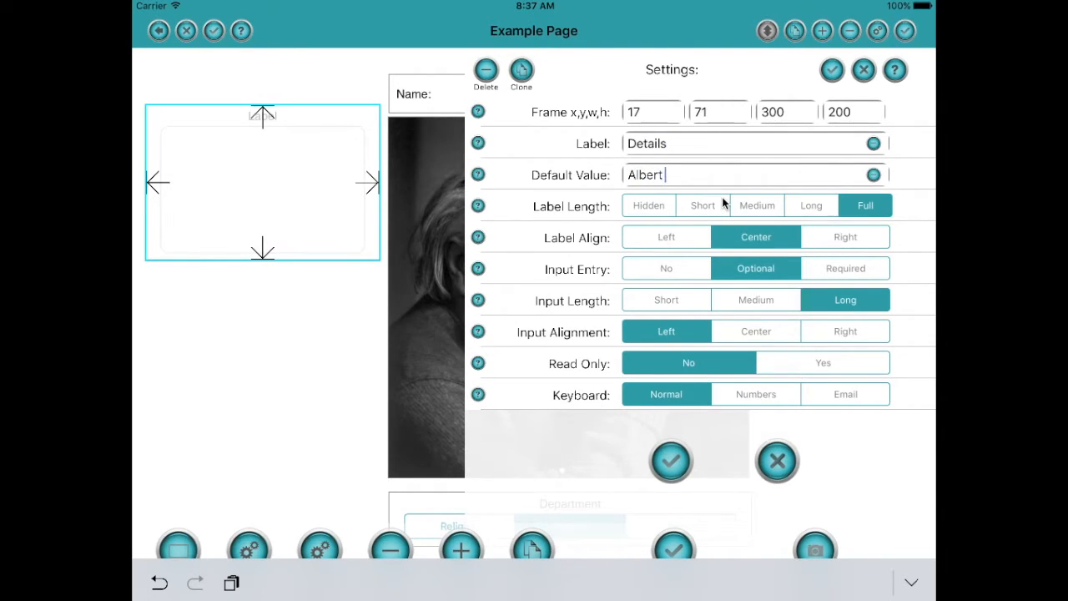
type("Einste")
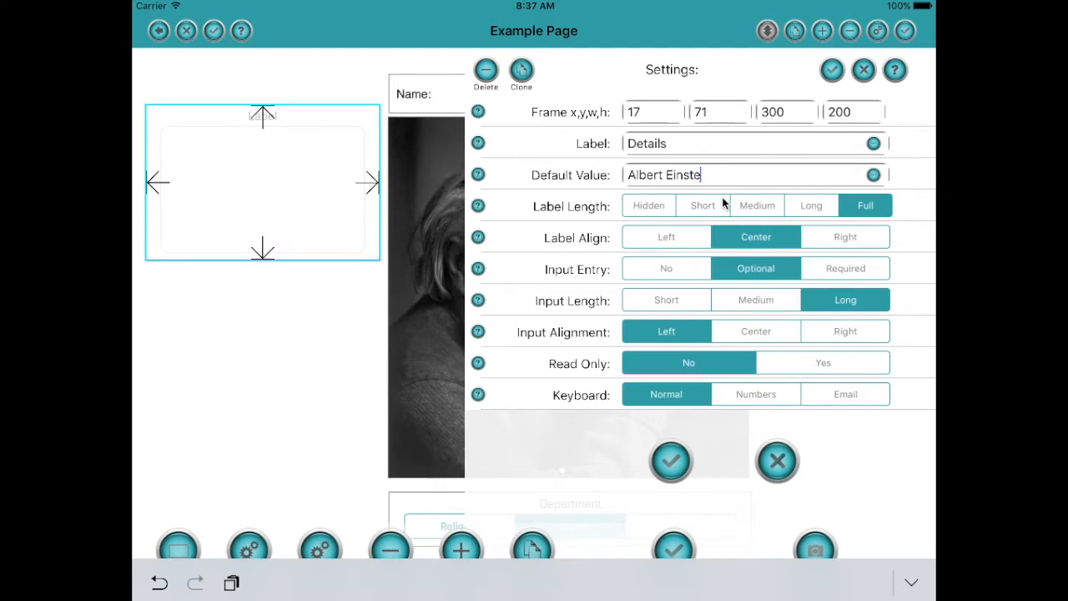
type("in was a phys")
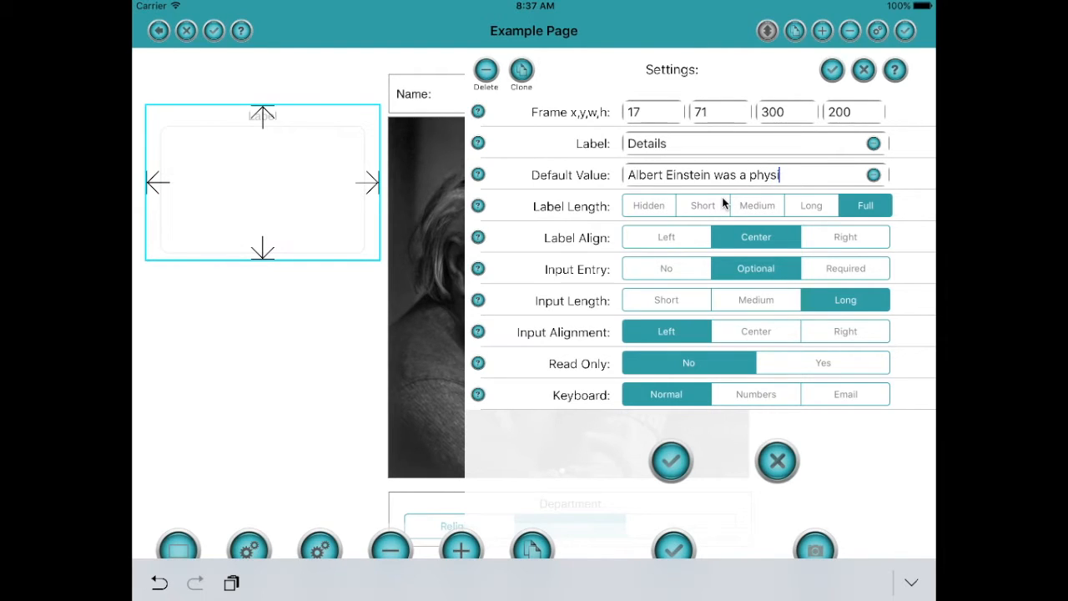
type("ics")
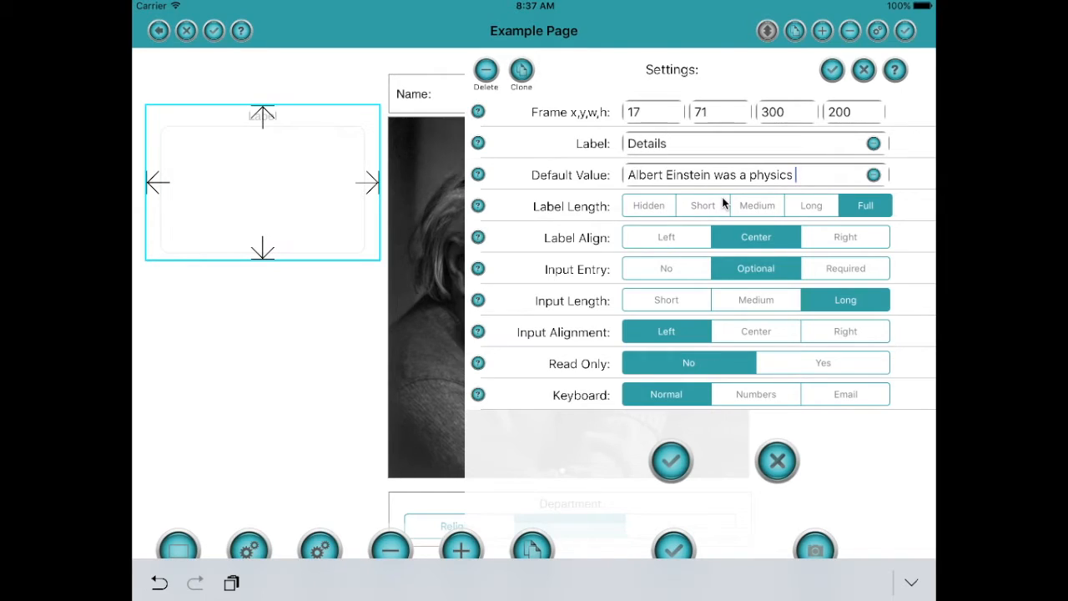
type("exp")
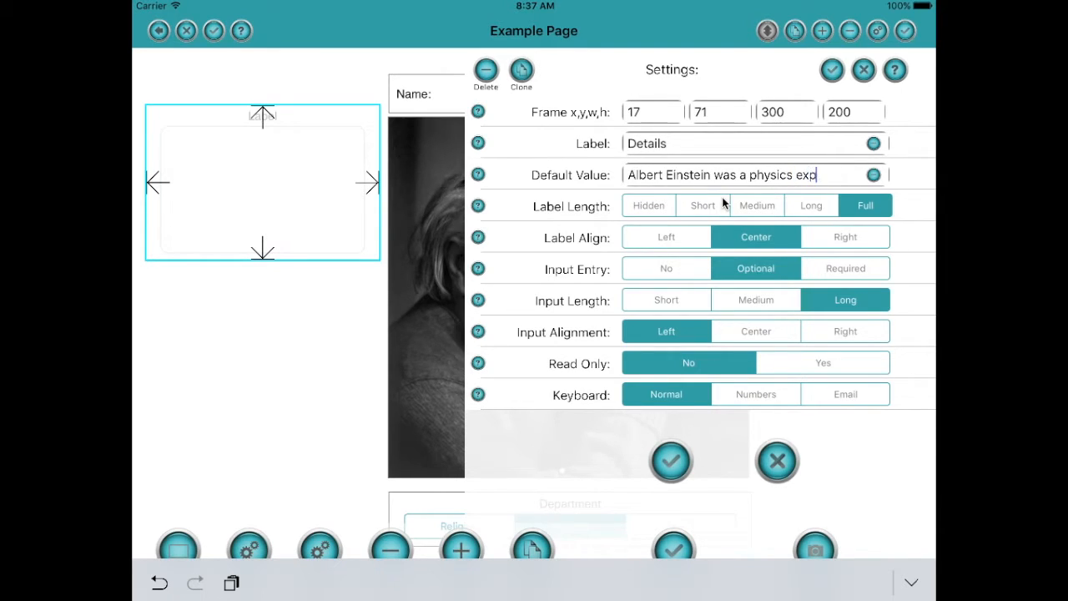
type("ert")
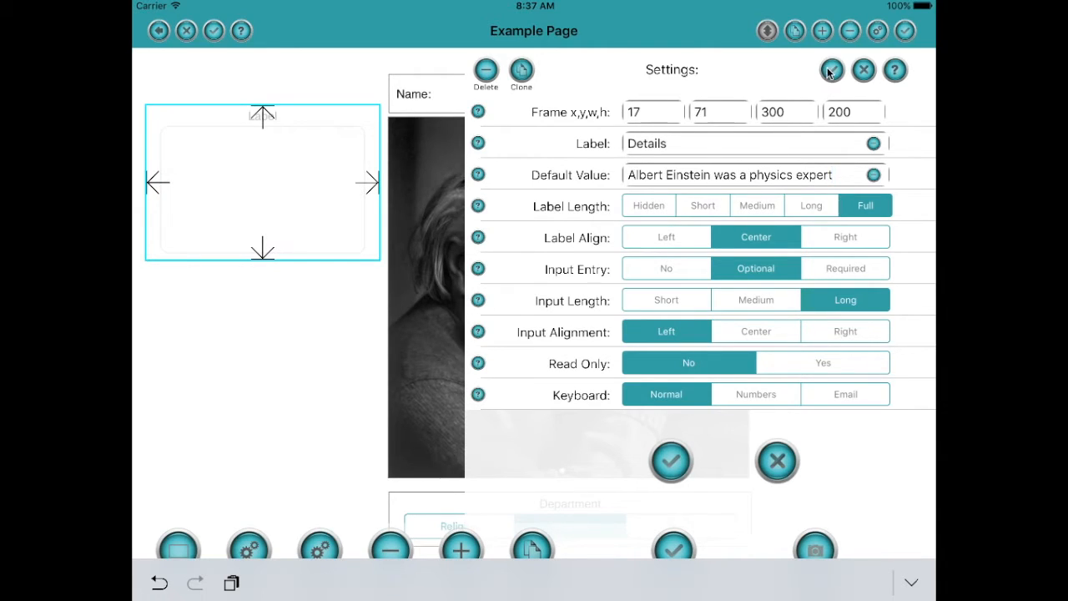
mouse_move(806, 371)
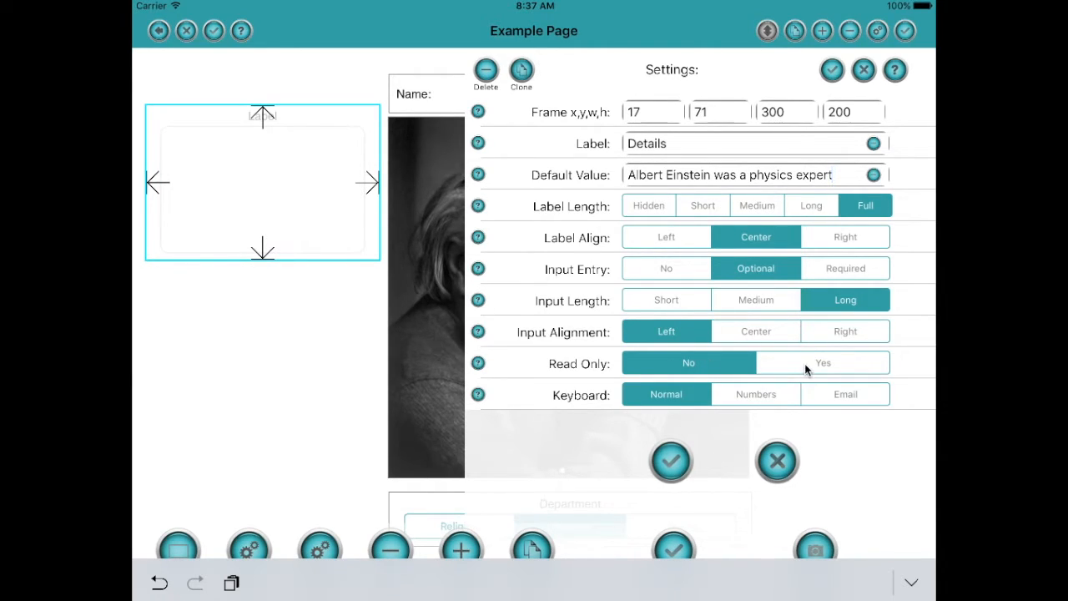
left_click(823, 362)
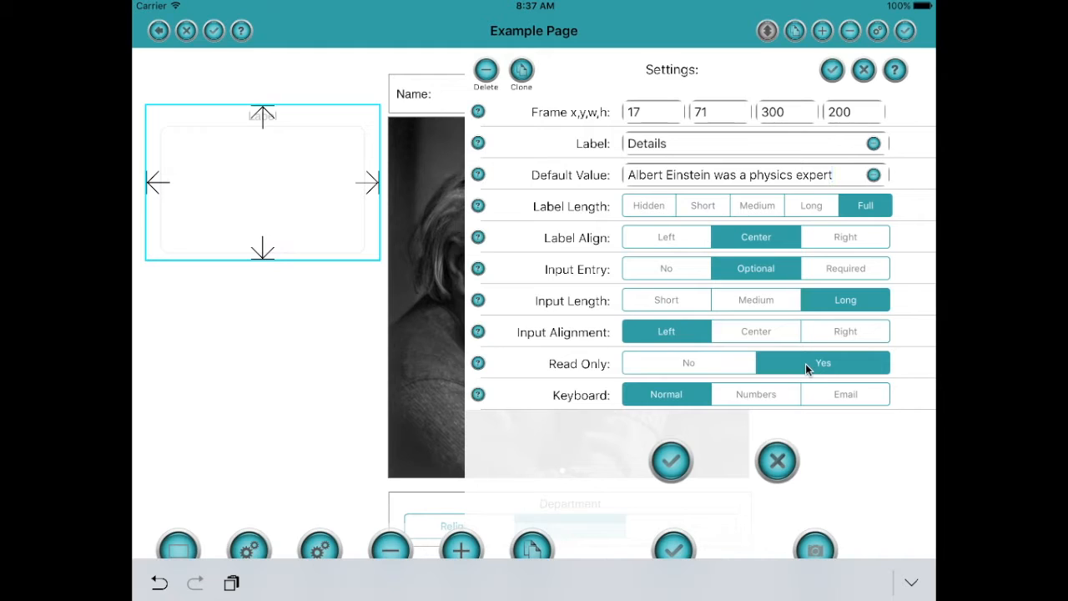
left_click(671, 461)
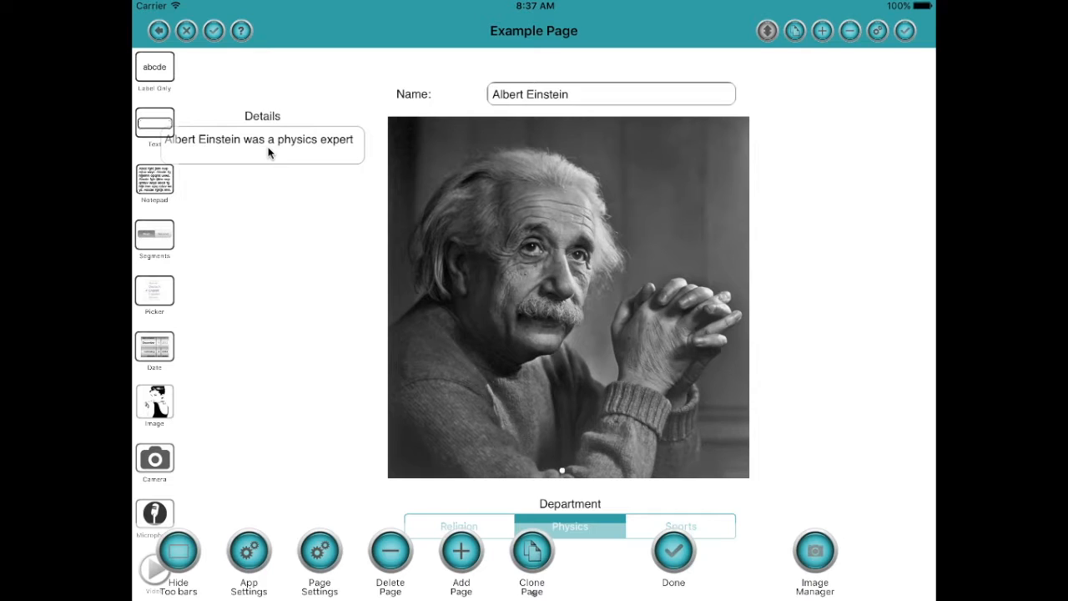
left_click(673, 551)
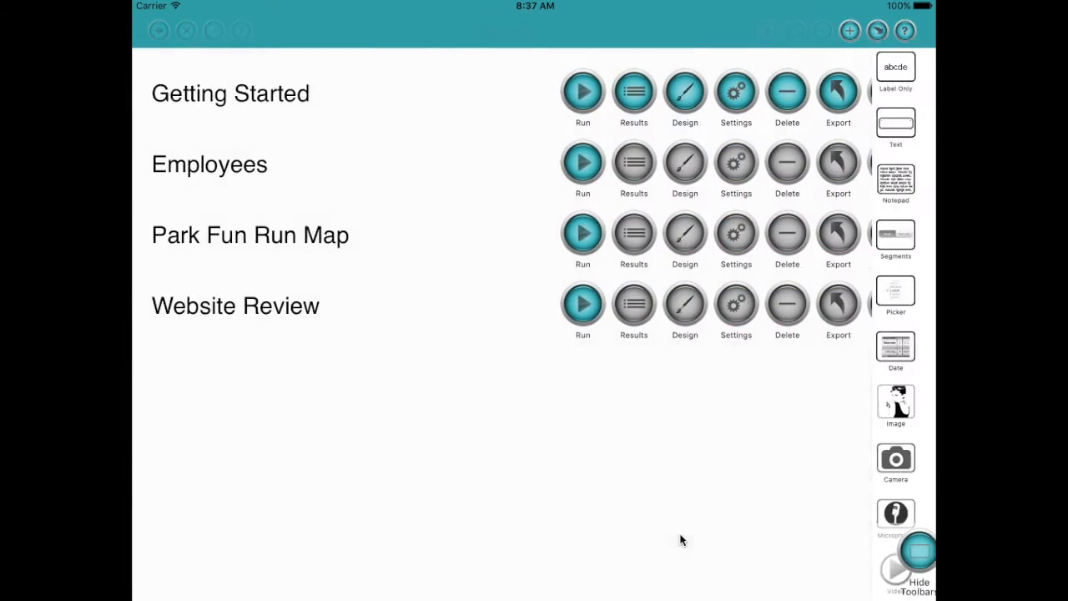
left_click(582, 90)
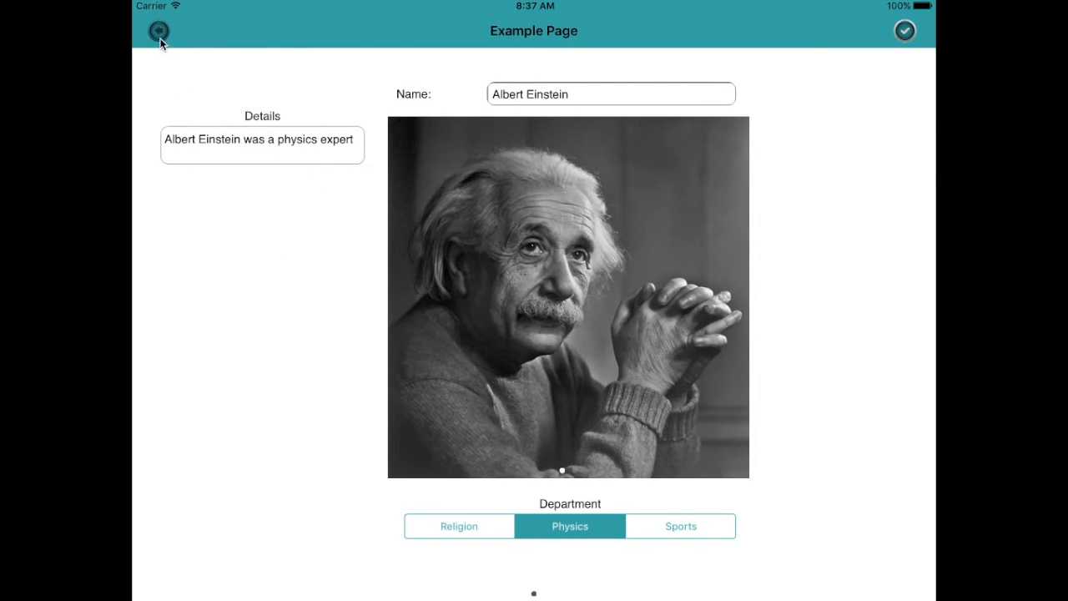
left_click(159, 30)
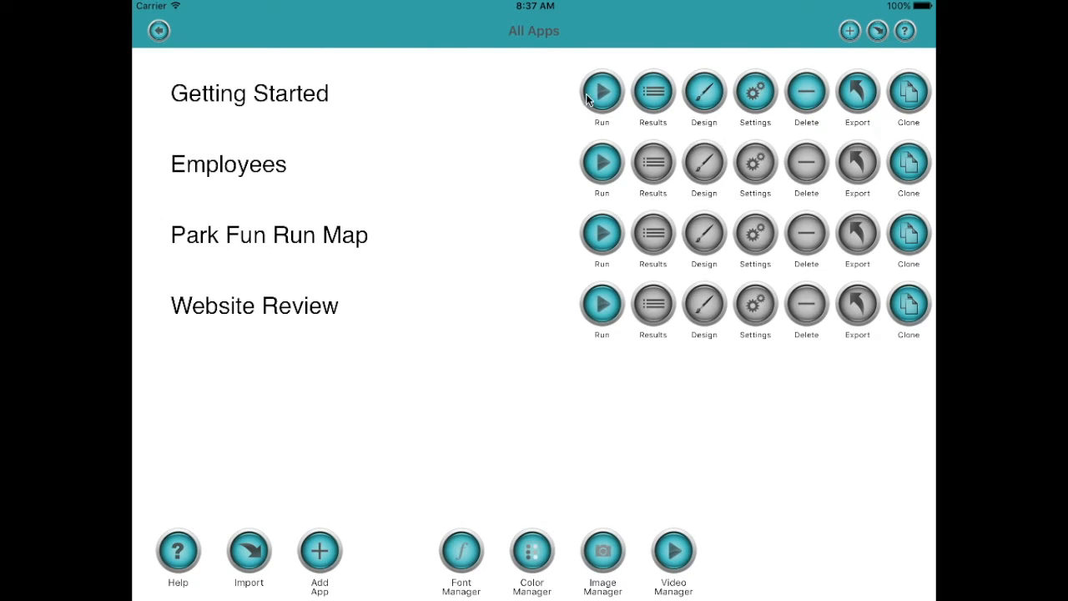
left_click(601, 92)
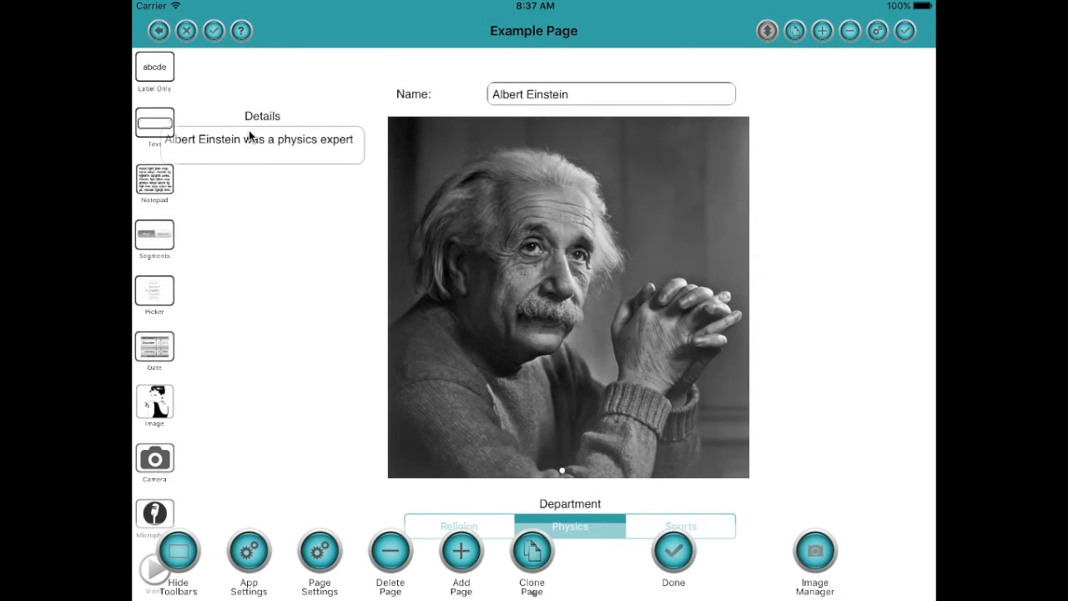
- Clone the Details box and place the identical copy directly below the original
left_click(261, 140)
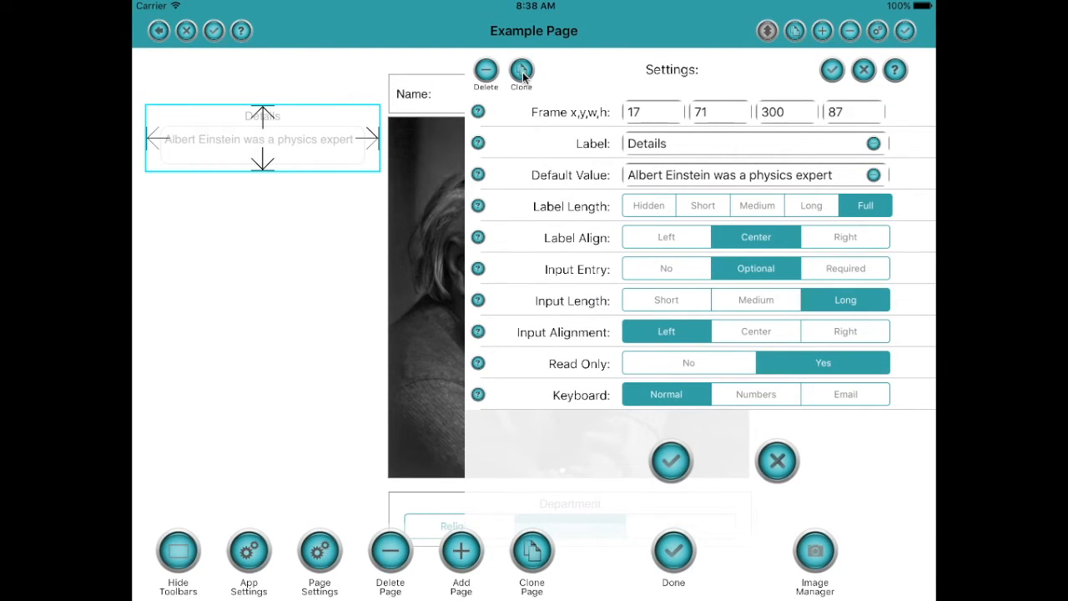
left_click(671, 461)
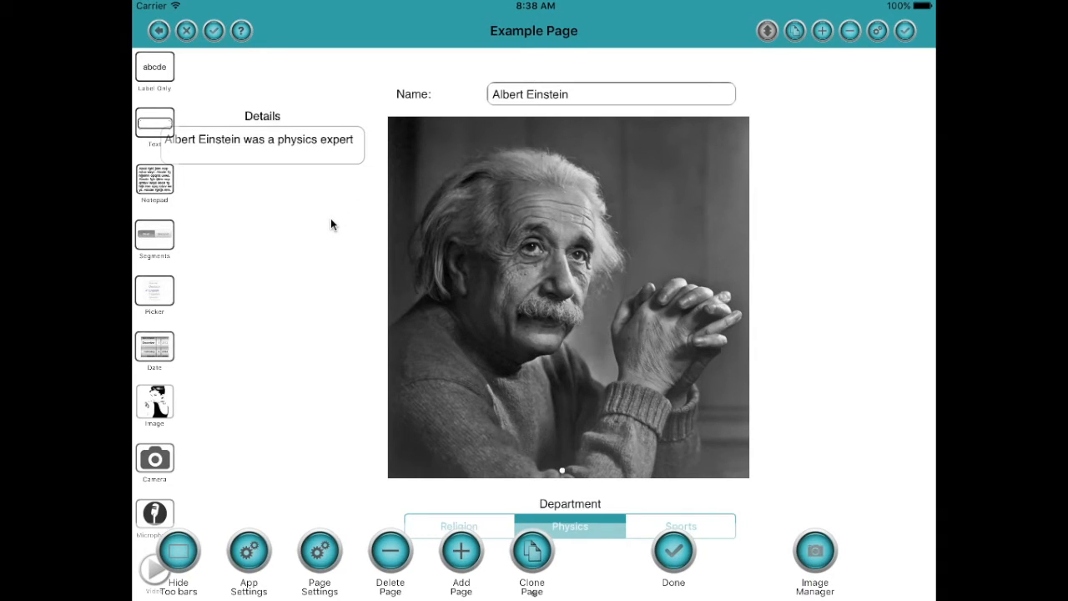
left_click(259, 140)
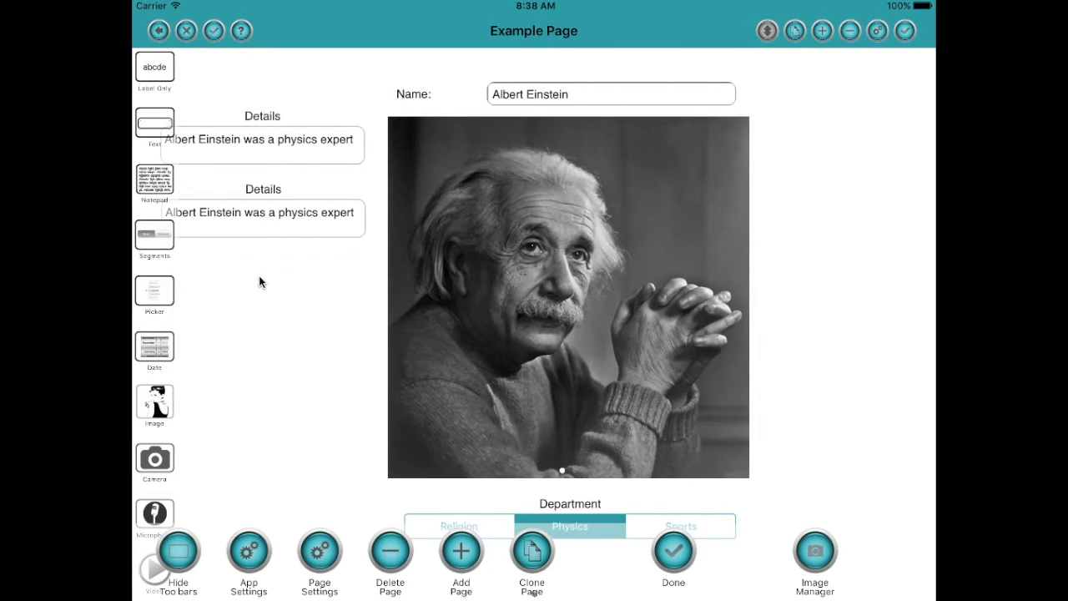
mouse_move(152, 354)
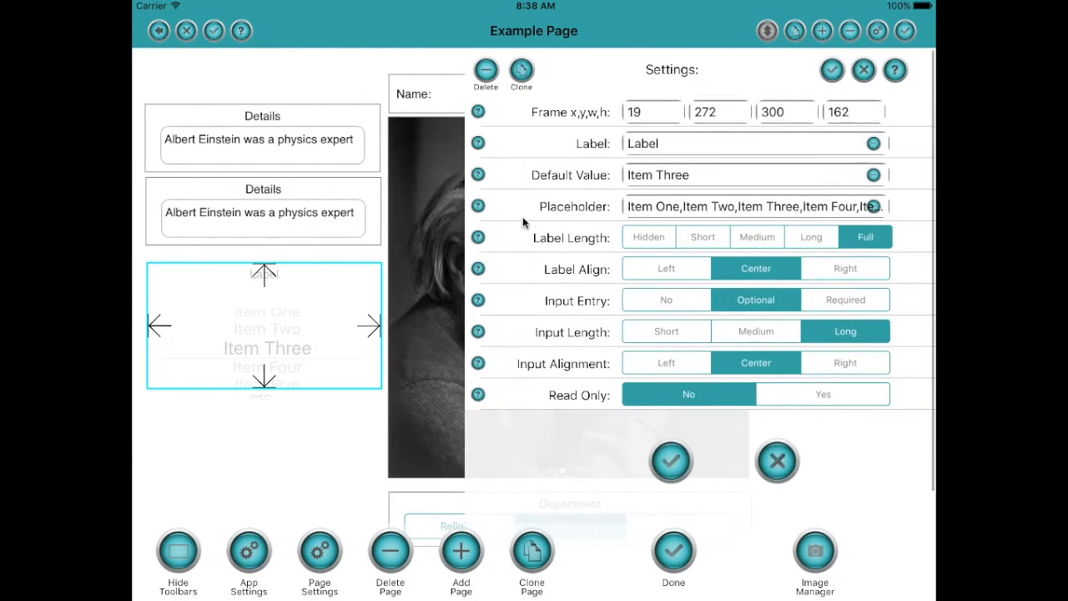
- Set the picker's label to Salary, placeholder Low,Medium,High and default value Medium, then apply
left_click(751, 144)
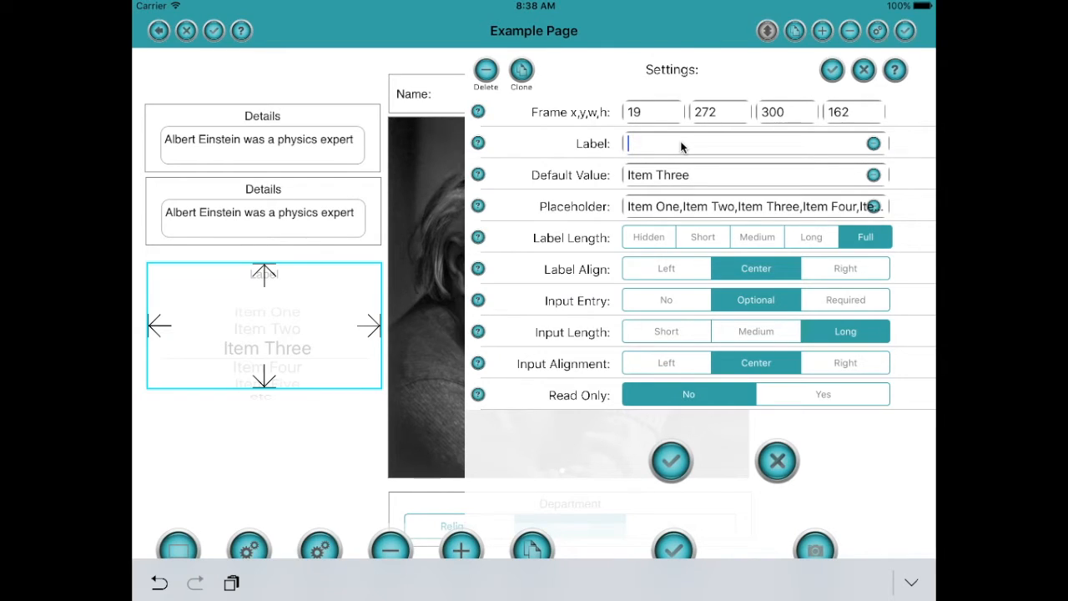
type("Salary")
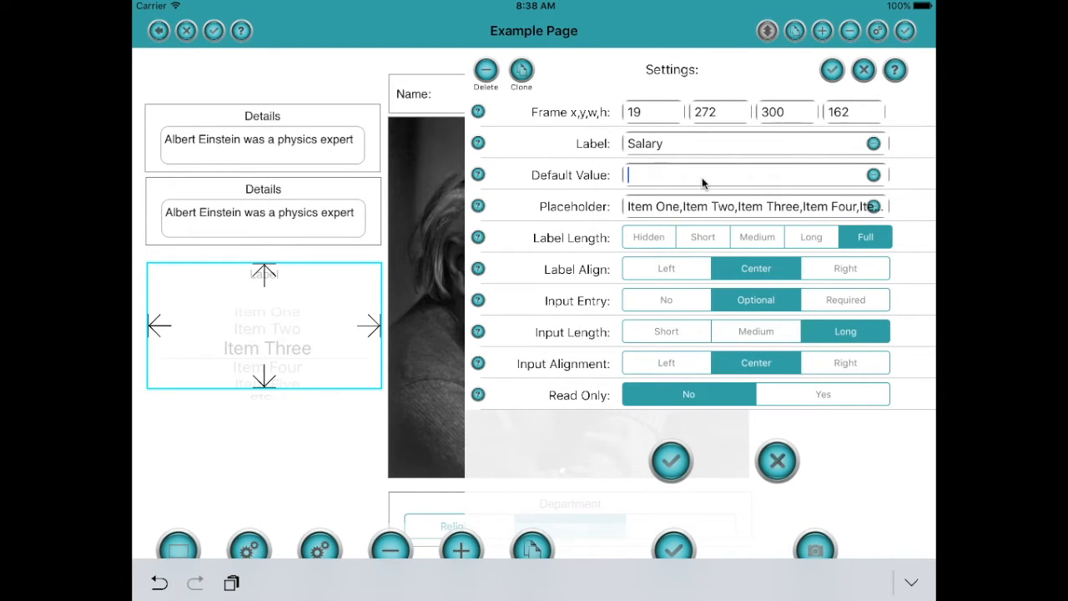
type("High")
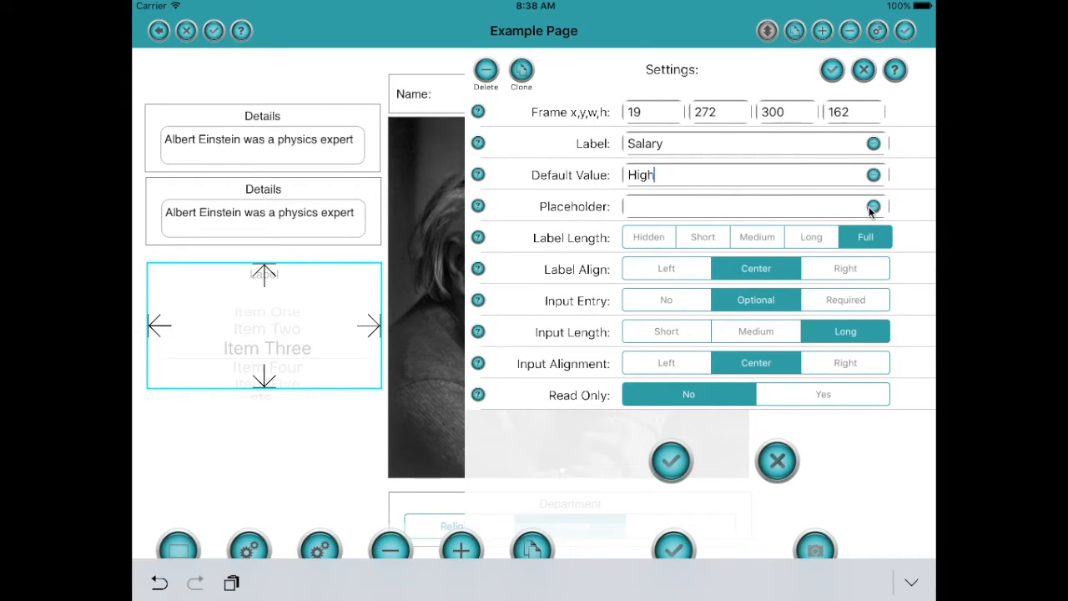
type("Low")
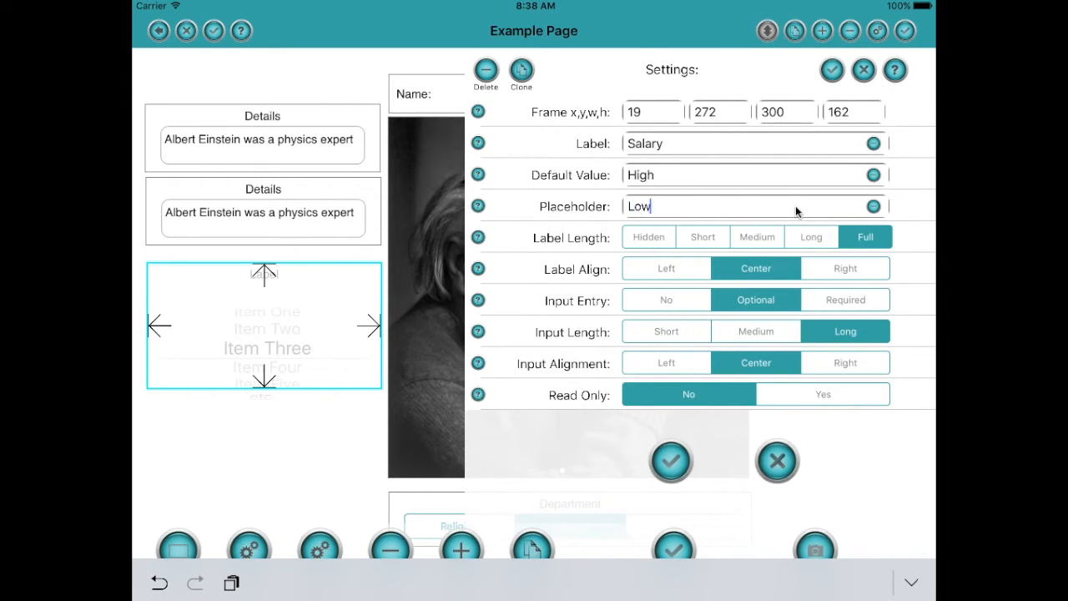
type(",Medium")
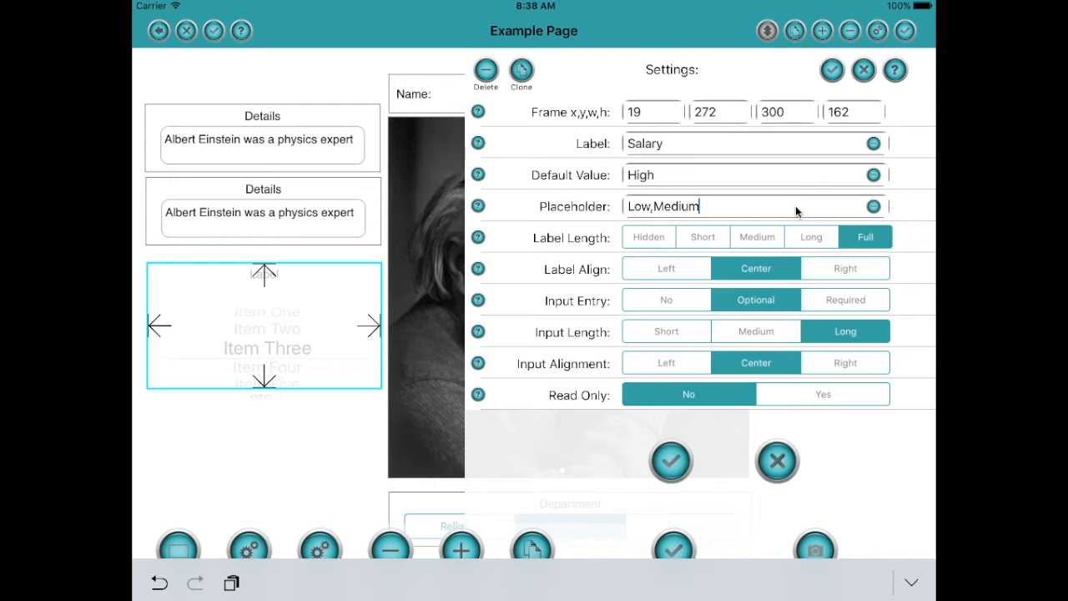
type(",Hi")
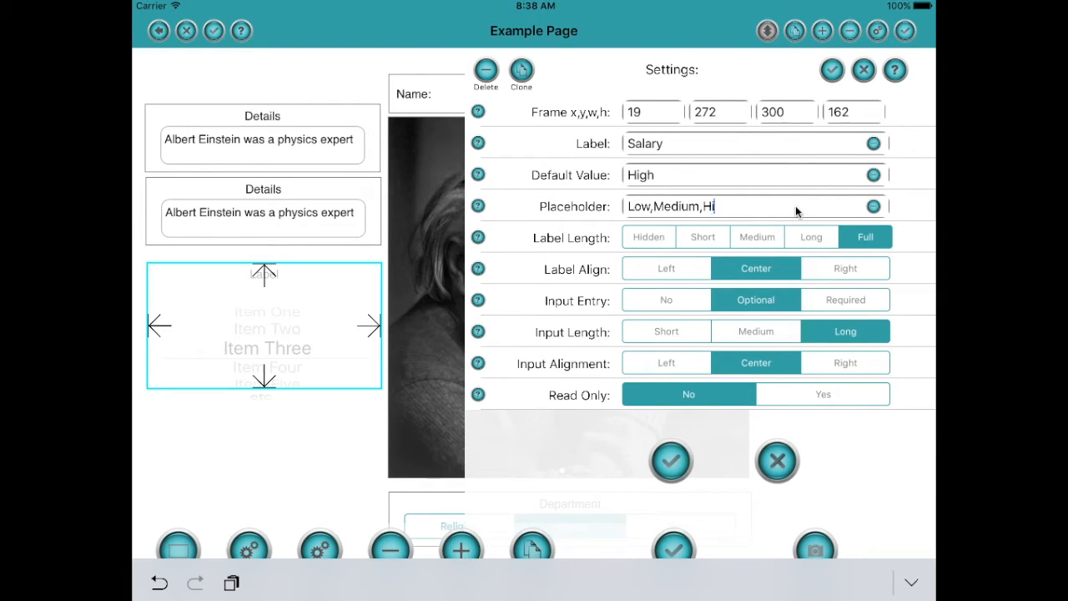
left_click(671, 460)
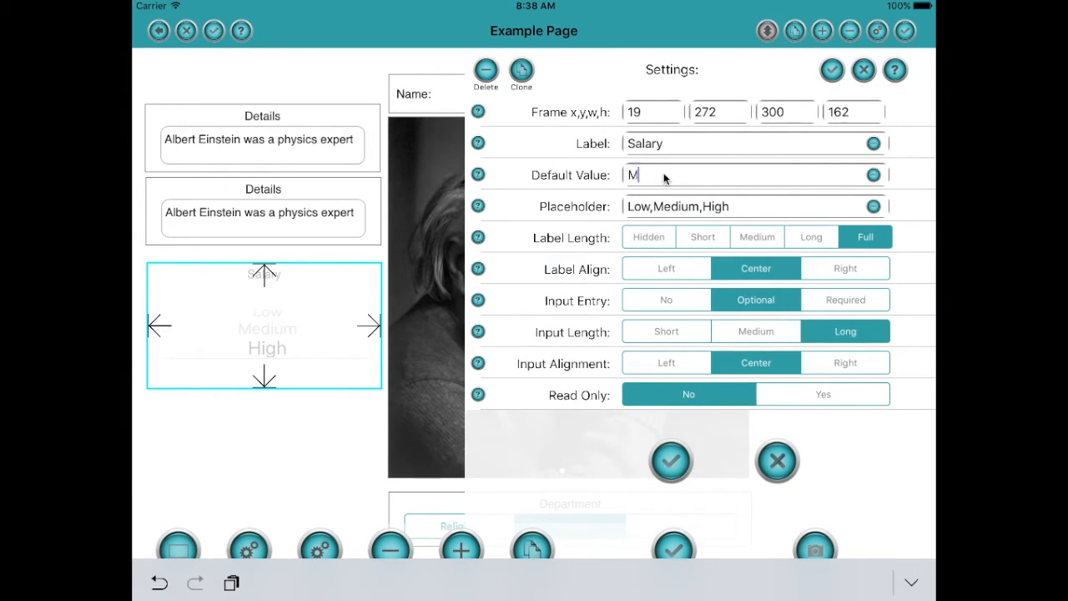
type("edium")
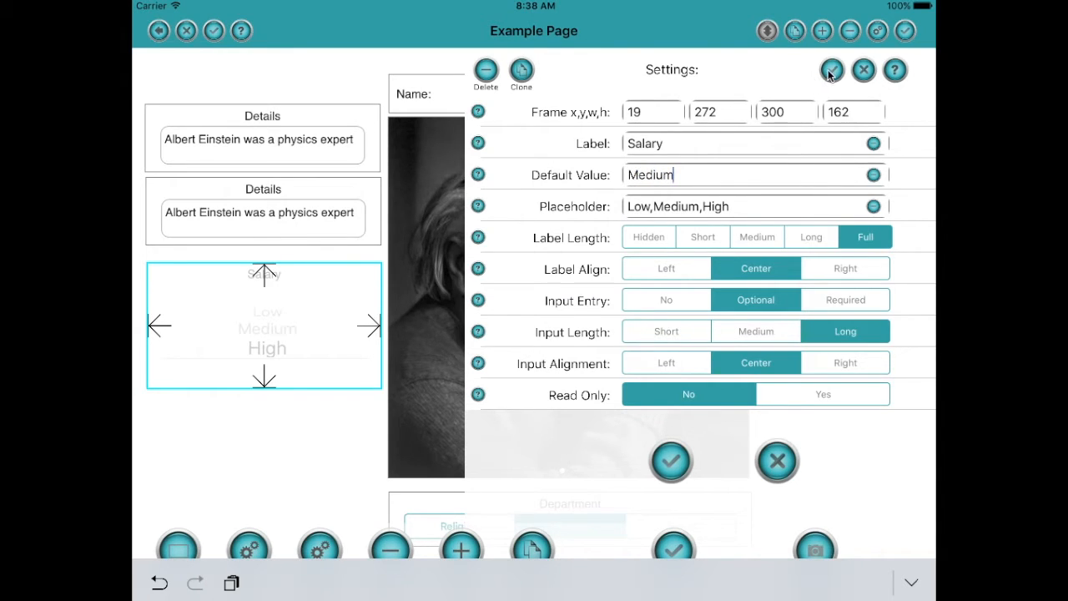
left_click(831, 70)
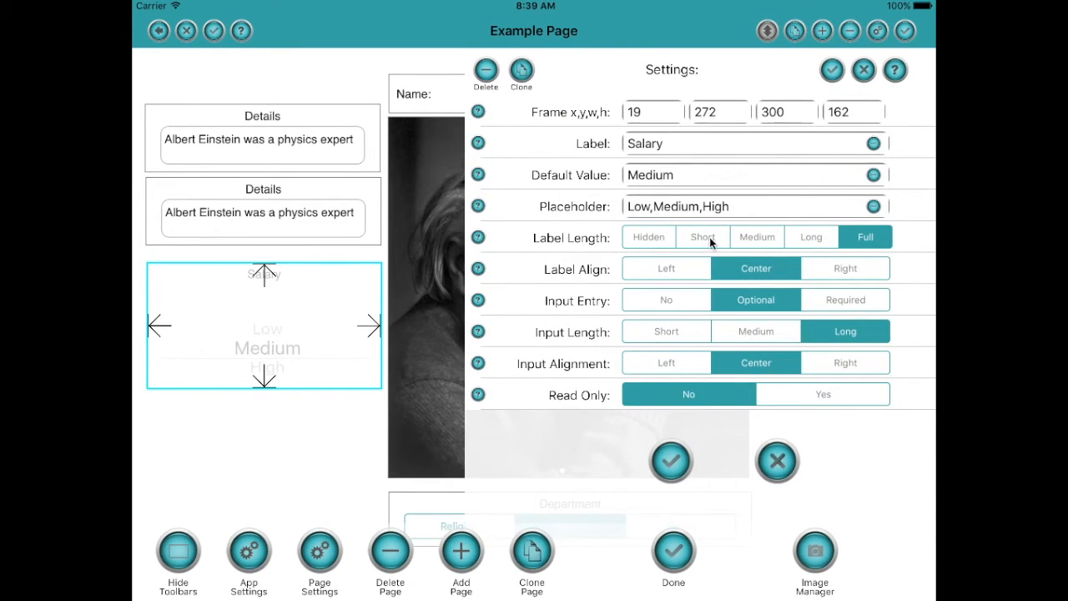
- Shorten the Salary picker's label length, reapply its settings and deselect it
left_click(703, 237)
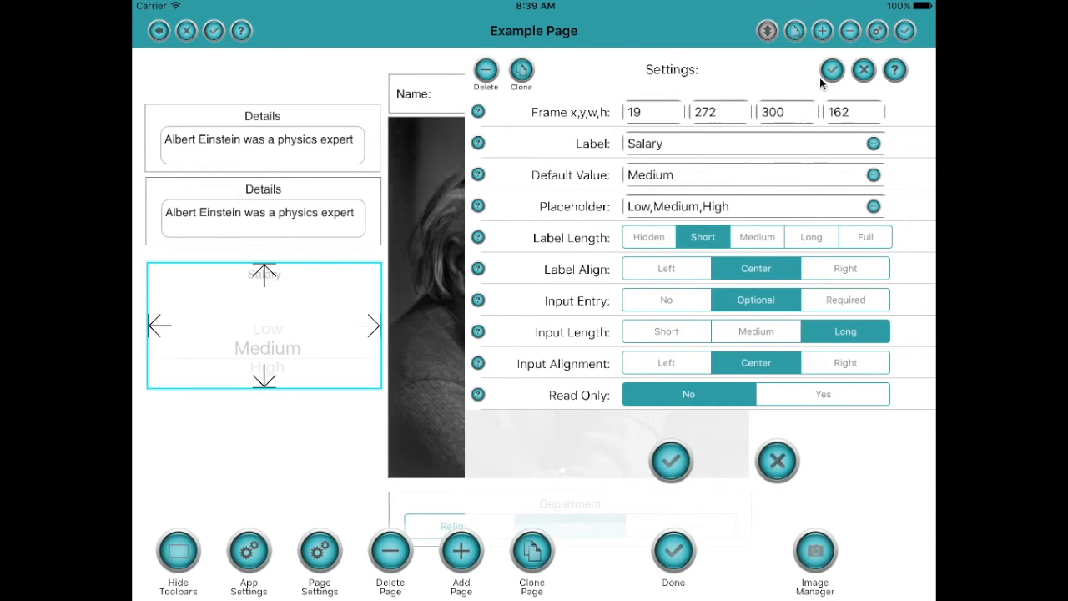
left_click(831, 70)
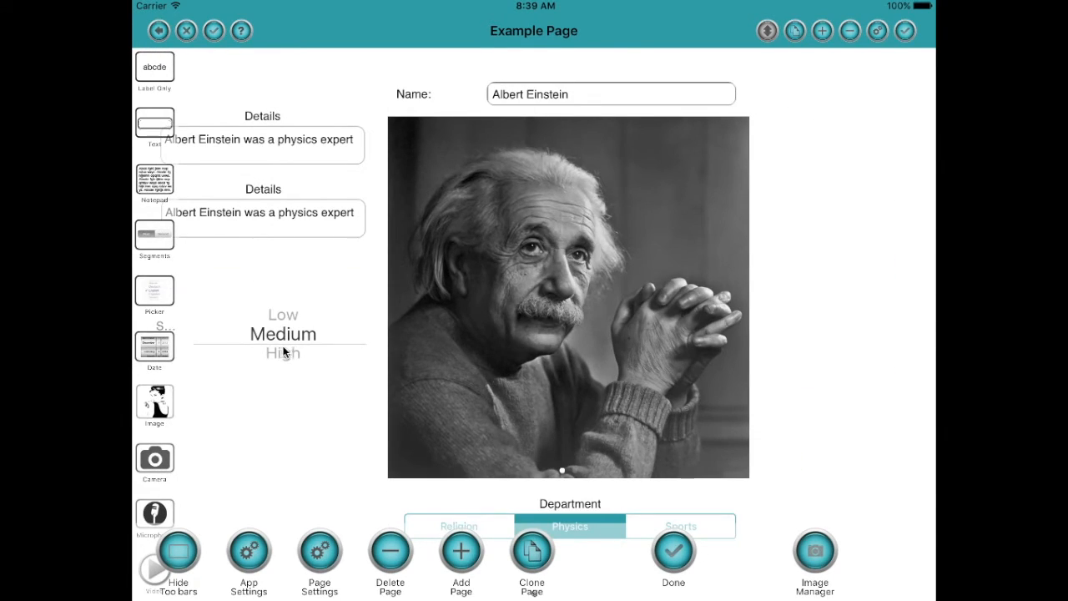
left_click(283, 334)
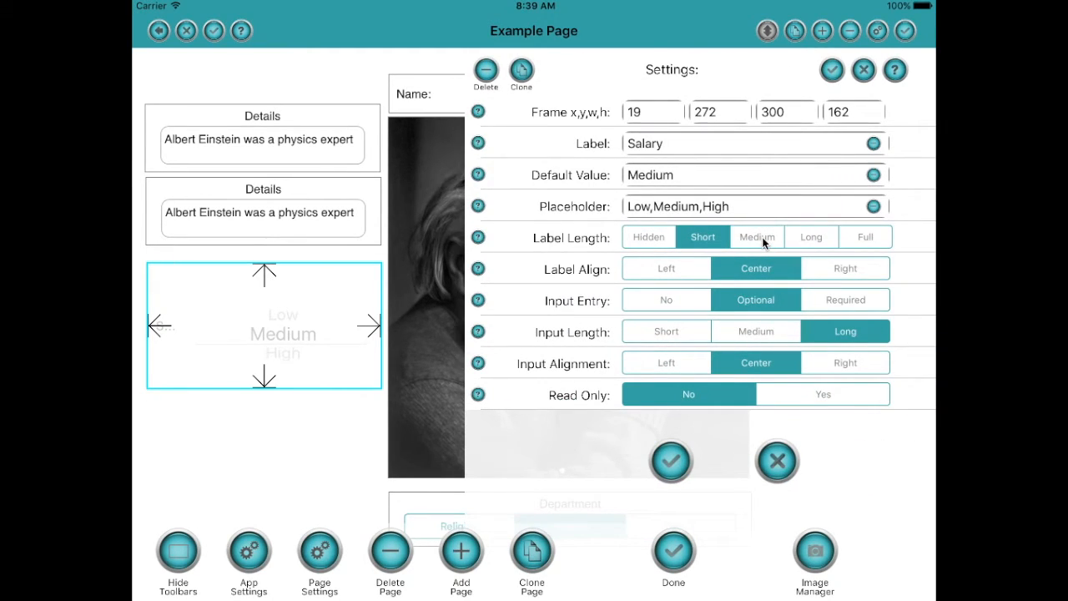
left_click(672, 460)
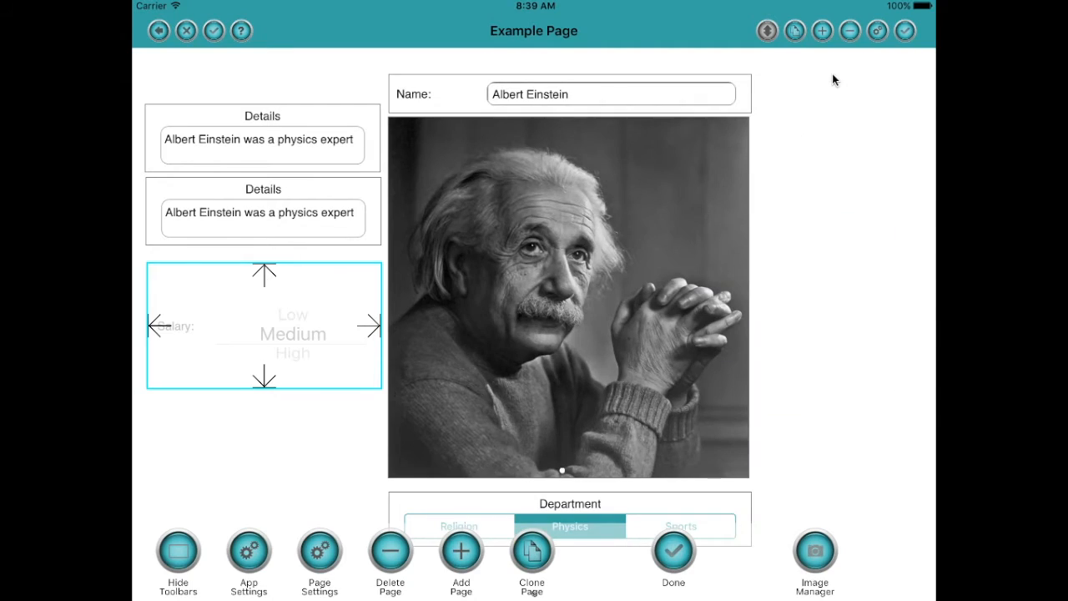
left_click(177, 554)
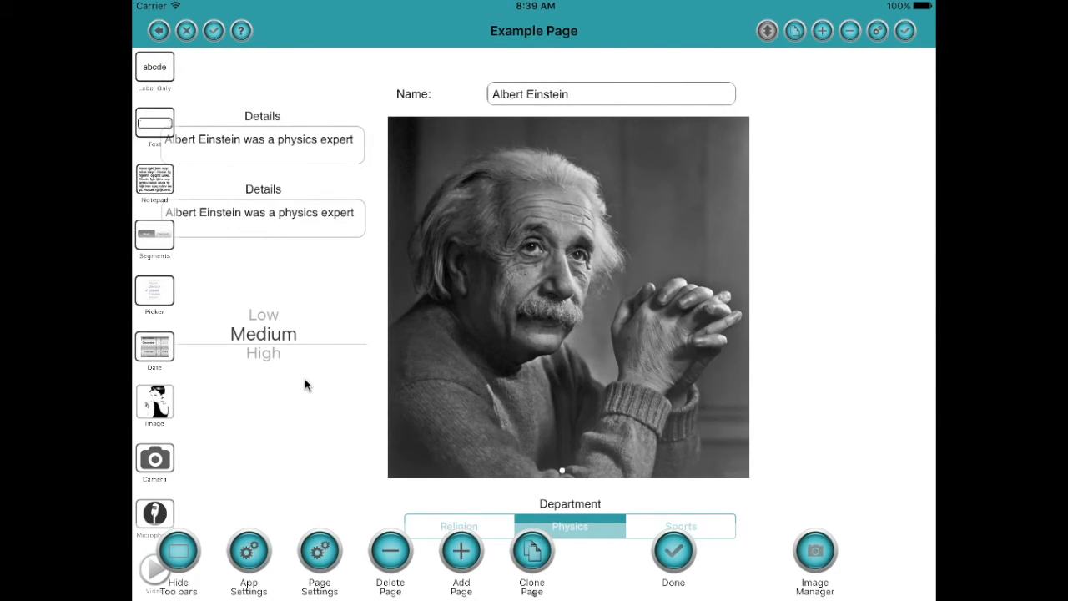
mouse_move(166, 505)
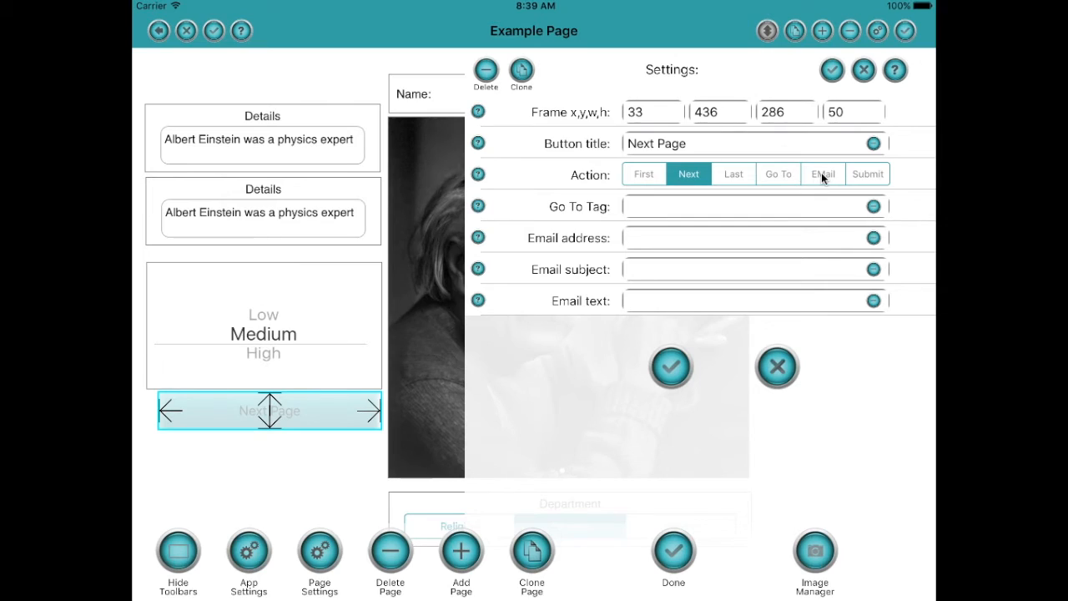
left_click(822, 173)
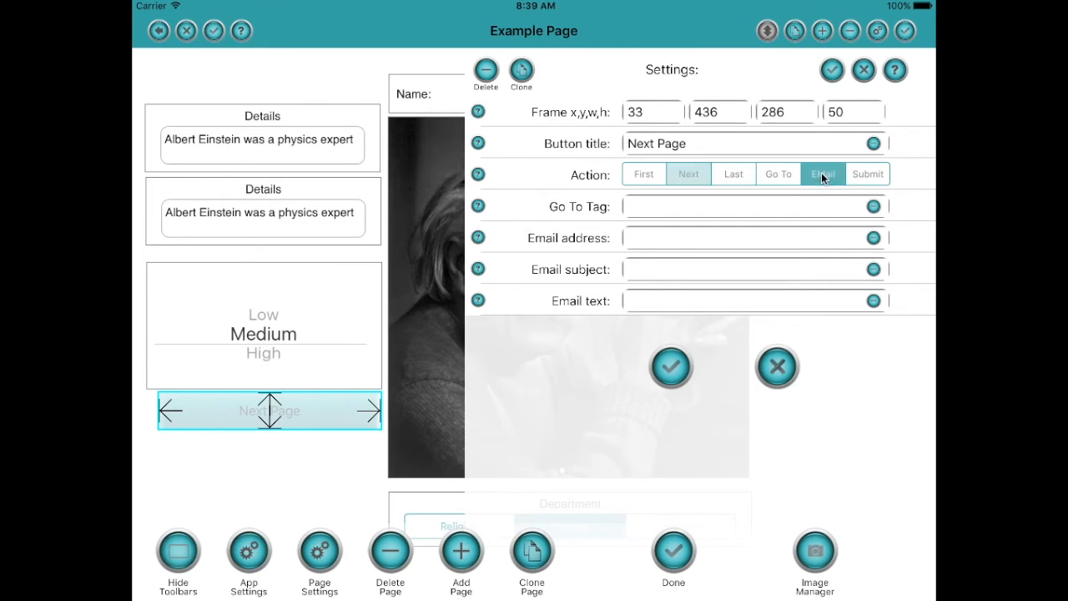
left_click(821, 174)
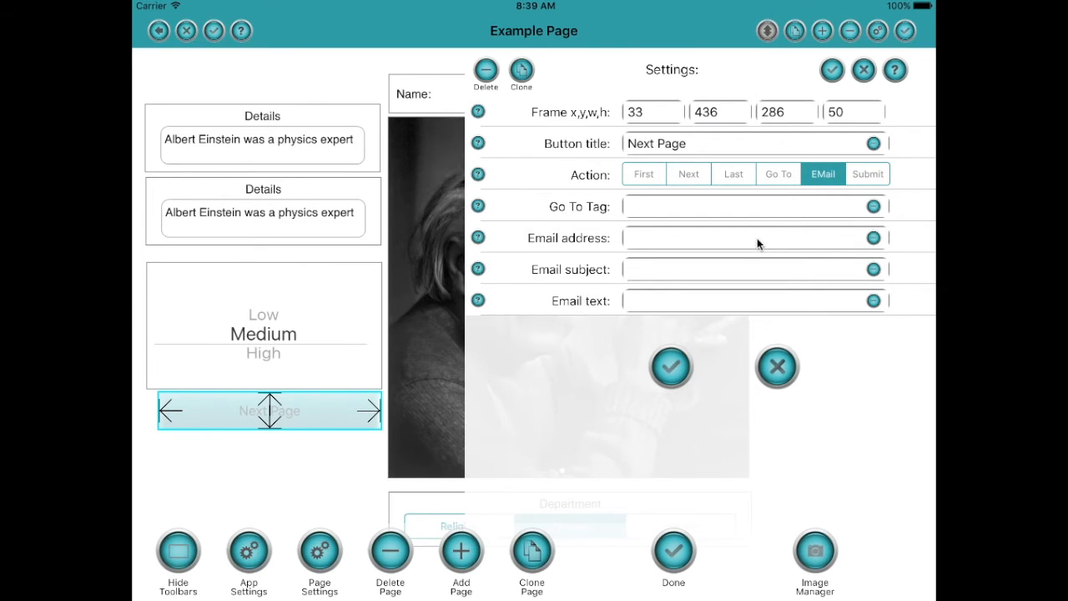
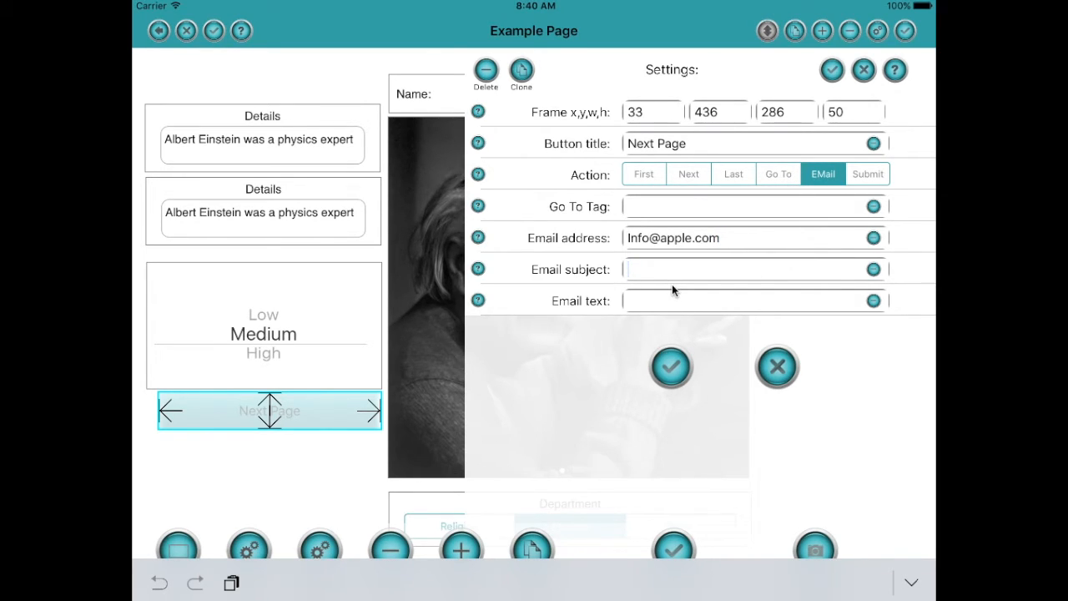
type("ITunes")
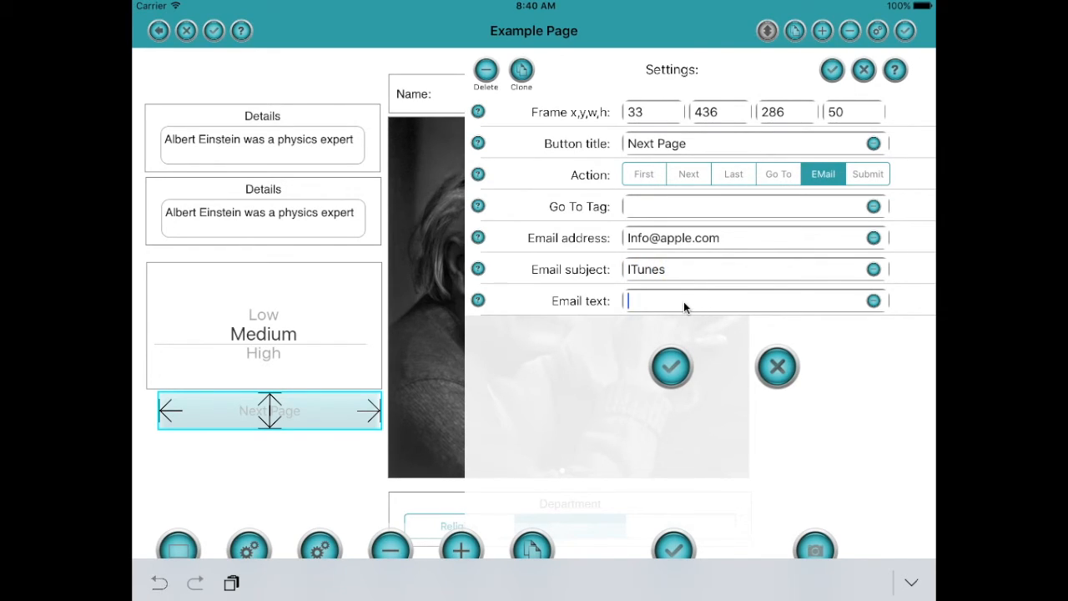
type("T")
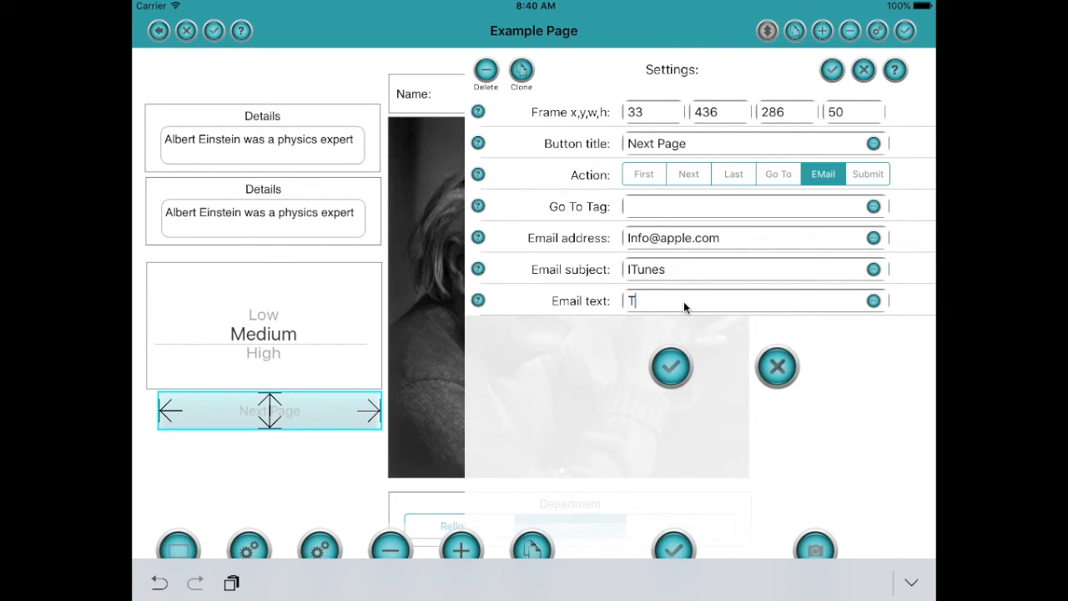
type("Thanks")
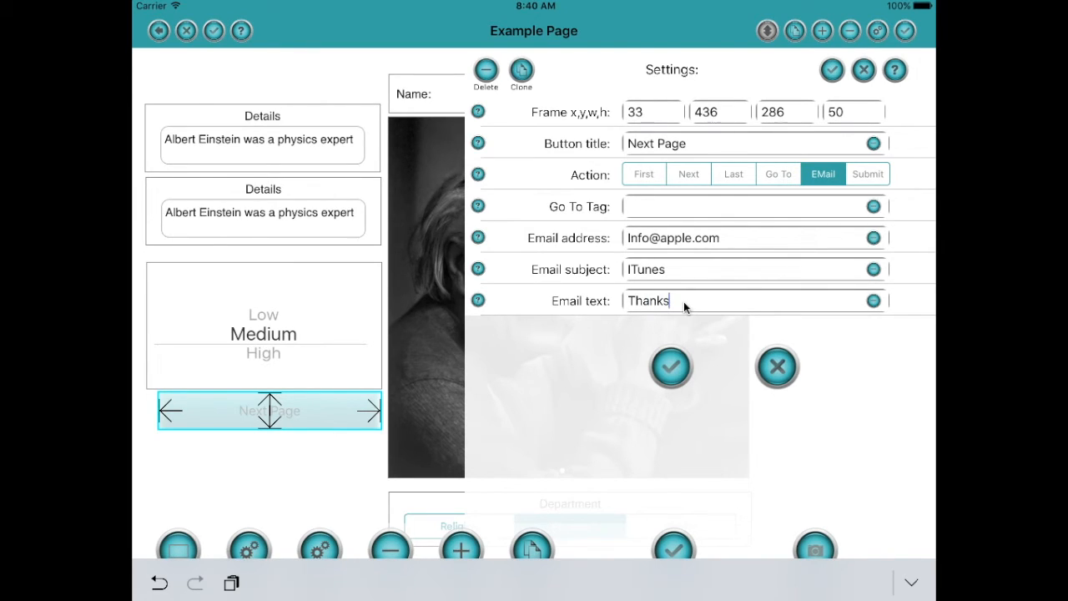
type("for your h")
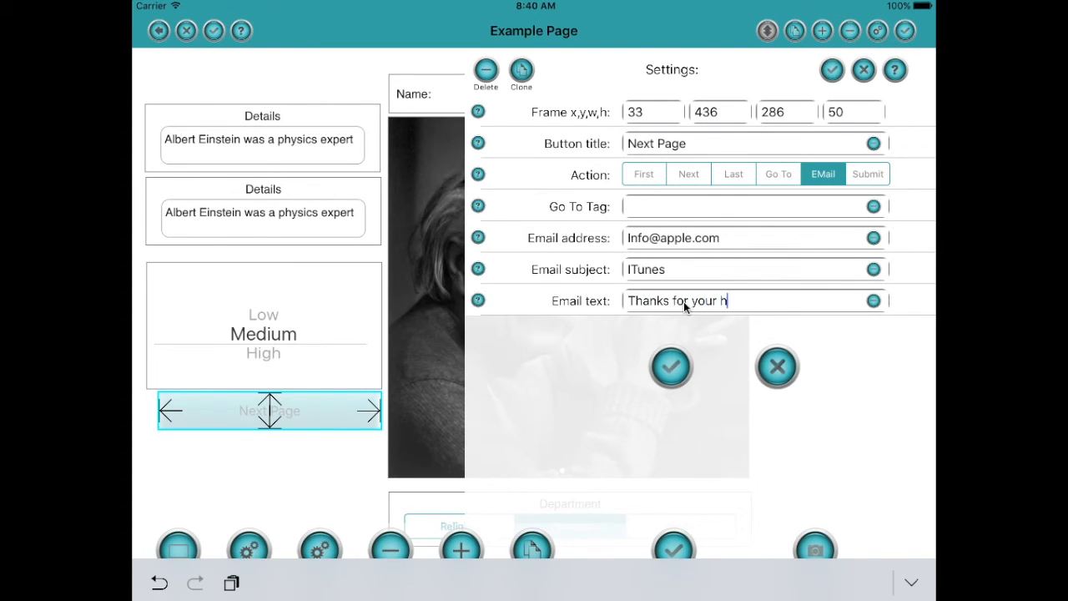
type("elp")
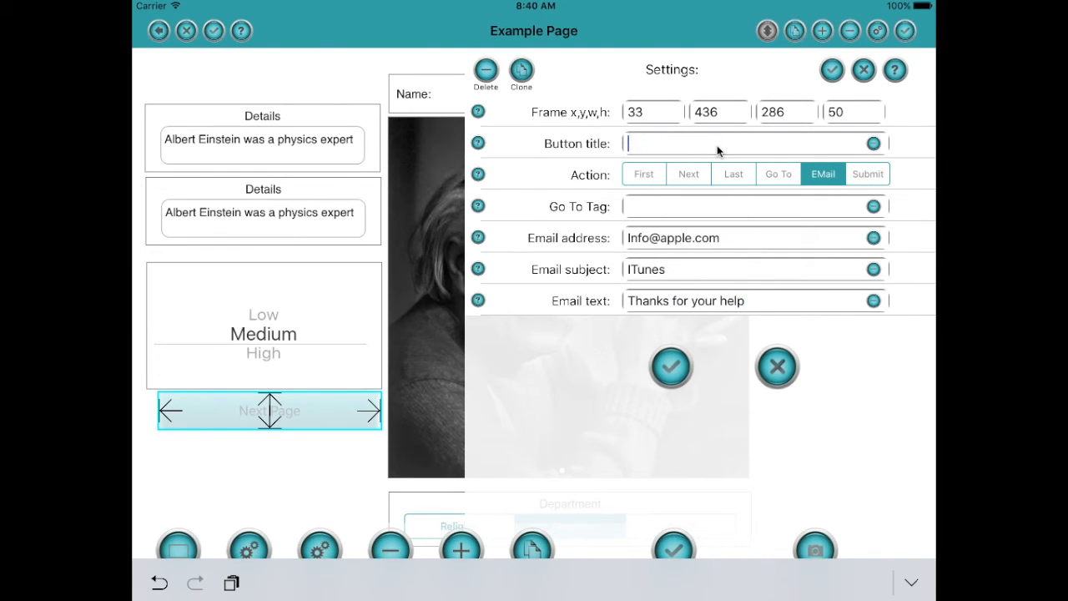
type("Email Appl")
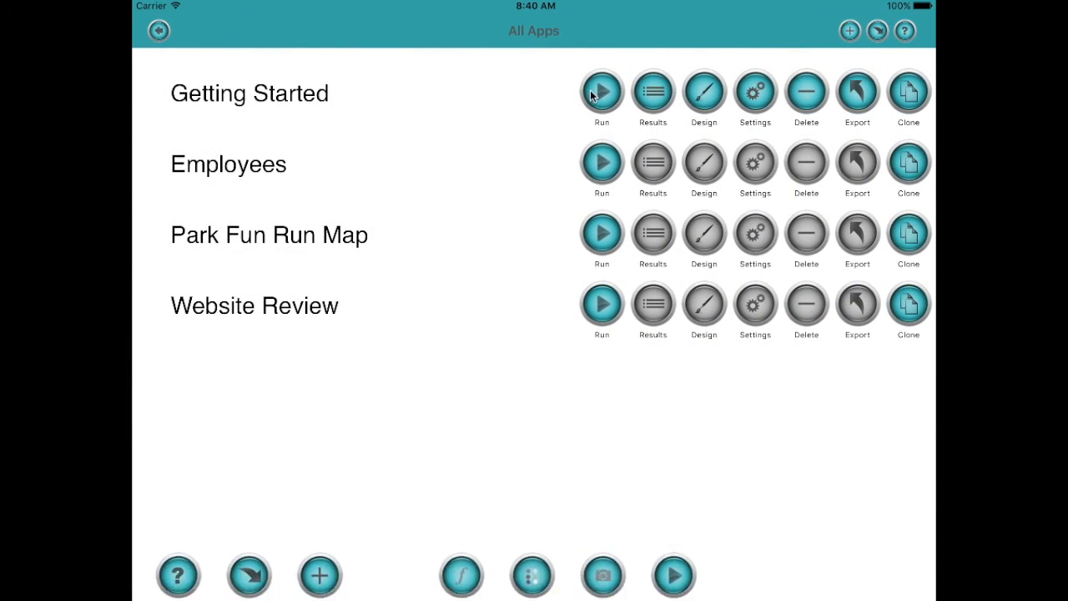
- Run the app to check the page with its Email Apple button, then return to design mode
left_click(600, 92)
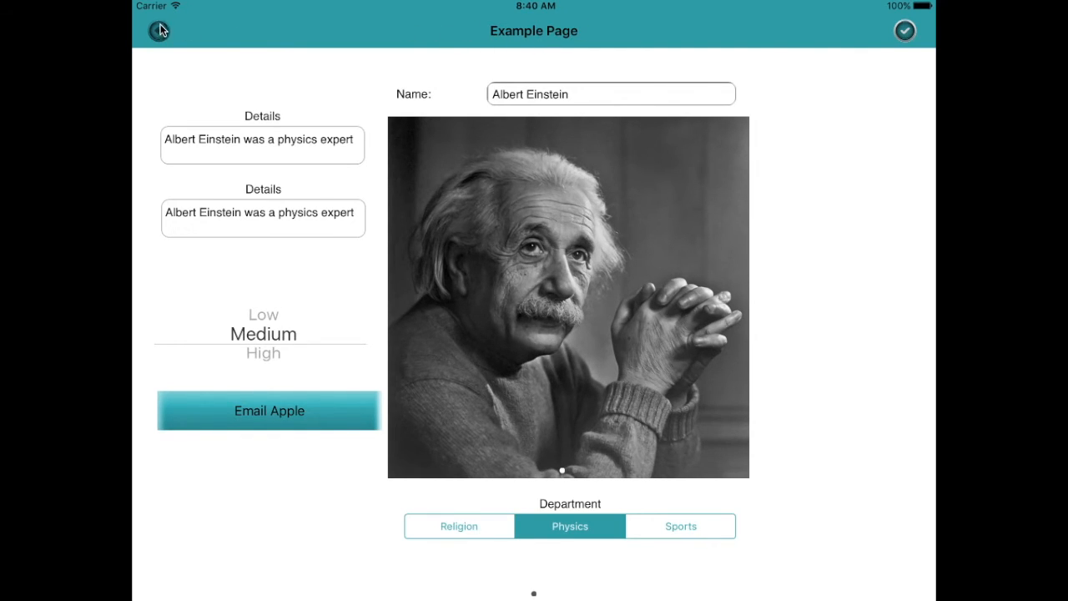
left_click(158, 30)
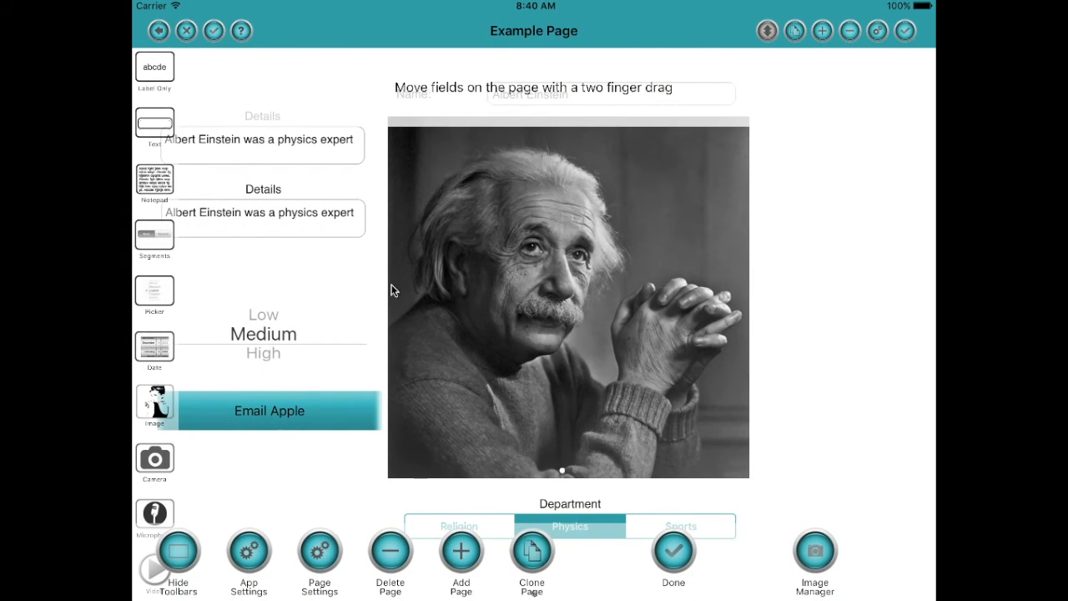
- Change the page label from Example Page to Employee in Page Settings
left_click(318, 554)
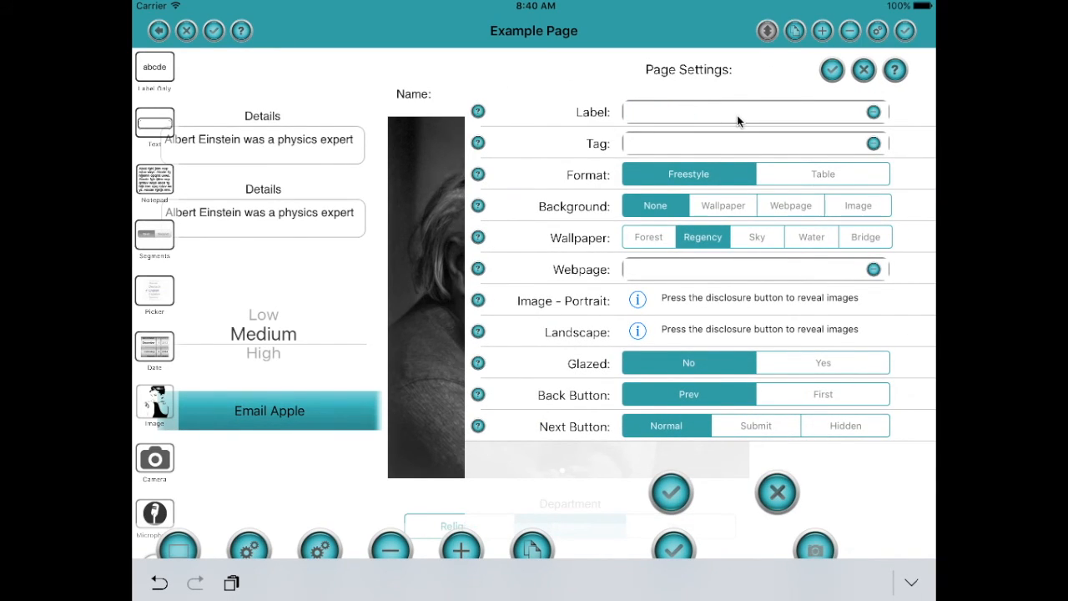
type("Employee")
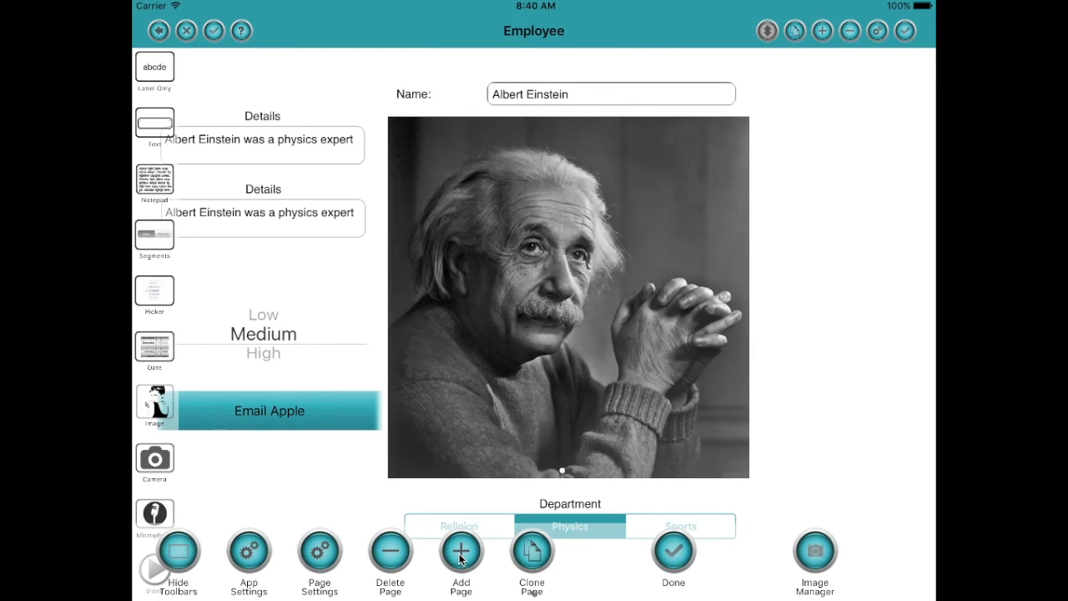
- Add a new page named Date Of Birth
left_click(460, 552)
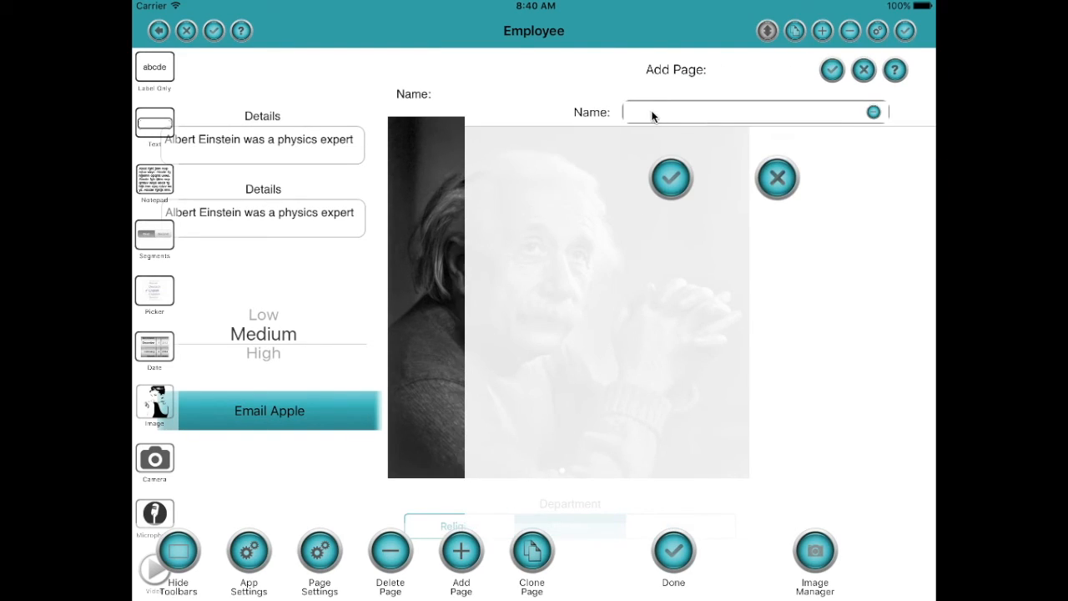
left_click(170, 555)
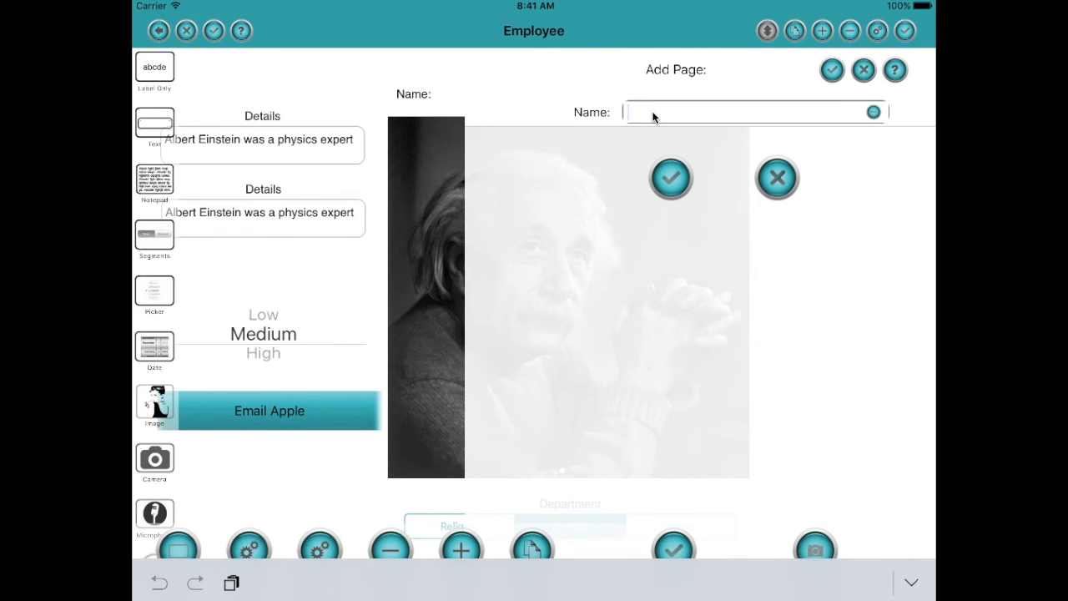
type("Date Of Birth")
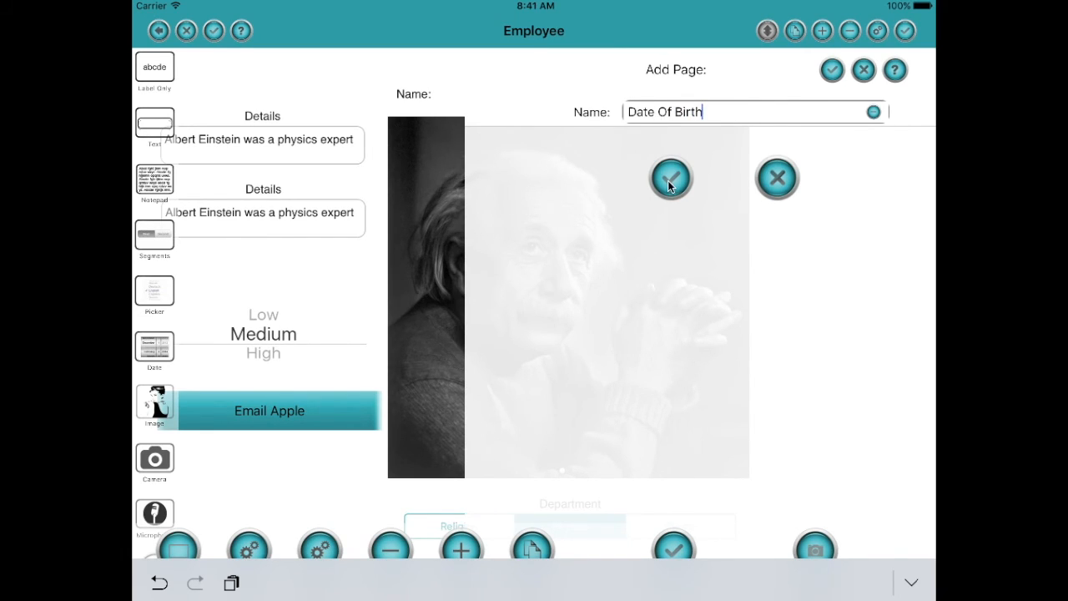
left_click(671, 177)
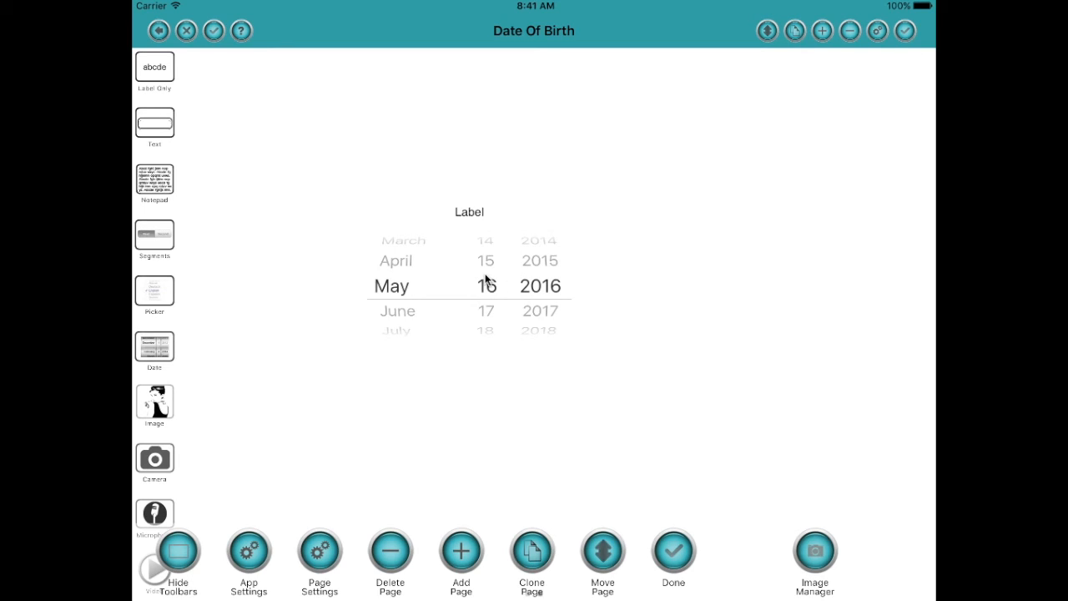
- Label the page's date picker Date of birth with default date 1879-03-10 and apply
left_click(468, 285)
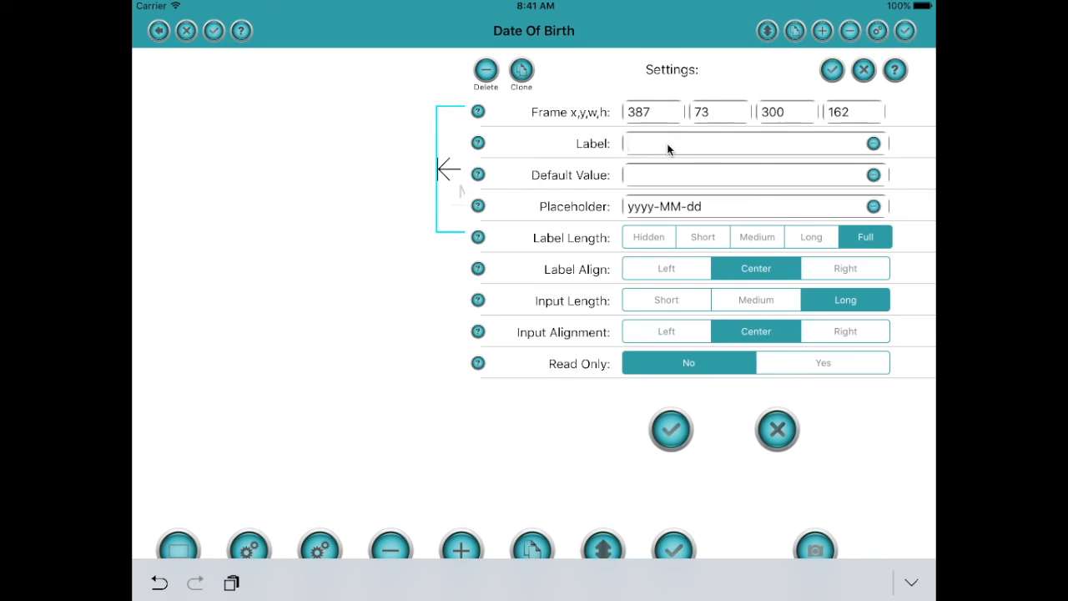
type("Date of b")
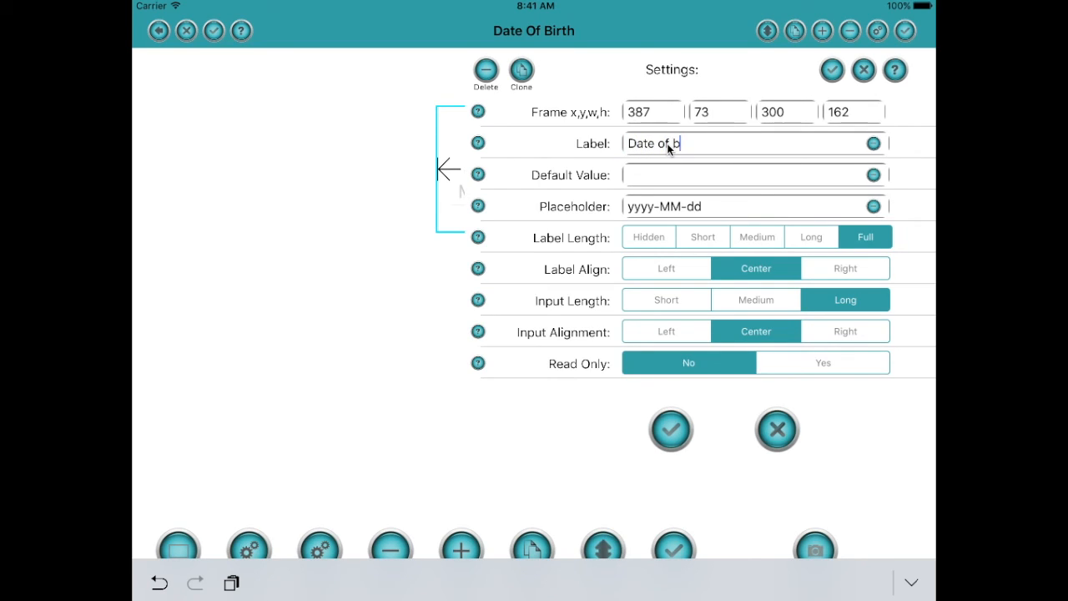
type("irth")
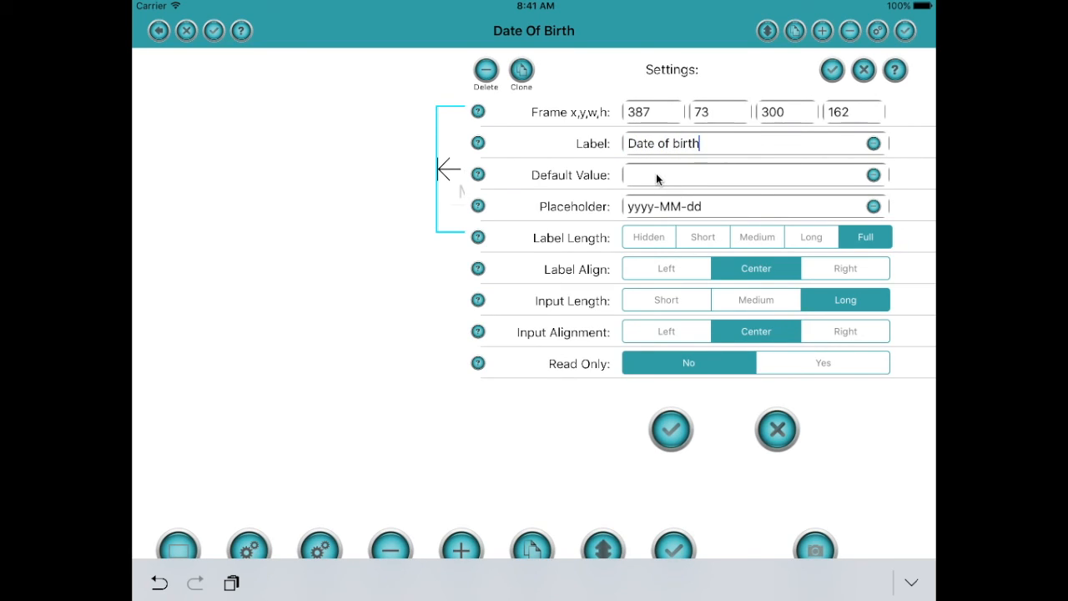
type("1879-03-10")
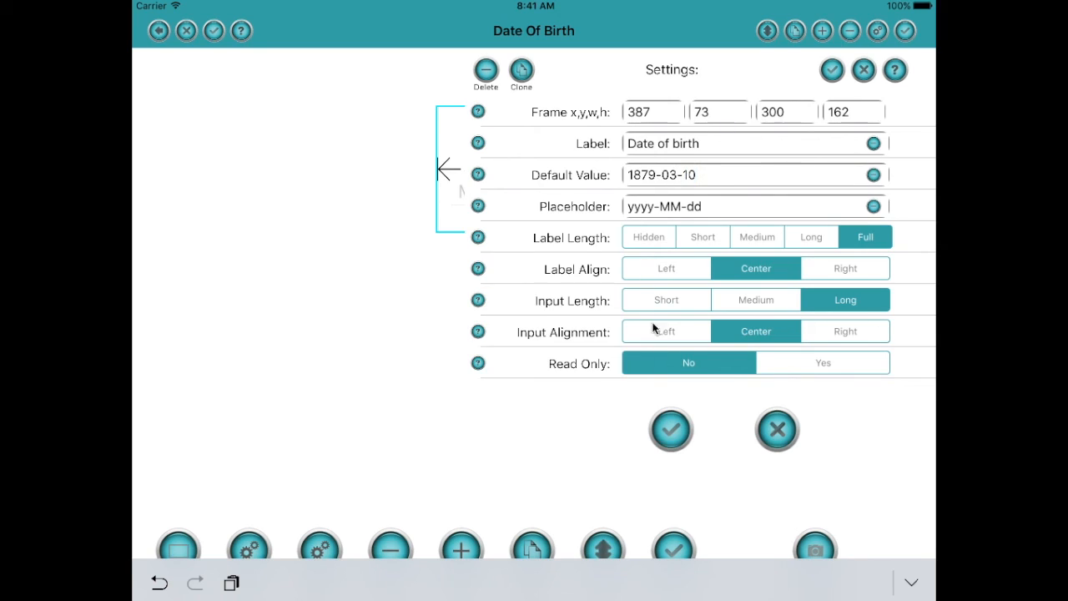
left_click(671, 429)
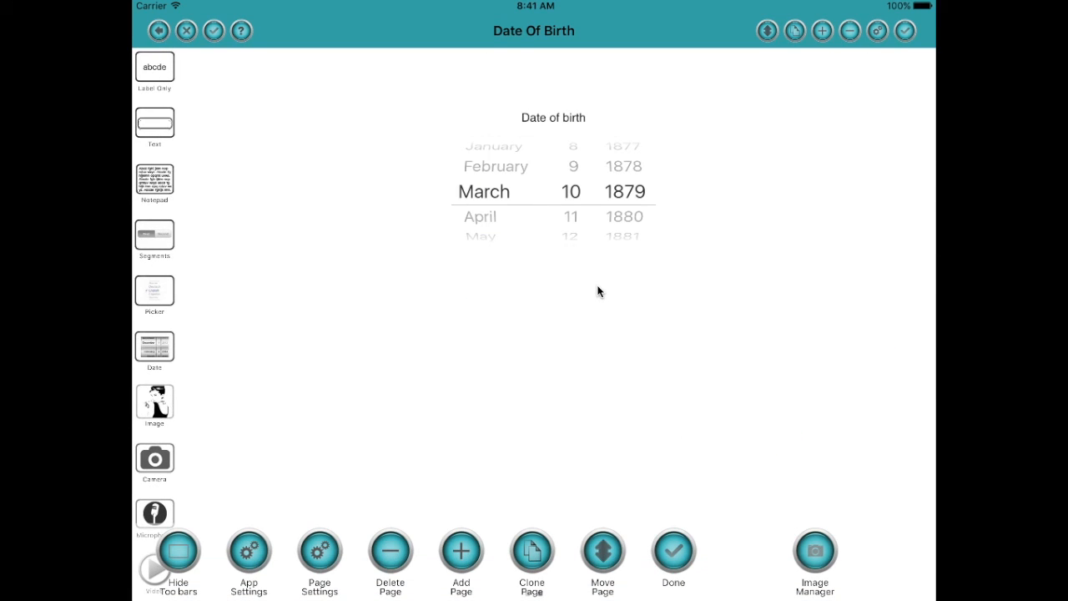
mouse_move(387, 322)
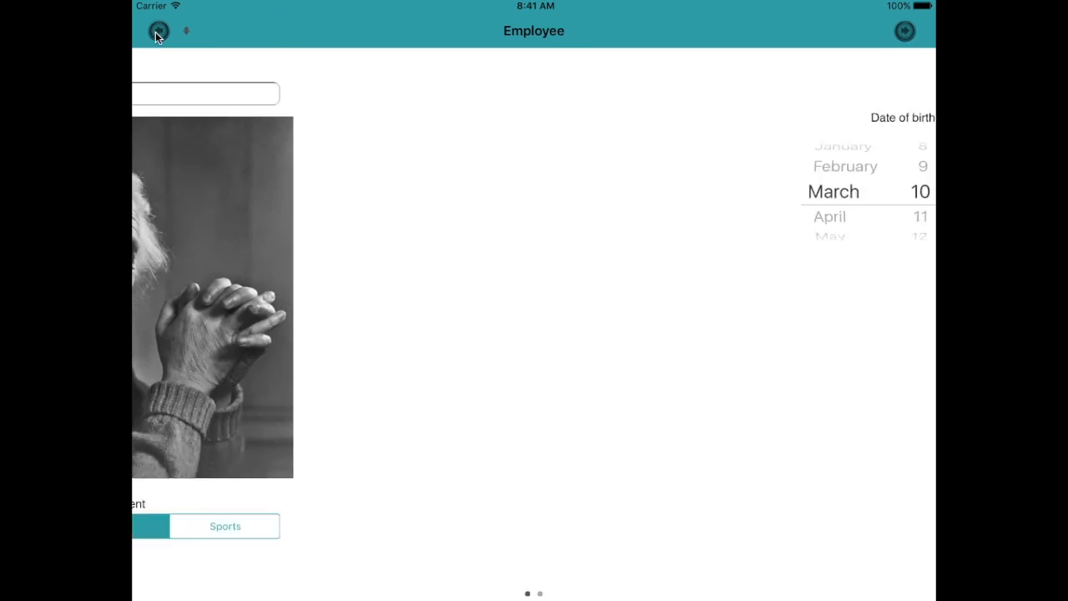
- After previewing the Employee and Date of birth pages, return to the All Apps list
left_click(157, 30)
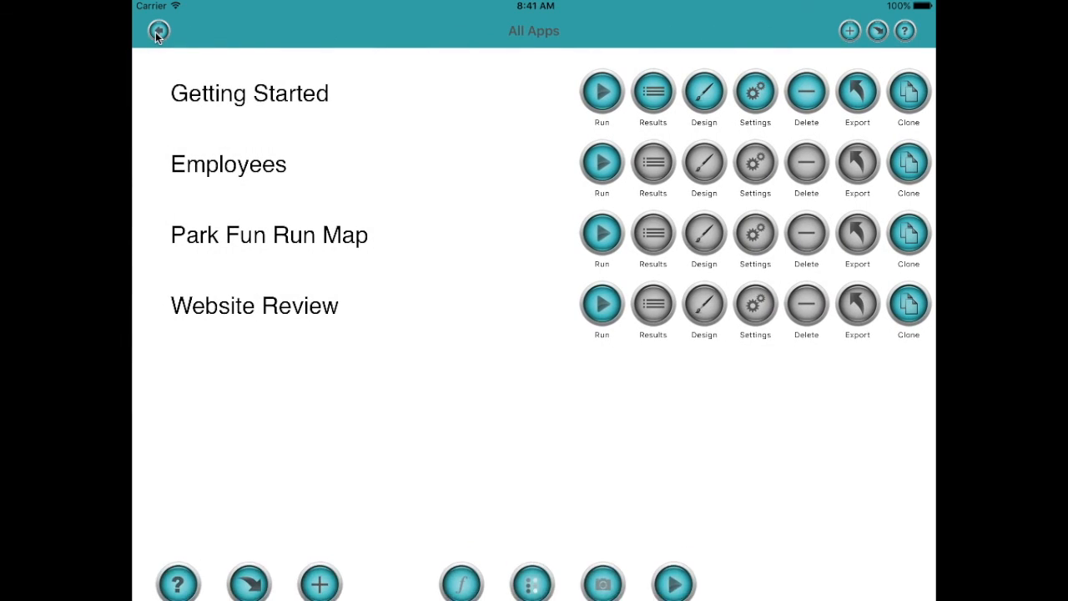